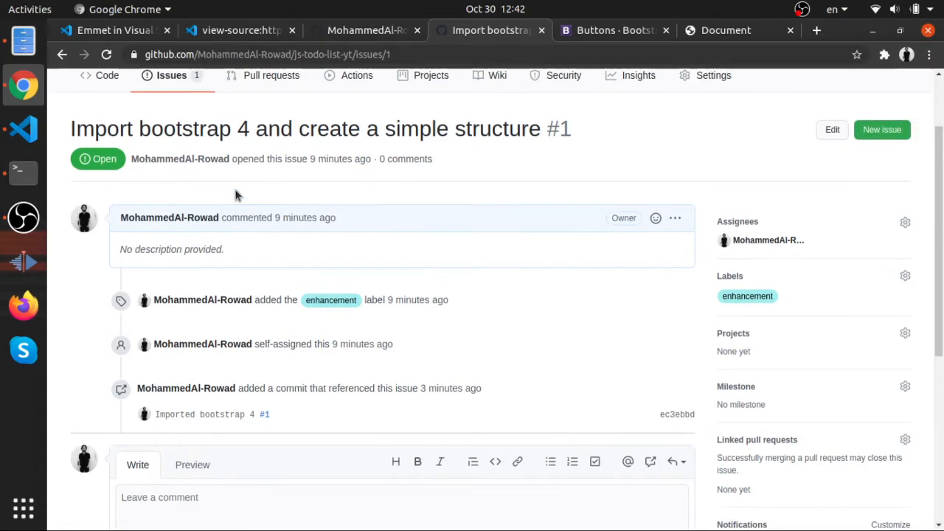
# Step: From the Bootstrap docs, go to the Examples gallery
pyautogui.scroll(3)
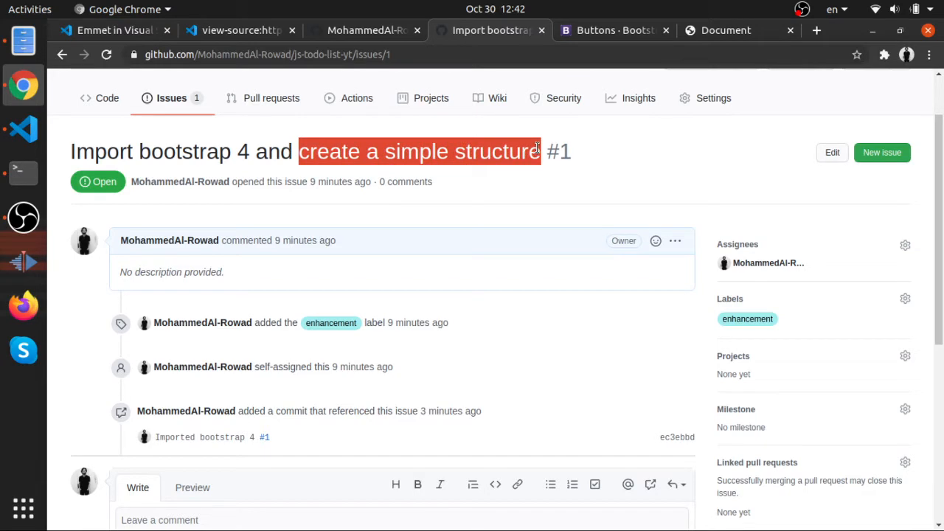
pyautogui.moveTo(557, 140)
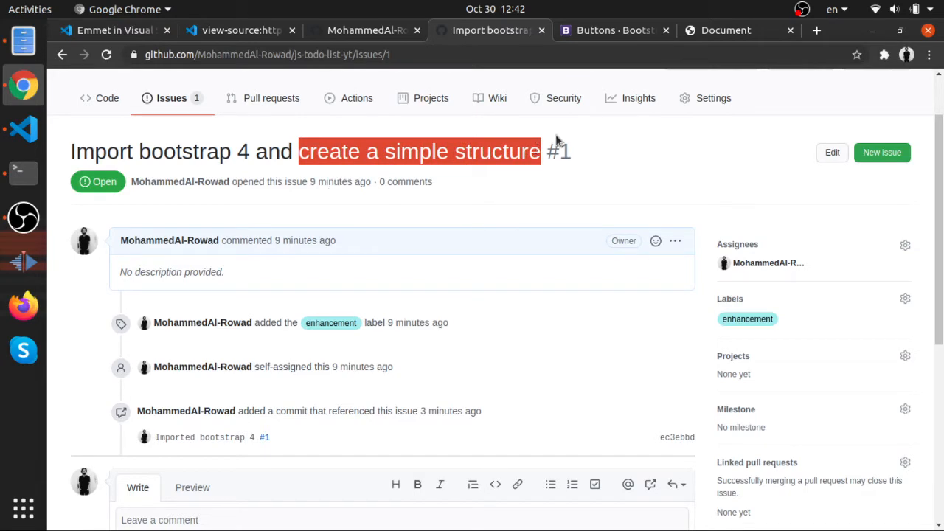
pyautogui.click(605, 30)
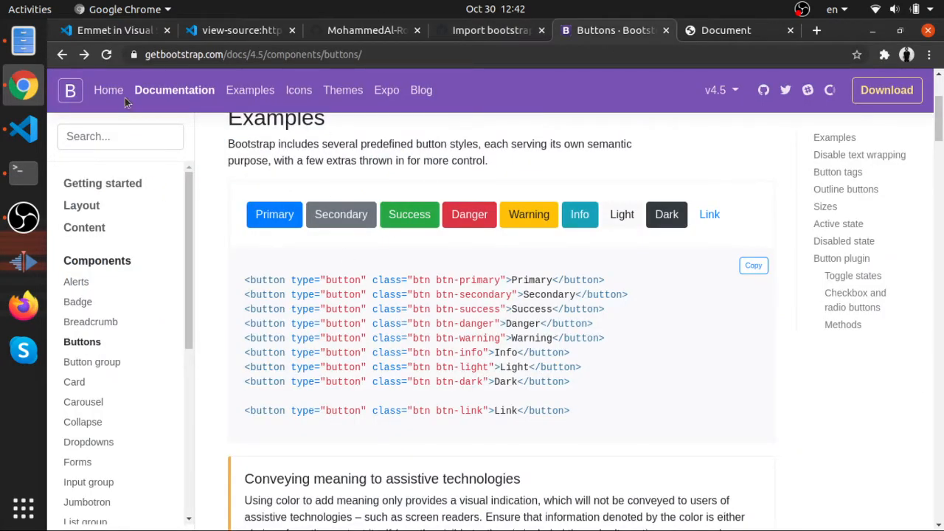
pyautogui.scroll(-3)
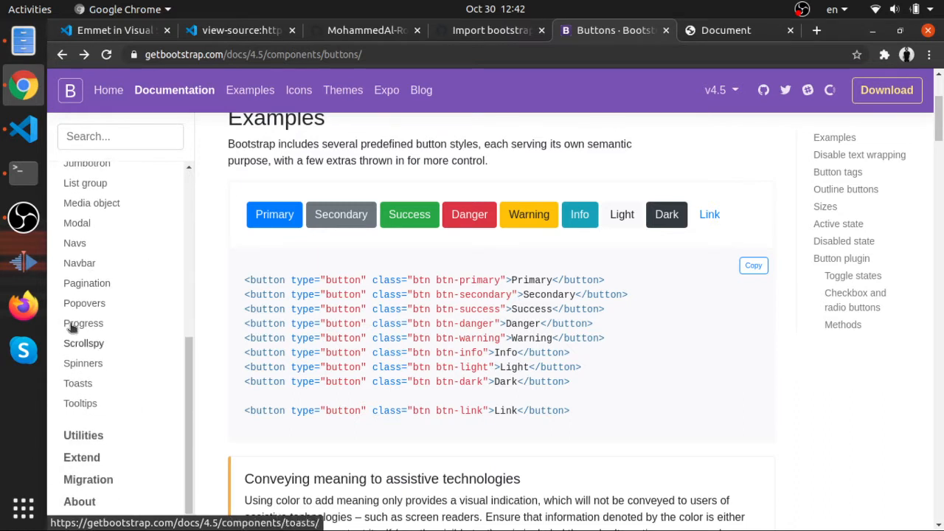
pyautogui.moveTo(298, 248)
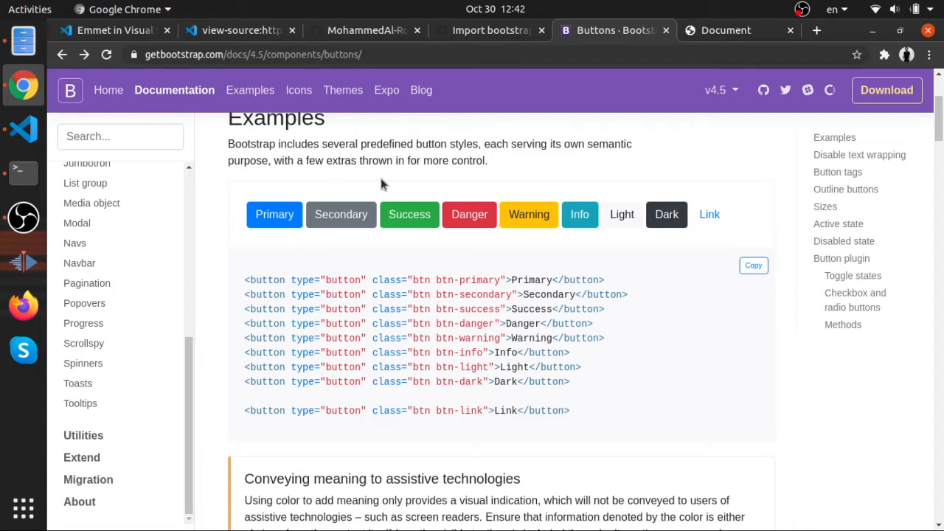
pyautogui.moveTo(251, 90)
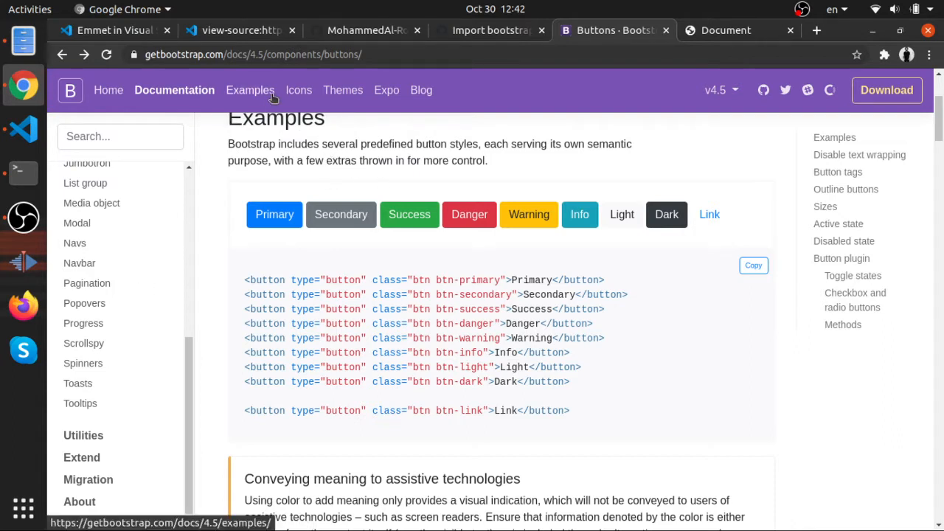
pyautogui.click(245, 90)
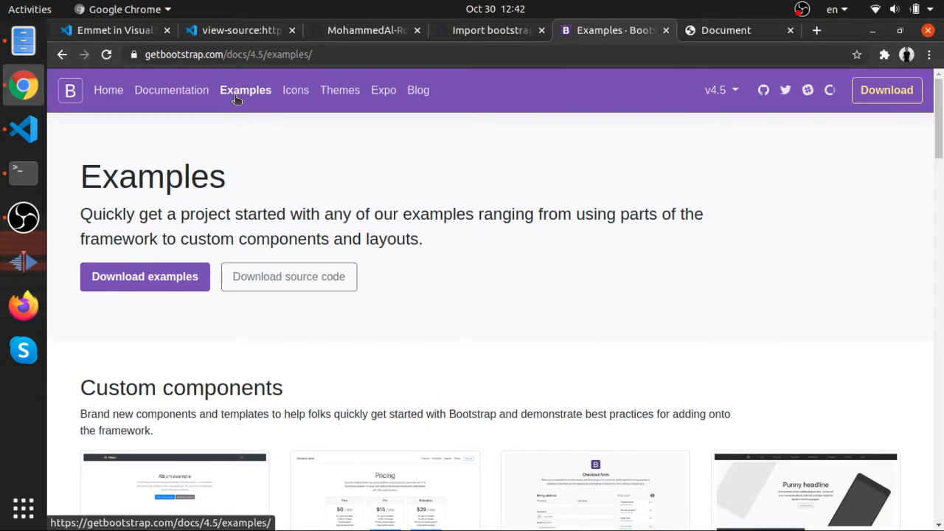
# Step: Browse the examples gallery and open the Starter template in a new tab
pyautogui.scroll(-3)
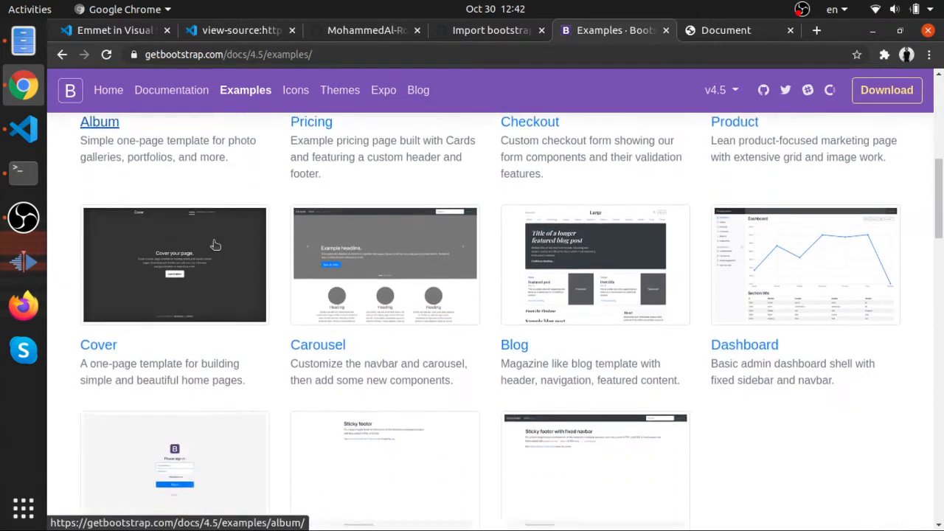
pyautogui.scroll(-3)
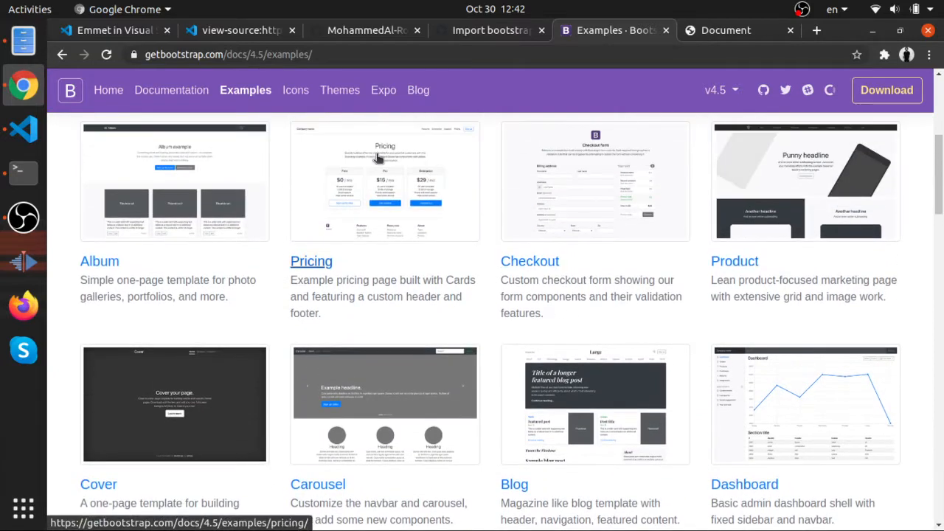
pyautogui.scroll(-3)
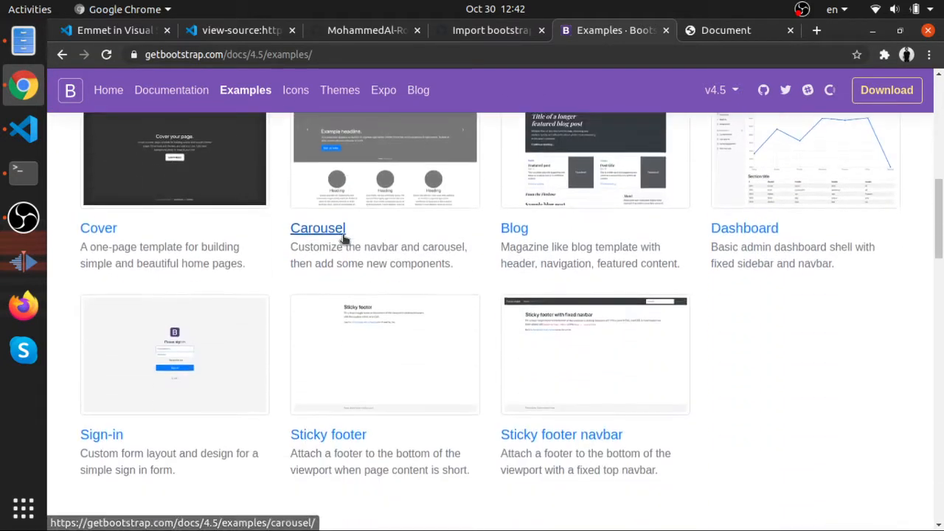
pyautogui.scroll(-3)
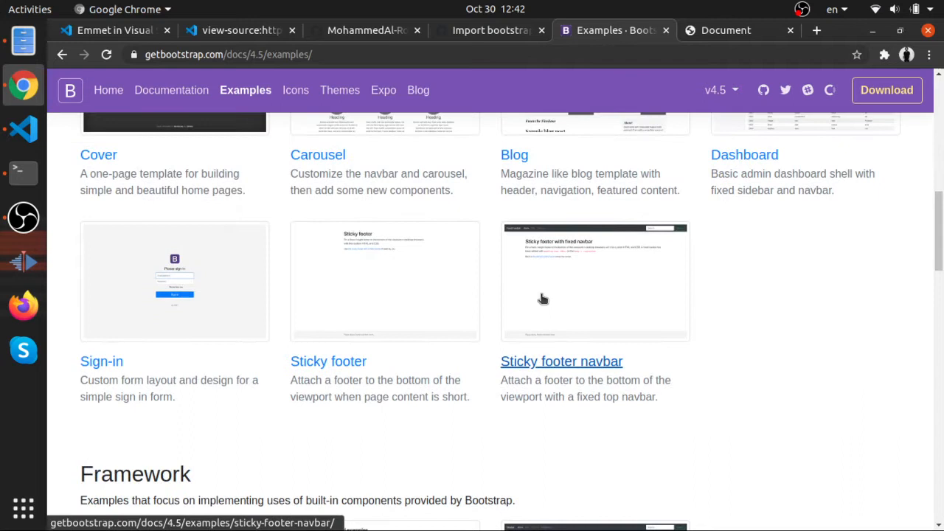
pyautogui.moveTo(204, 301)
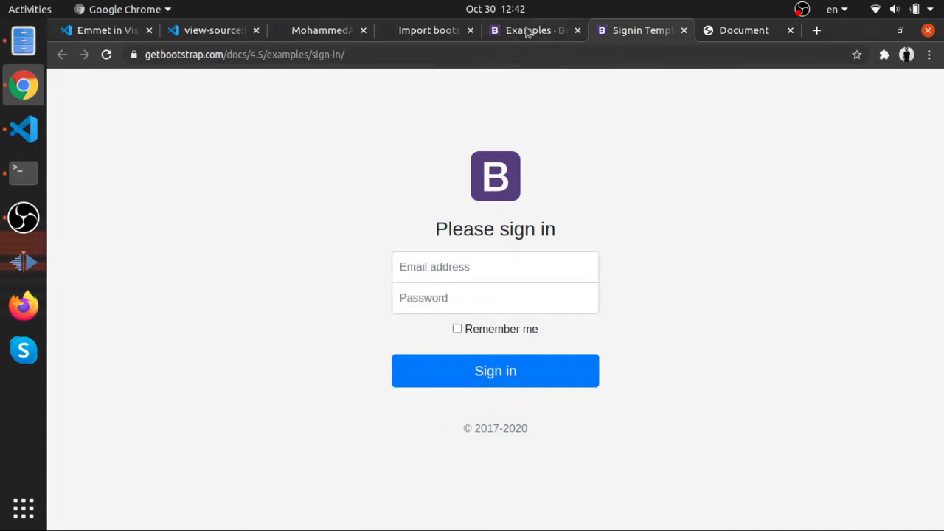
pyautogui.click(528, 30)
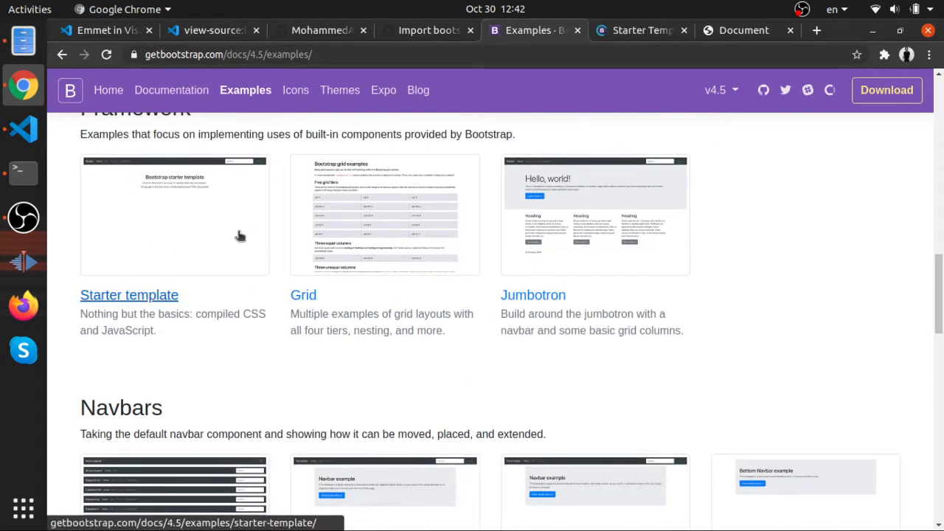
pyautogui.scroll(-3)
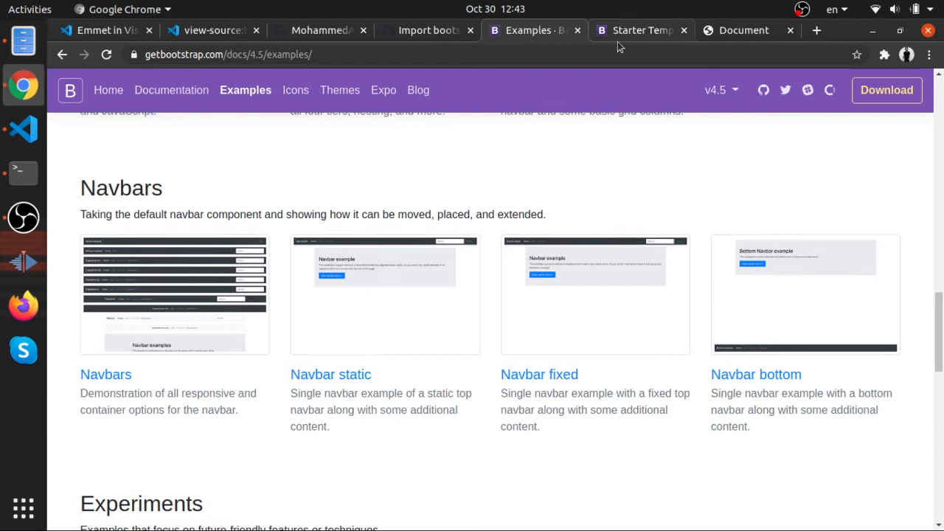
pyautogui.scroll(-3)
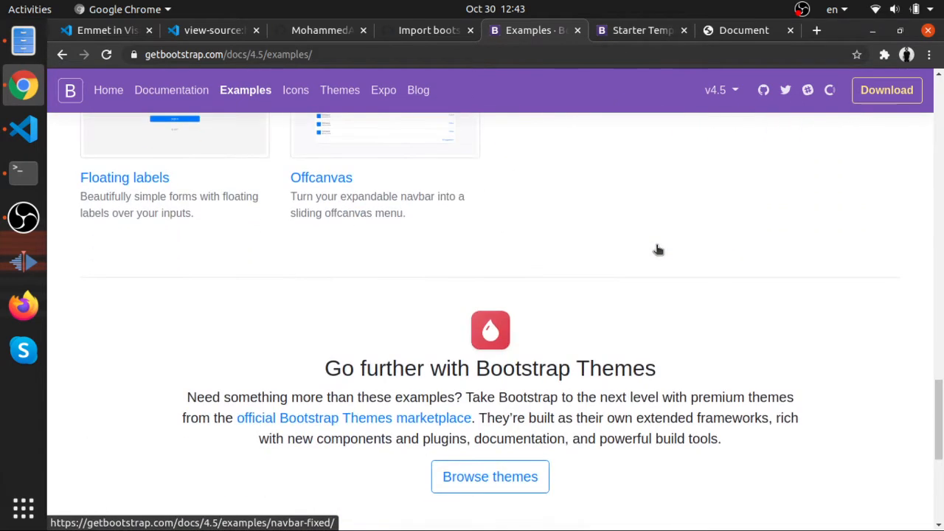
pyautogui.scroll(3)
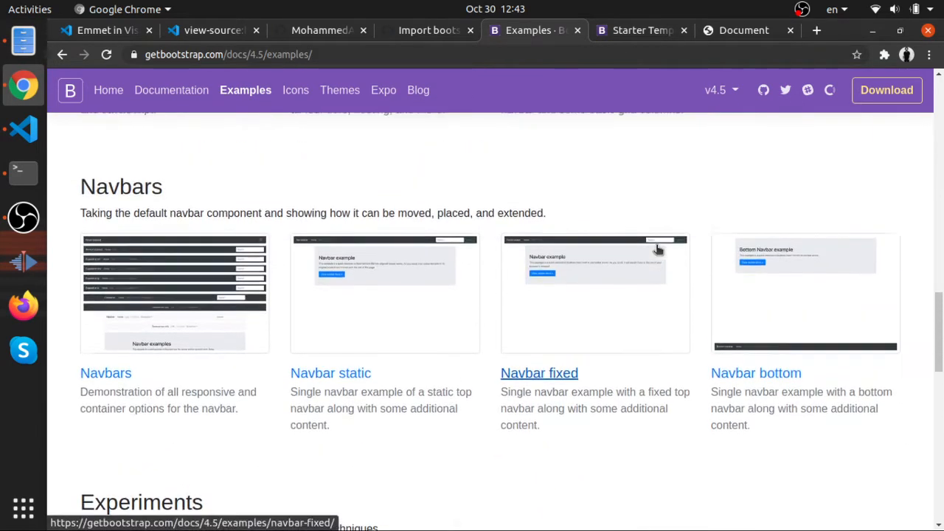
# Step: Show the Starter template page and bring up its right-click context menu
pyautogui.click(641, 29)
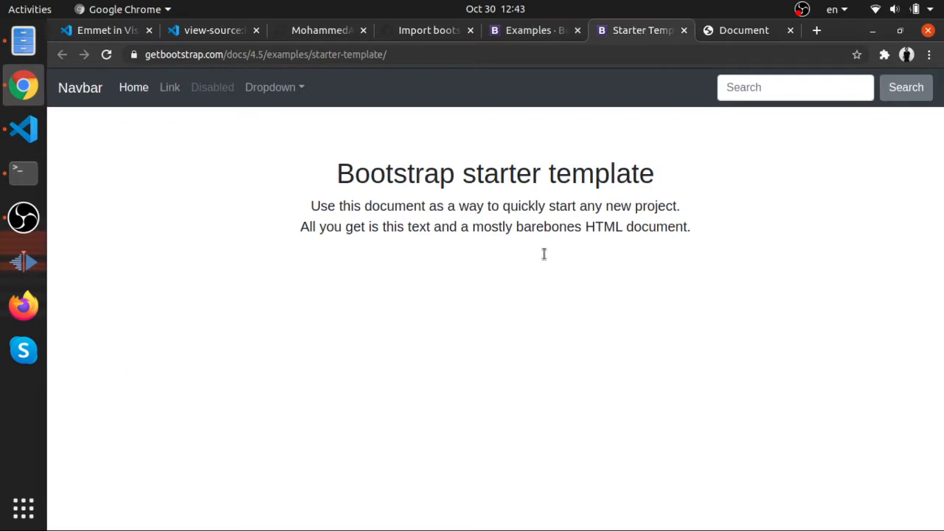
pyautogui.moveTo(541, 156)
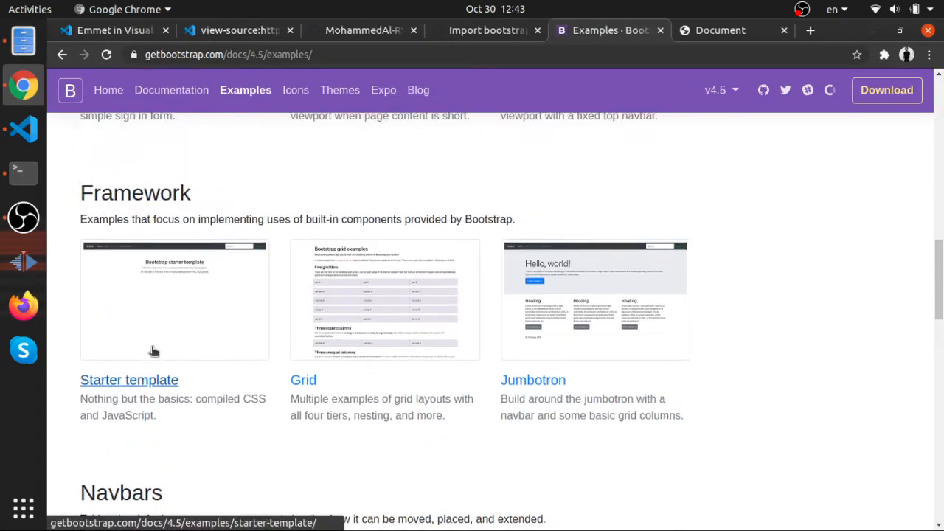
pyautogui.scroll(-3)
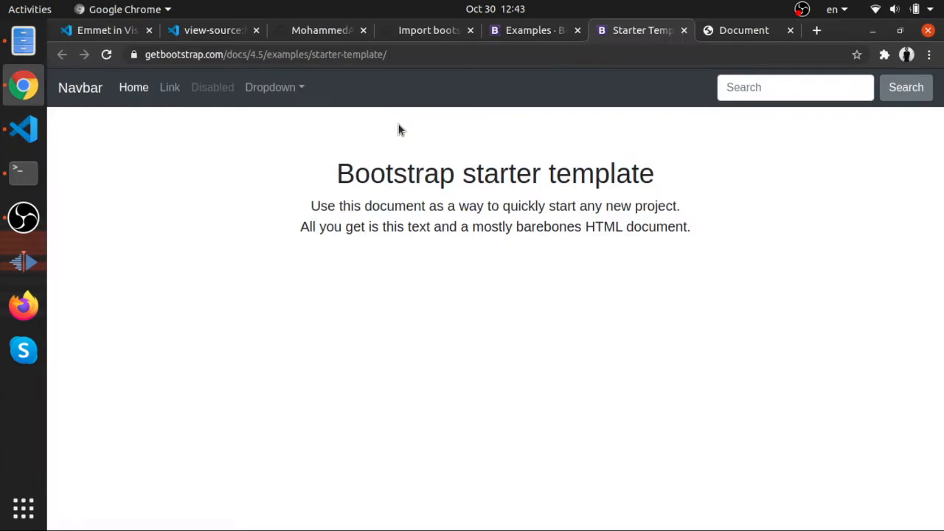
pyautogui.rightClick(401, 130)
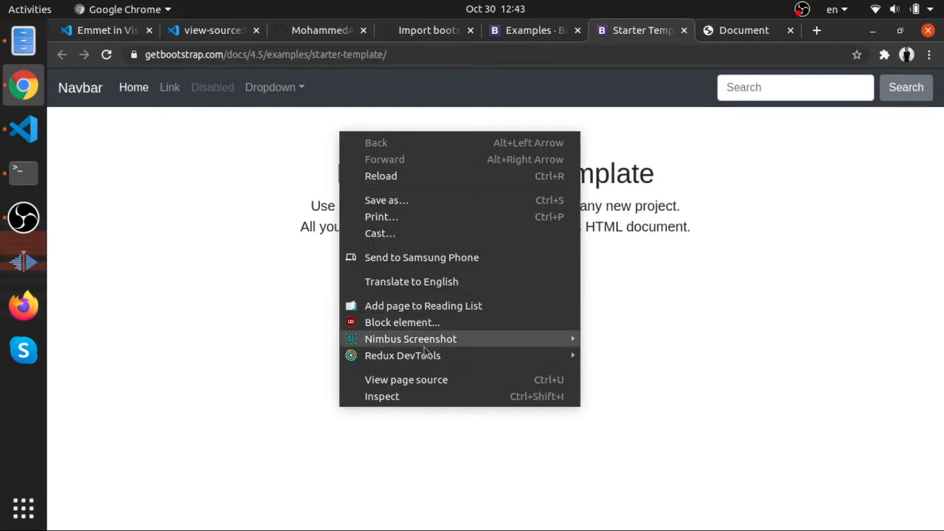
# Step: View the starter template's page source and locate its body markup
pyautogui.click(405, 379)
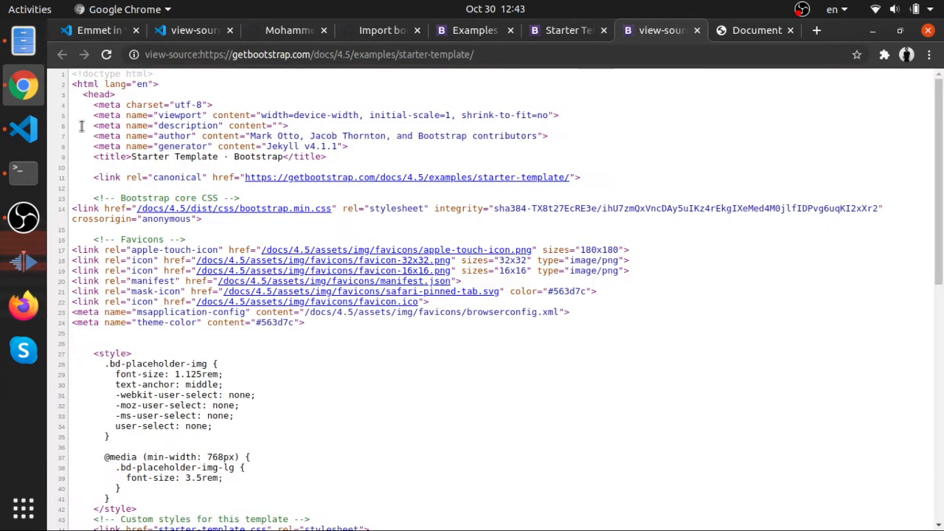
pyautogui.scroll(-3)
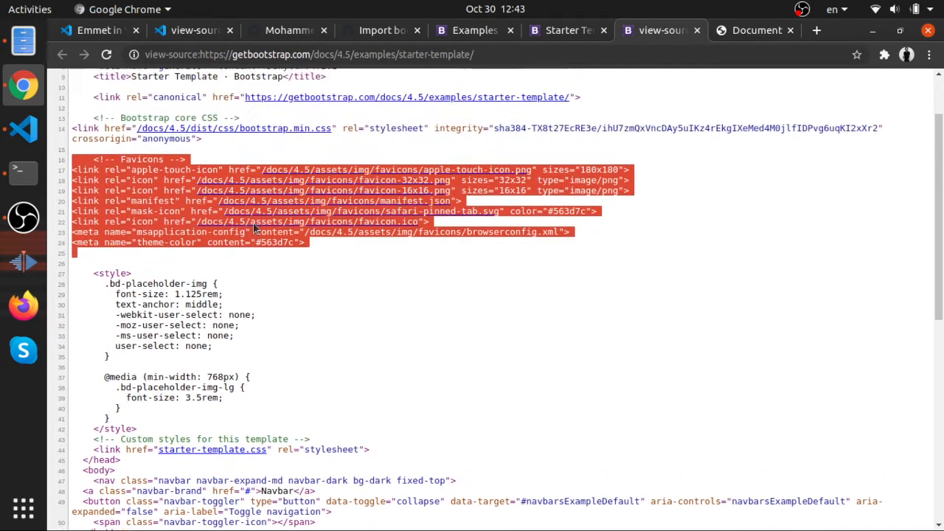
pyautogui.scroll(-3)
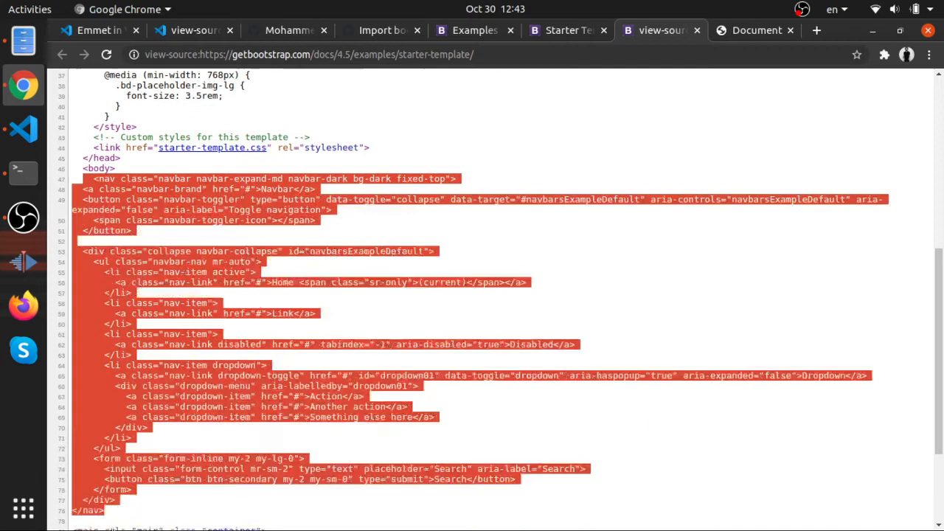
pyautogui.scroll(-3)
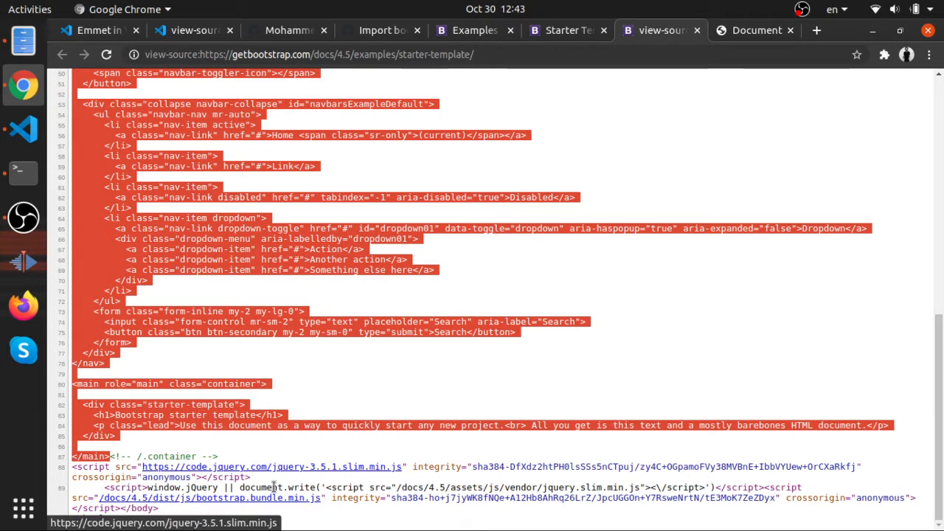
pyautogui.scroll(3)
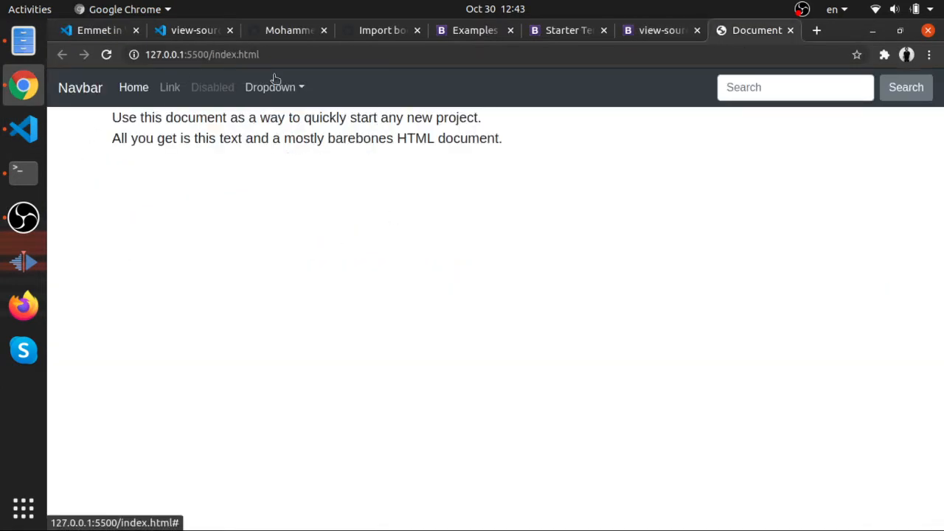
# Step: Select the starter template heading and text, then return to the page source
pyautogui.click(652, 29)
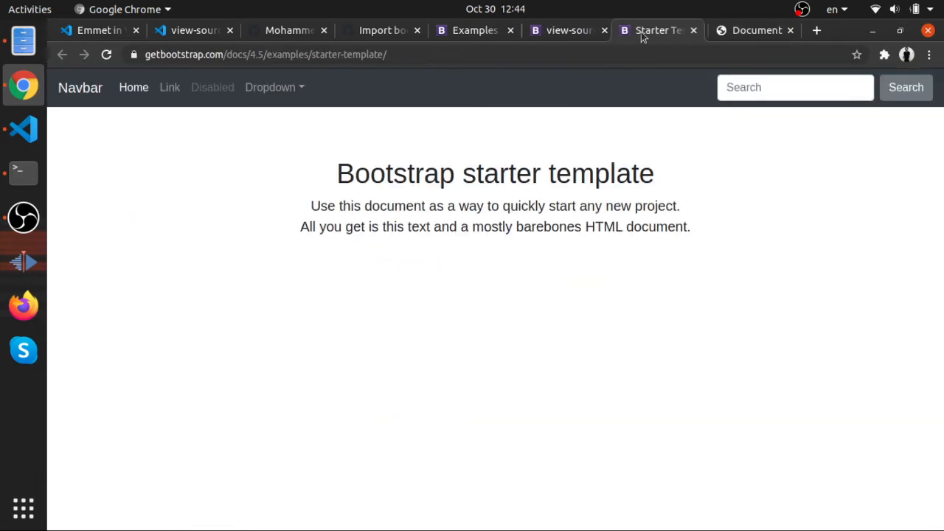
pyautogui.moveTo(336, 174); pyautogui.dragTo(691, 227)
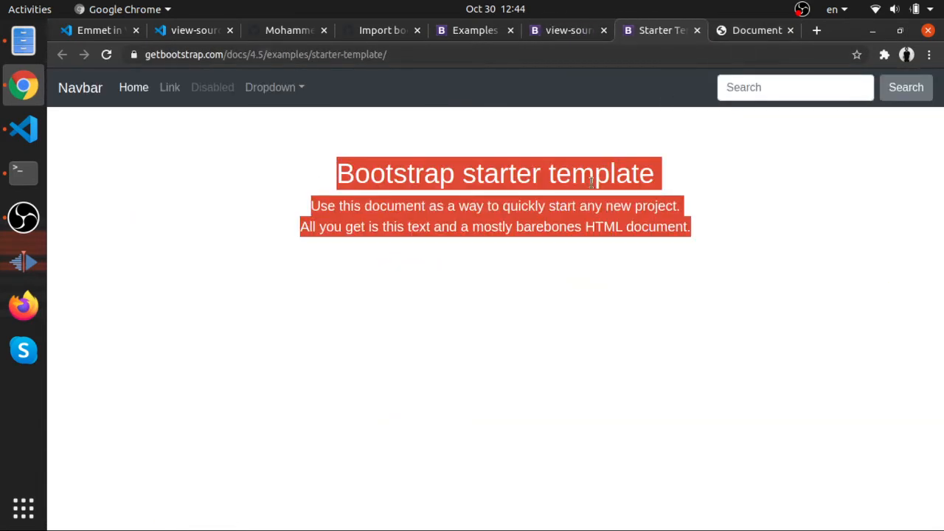
pyautogui.click(566, 29)
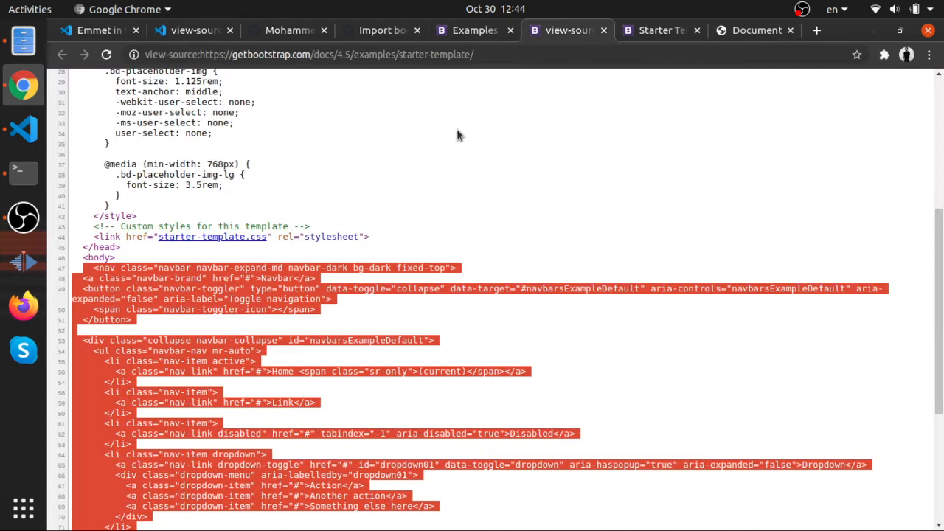
# Step: Follow the starter-template.css link to see its body padding and centering rules
pyautogui.scroll(3)
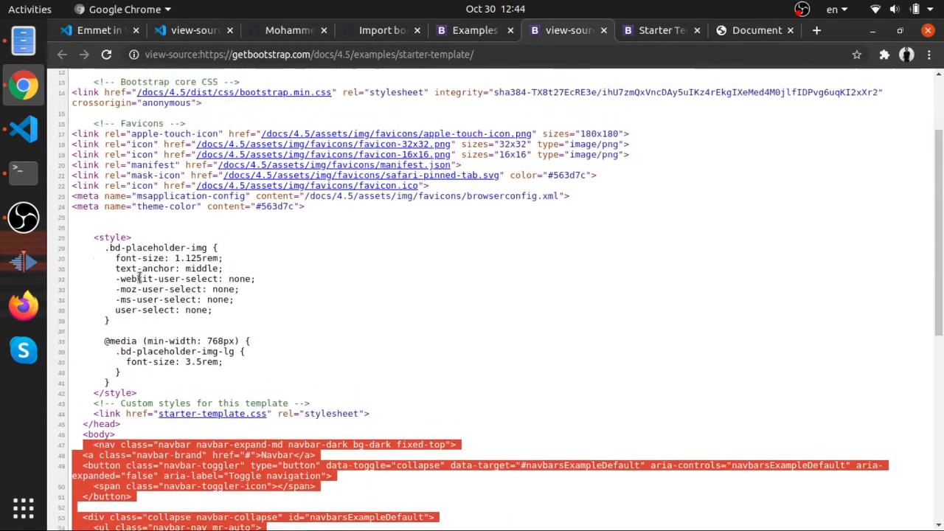
pyautogui.scroll(3)
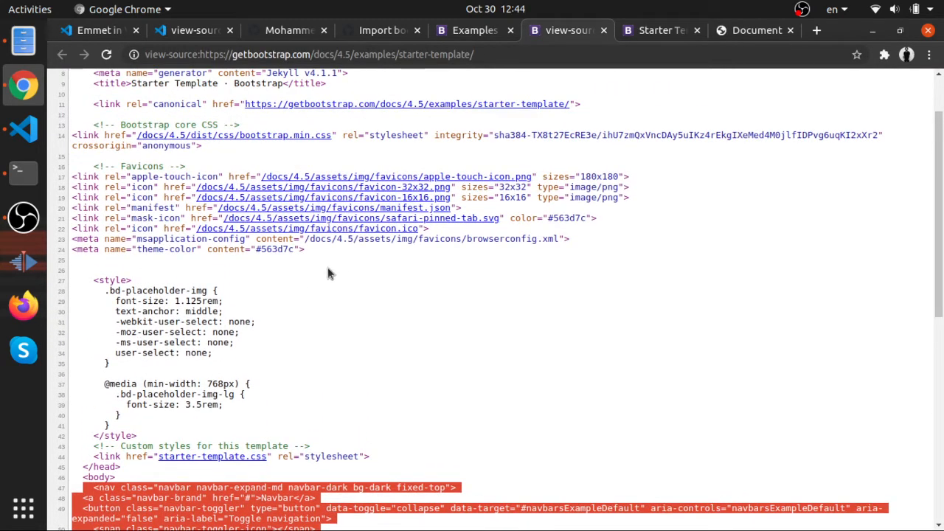
pyautogui.scroll(3)
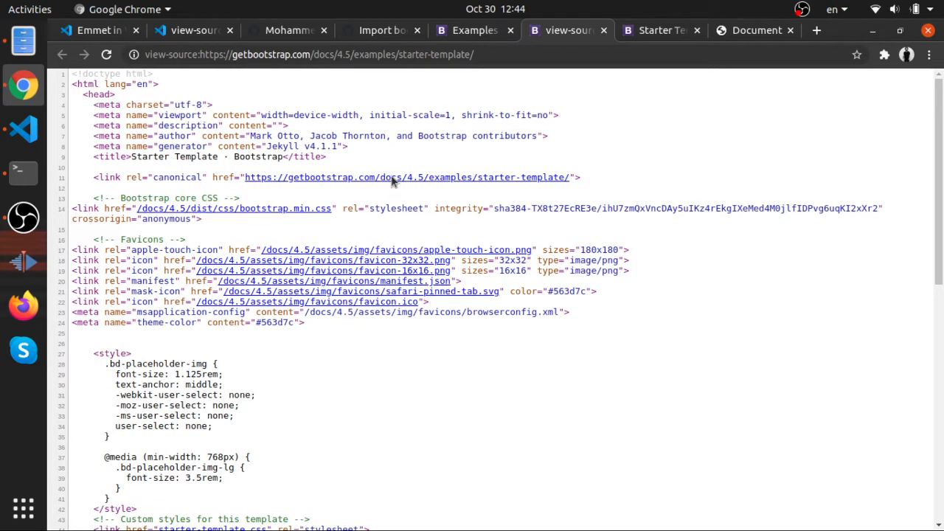
pyautogui.scroll(-3)
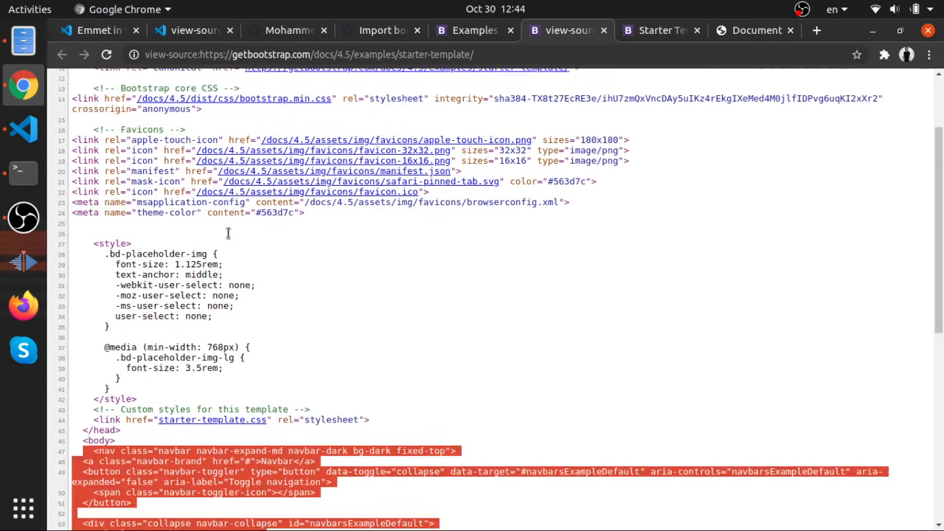
pyautogui.scroll(-3)
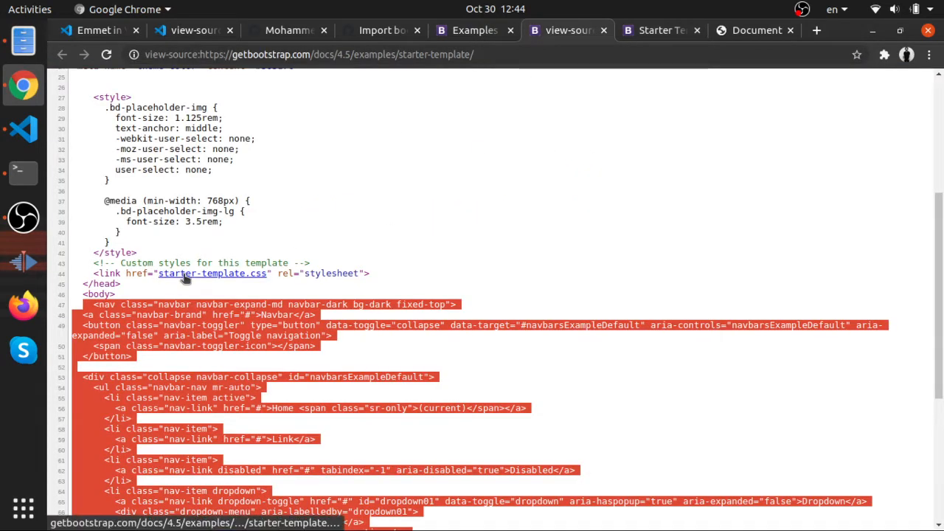
pyautogui.click(212, 273)
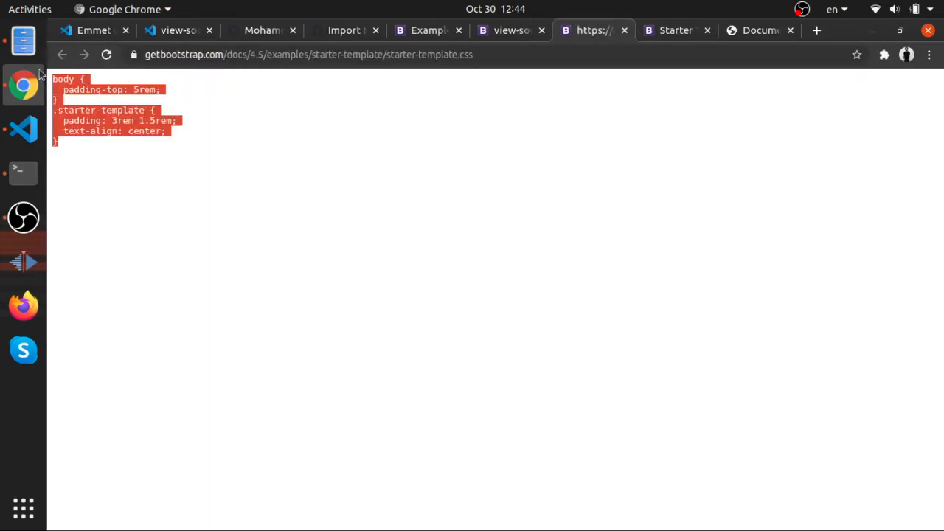
# Step: Create css/index.css with the copied template rules and reopen index.html
pyautogui.click(23, 130)
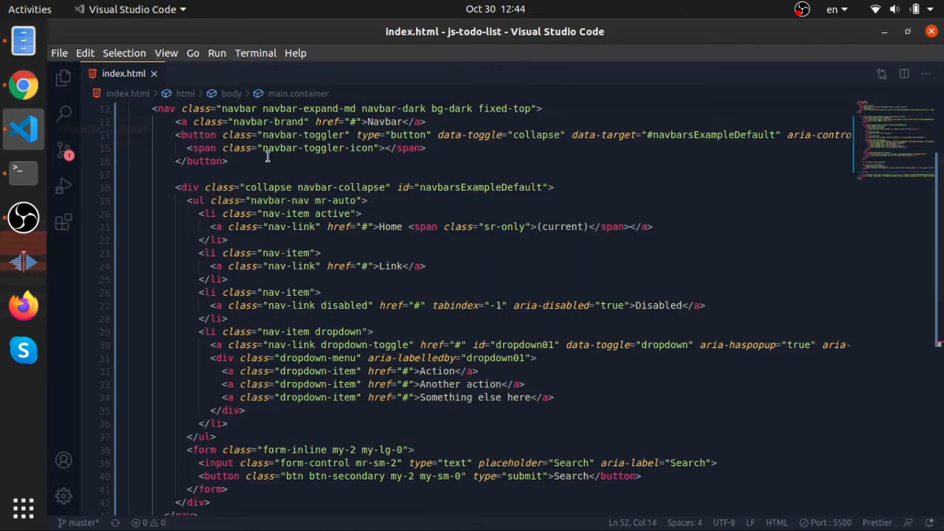
pyautogui.click(63, 77)
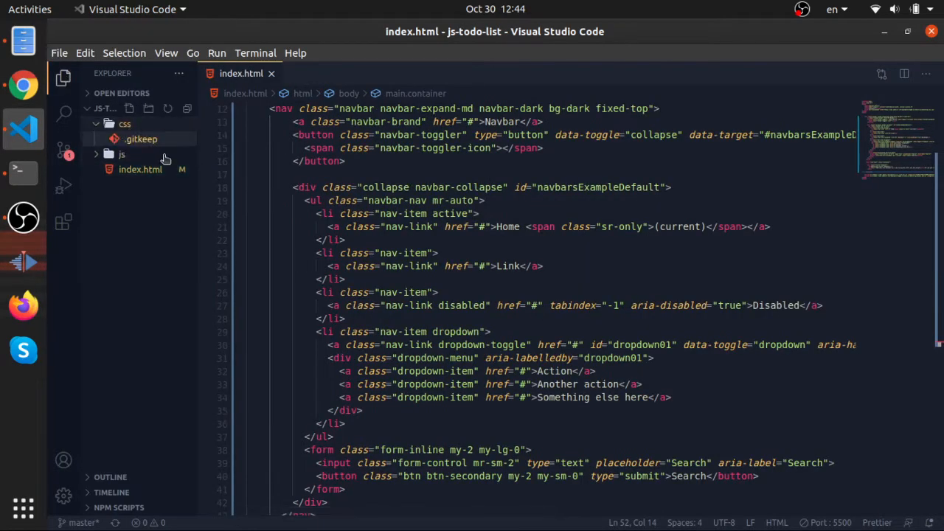
pyautogui.click(124, 124)
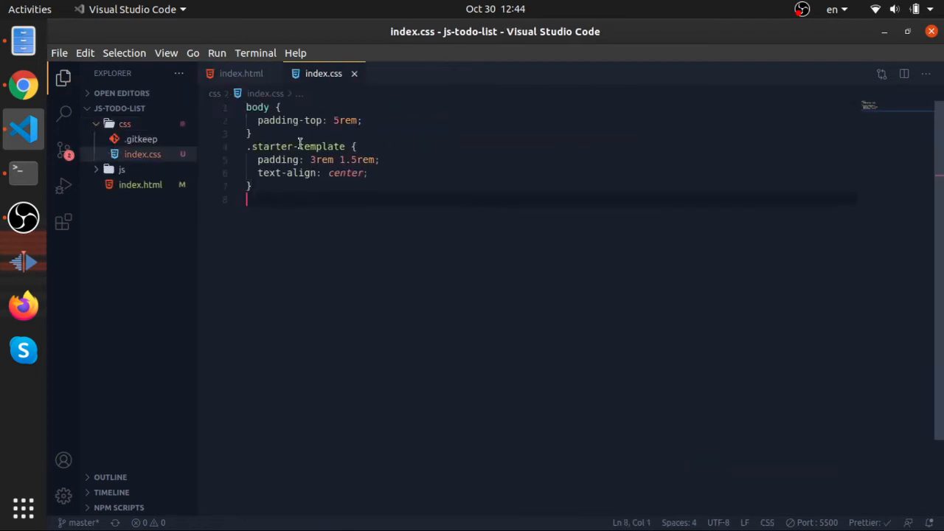
pyautogui.click(140, 139)
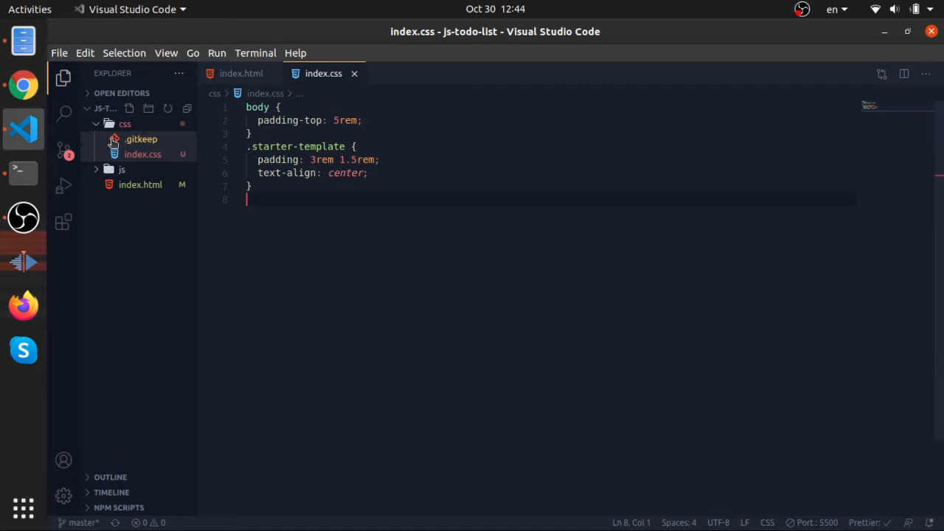
pyautogui.click(242, 74)
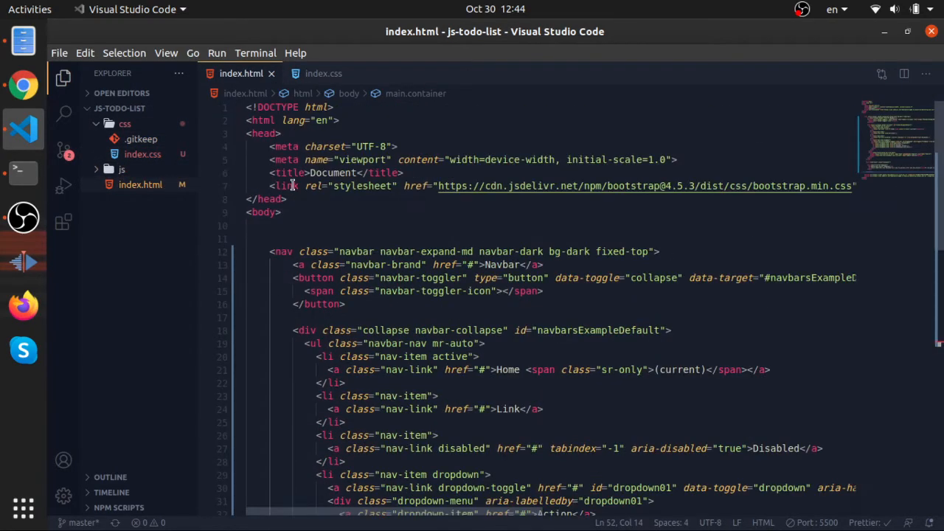
# Step: Add <link rel="stylesheet" href="./css/index.css" /> to the head of index.html
pyautogui.click(271, 199)
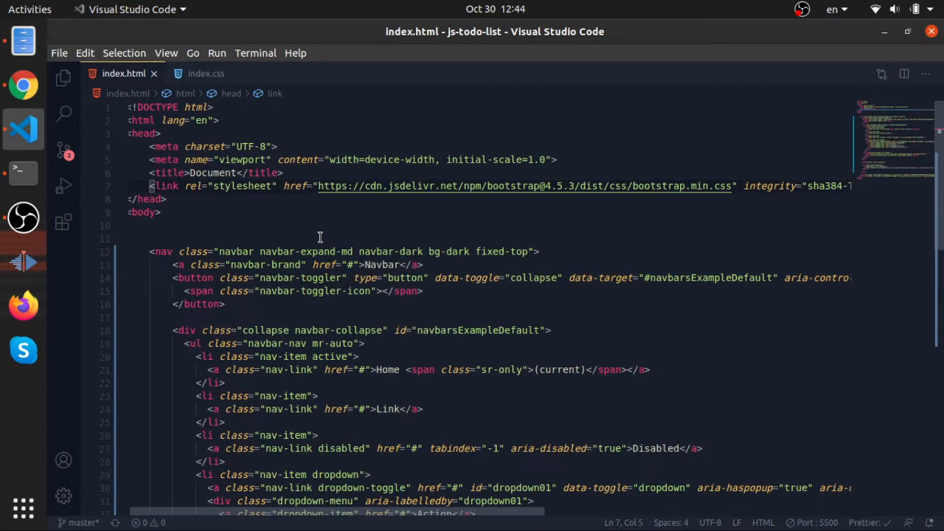
pyautogui.click(169, 173)
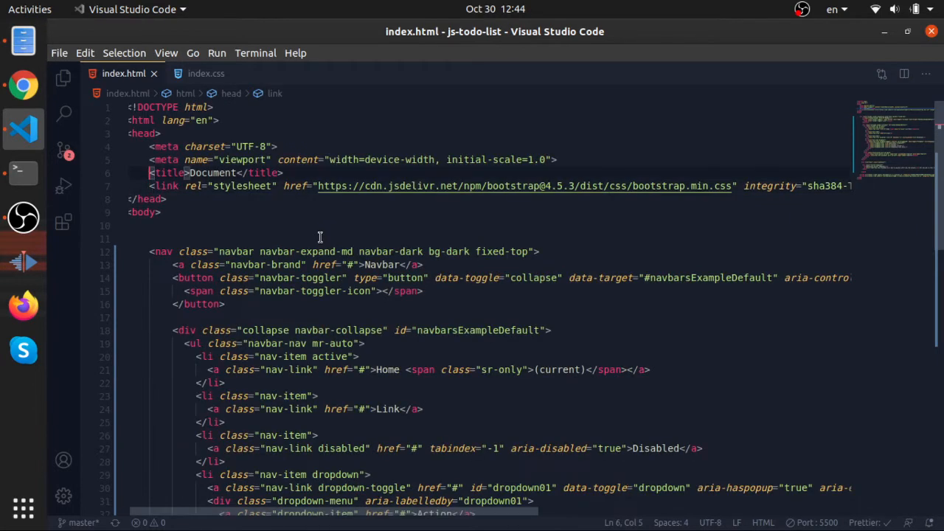
pyautogui.write('<link>')
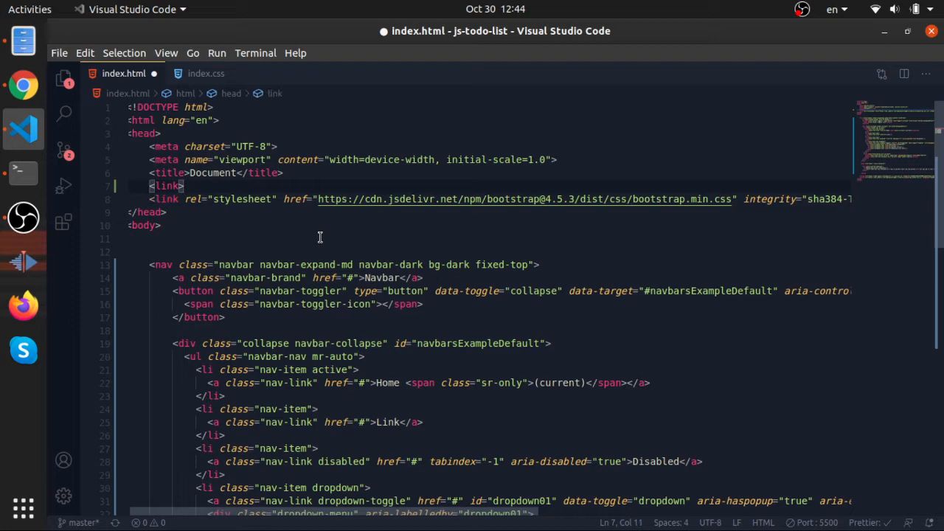
pyautogui.write('/>')
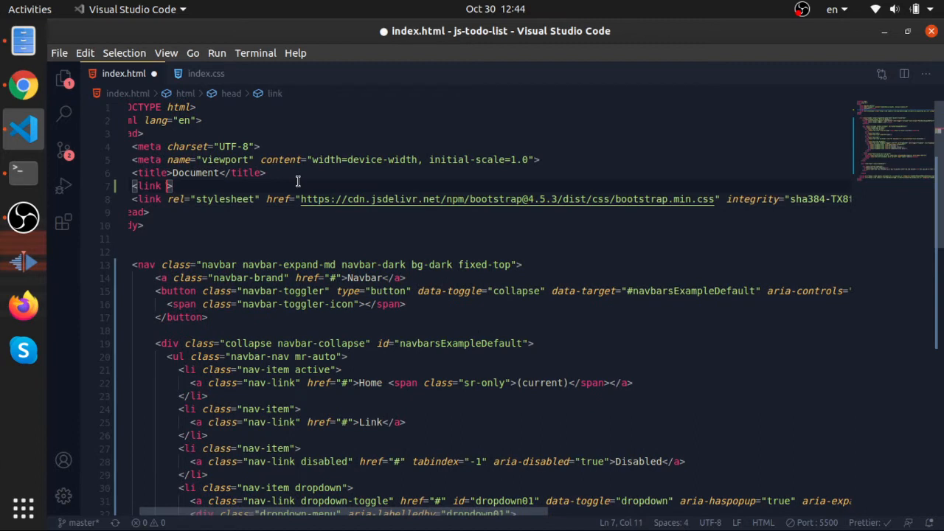
pyautogui.write('rel=""')
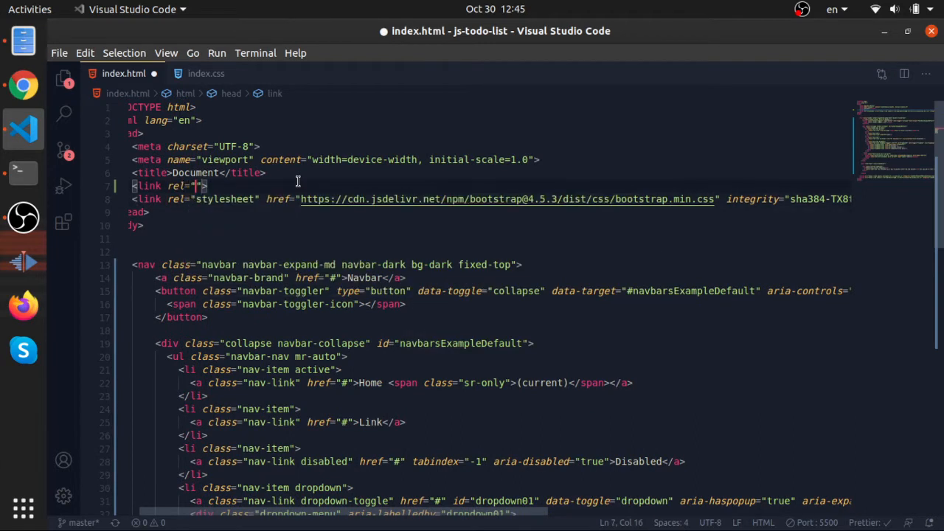
pyautogui.write('sty')
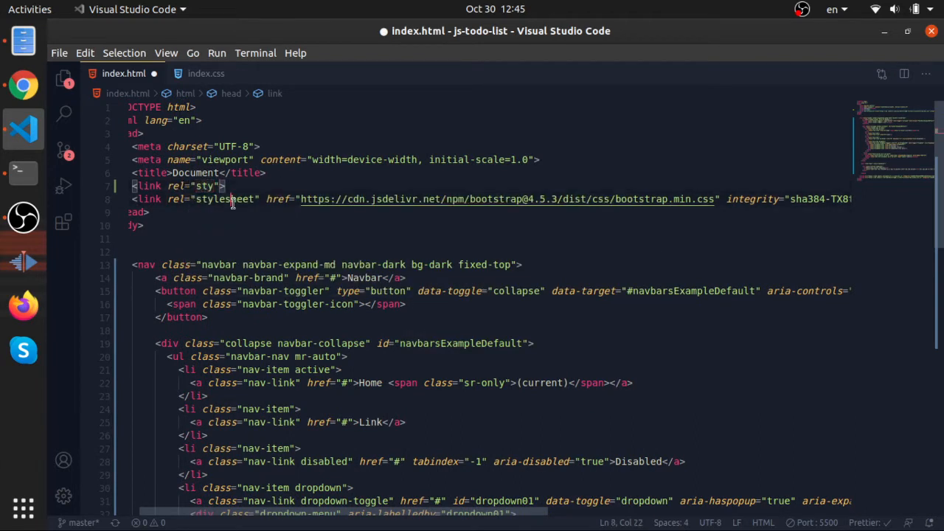
pyautogui.write('heet" href=')
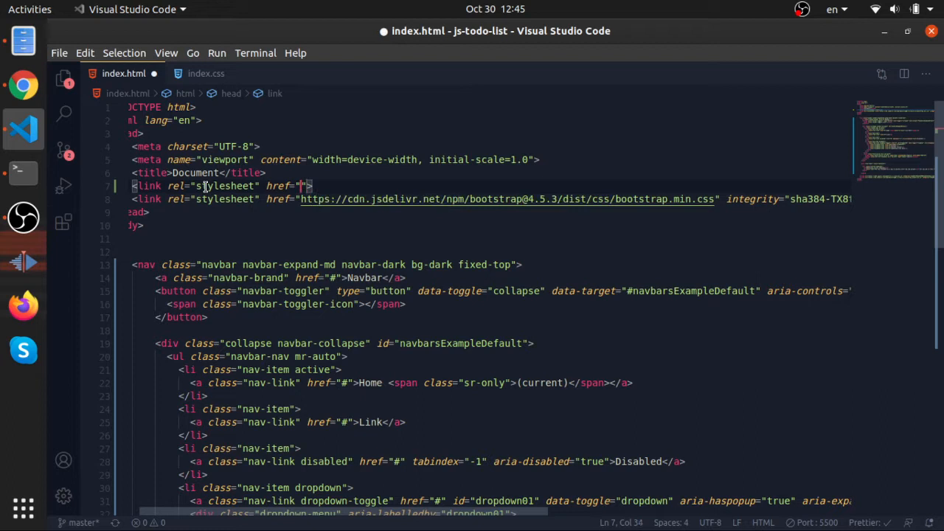
pyautogui.write('.')
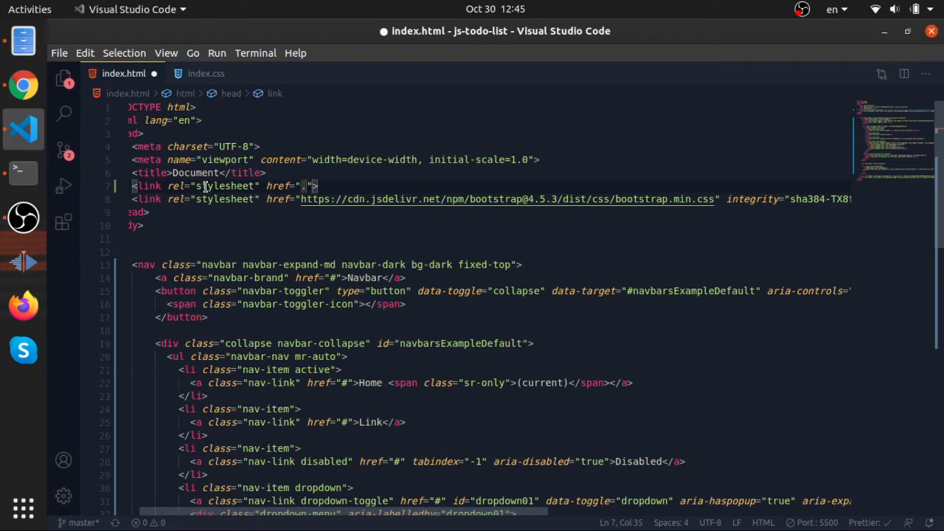
pyautogui.write('./css/')
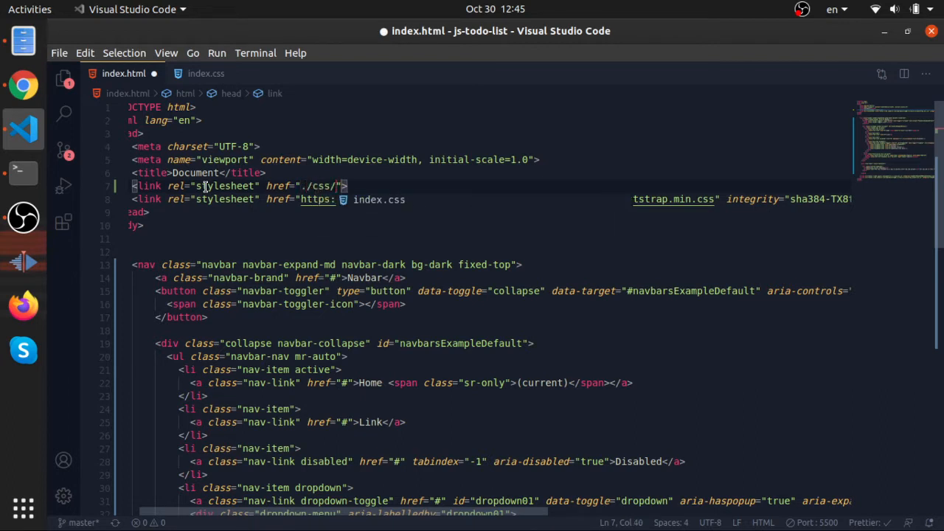
pyautogui.write('index.css')
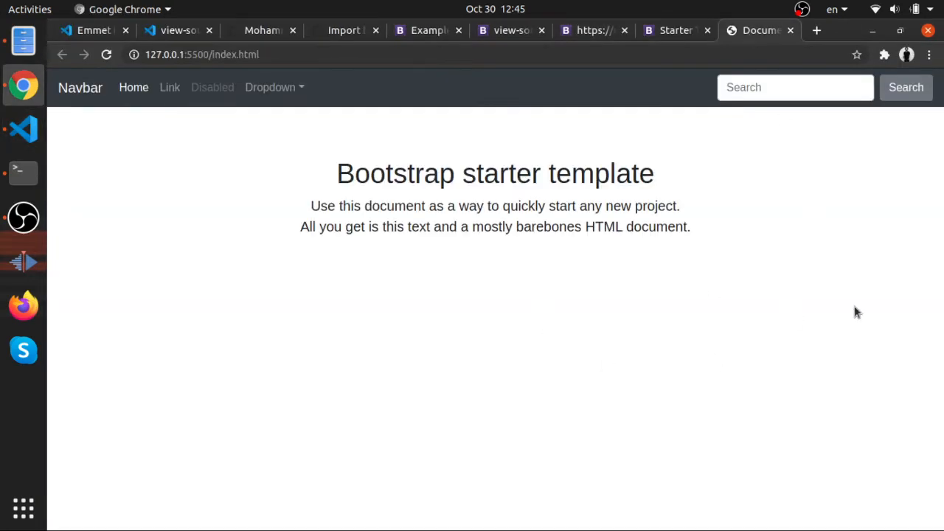
pyautogui.moveTo(258, 199)
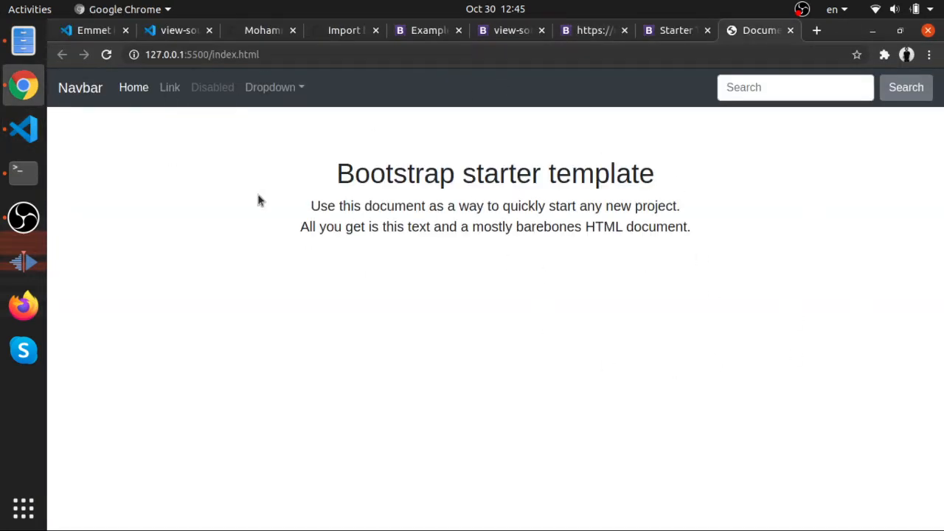
# Step: Move the index.css link below the Bootstrap CDN stylesheet and save index.html
pyautogui.click(24, 130)
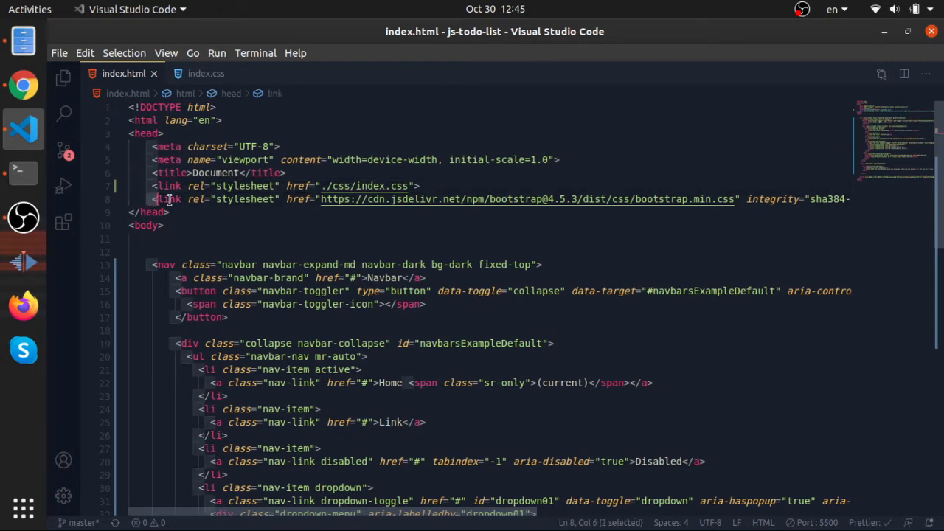
pyautogui.click(519, 199)
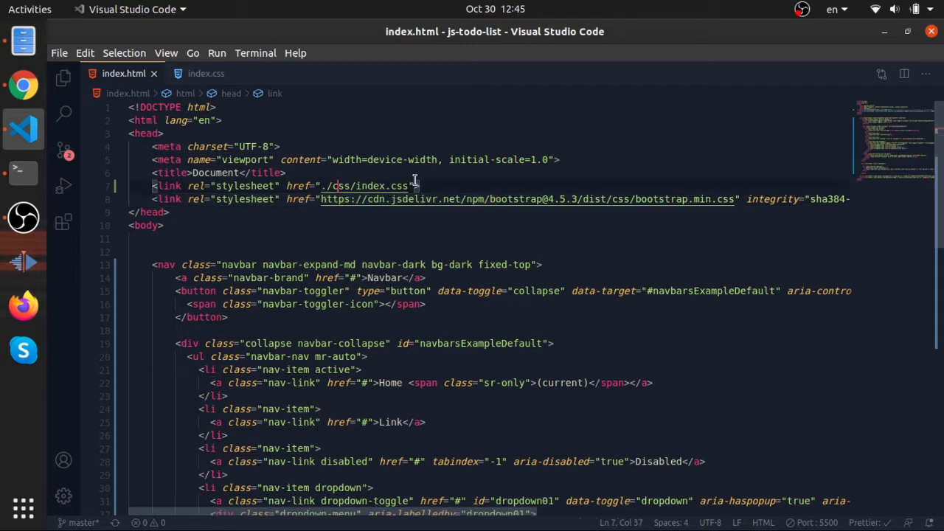
pyautogui.click(405, 199)
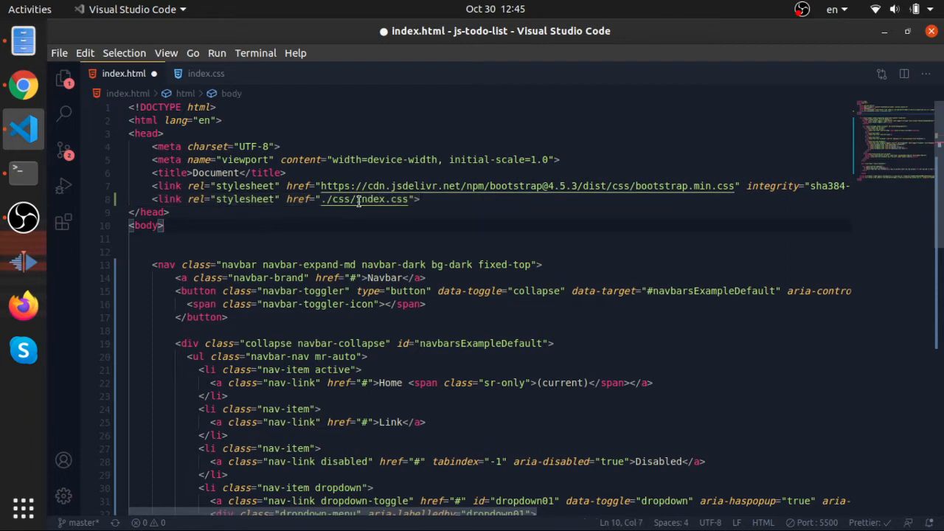
pyautogui.press('ctrl+s')
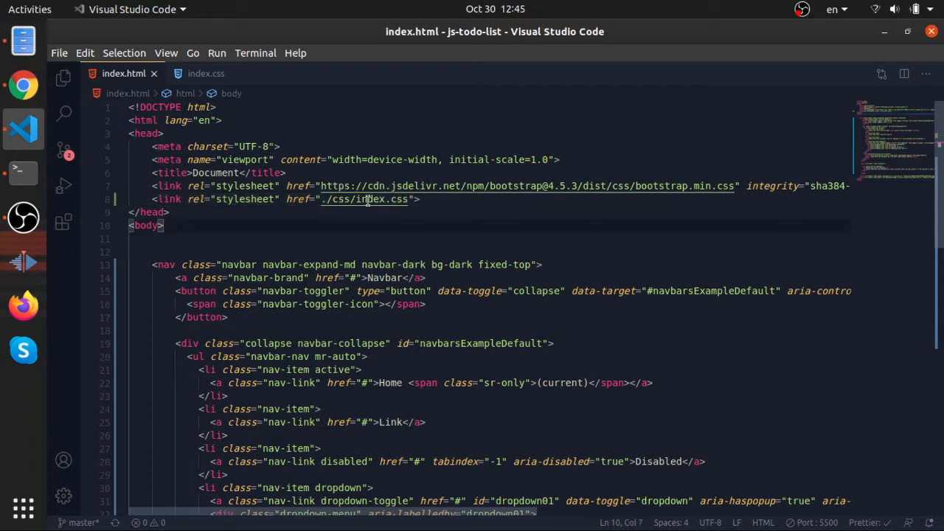
pyautogui.moveTo(420, 186)
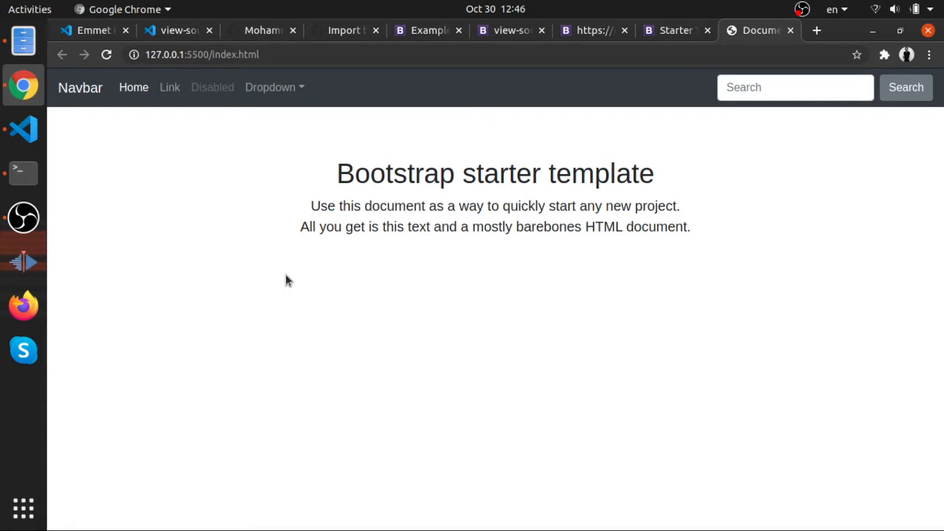
# Step: Inspect the navbar in DevTools and override .bg-dark with background-color: aqua !important
pyautogui.click(23, 130)
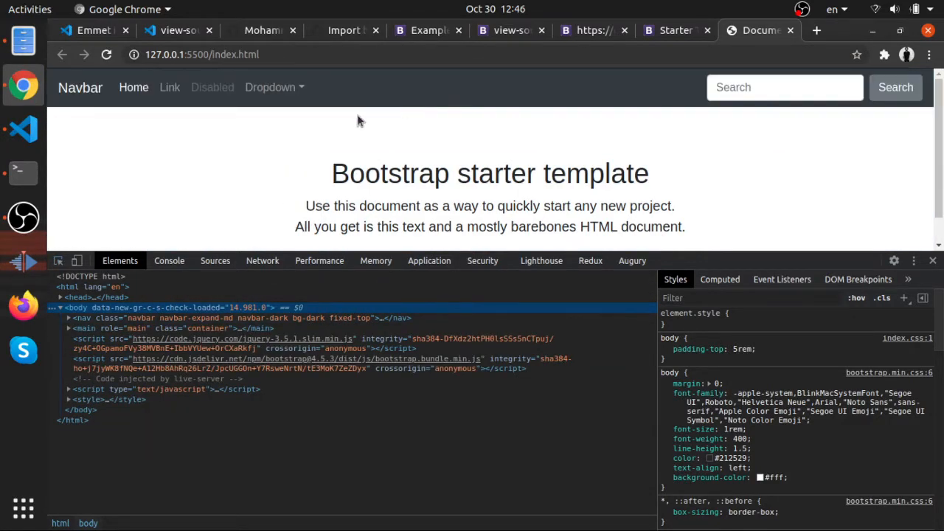
pyautogui.click(221, 318)
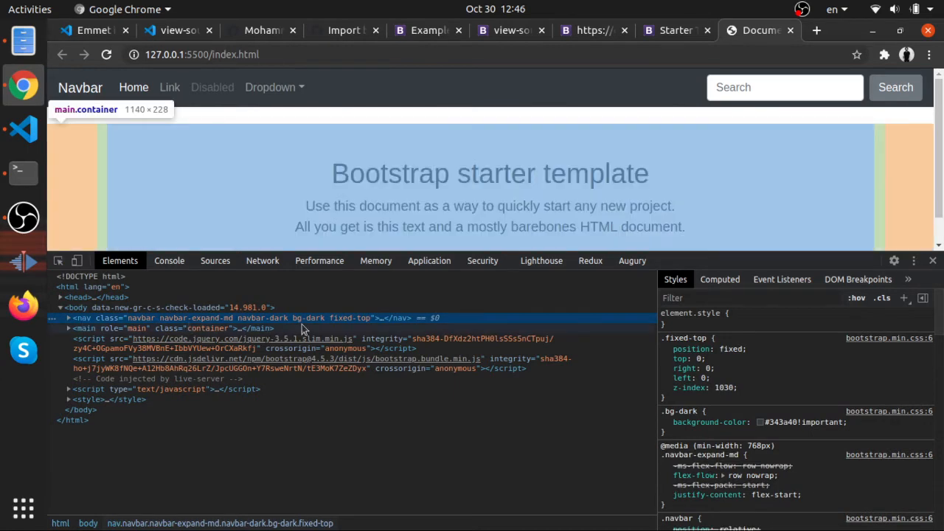
pyautogui.click(68, 319)
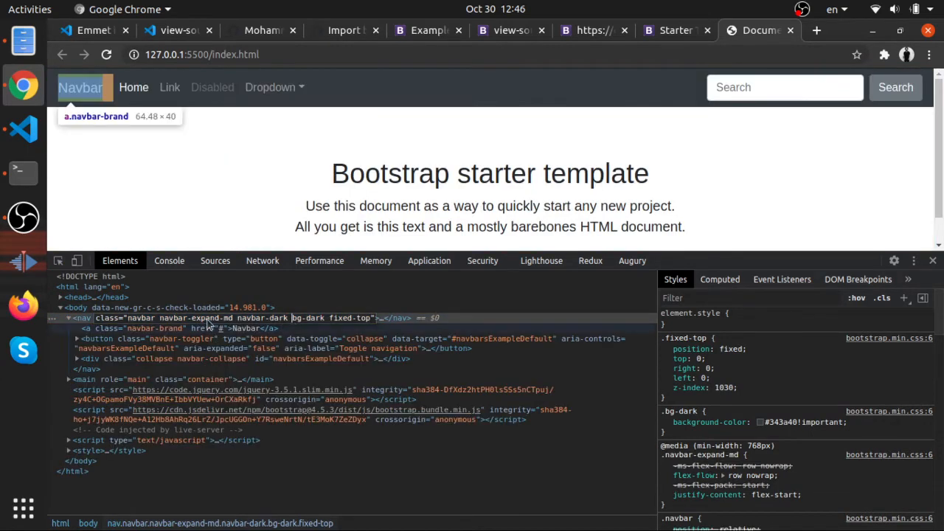
pyautogui.click(170, 327)
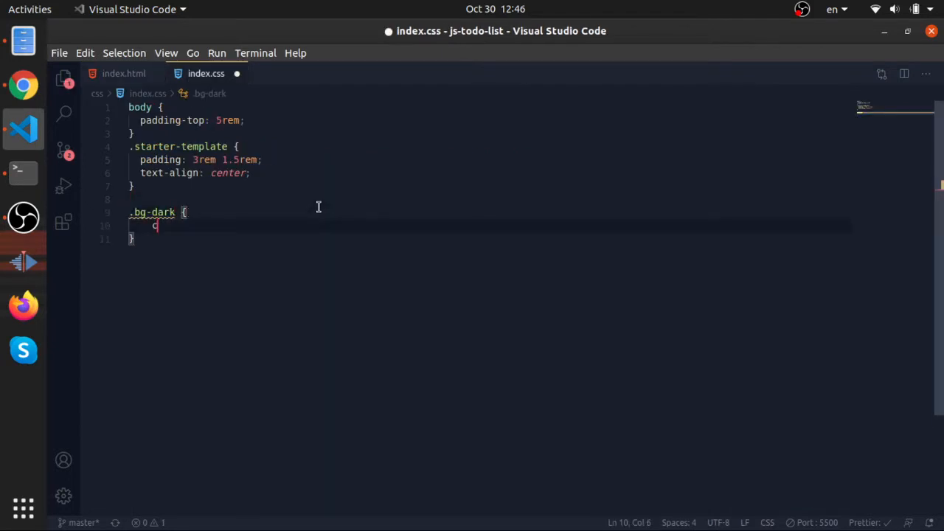
pyautogui.write('background-color: ;')
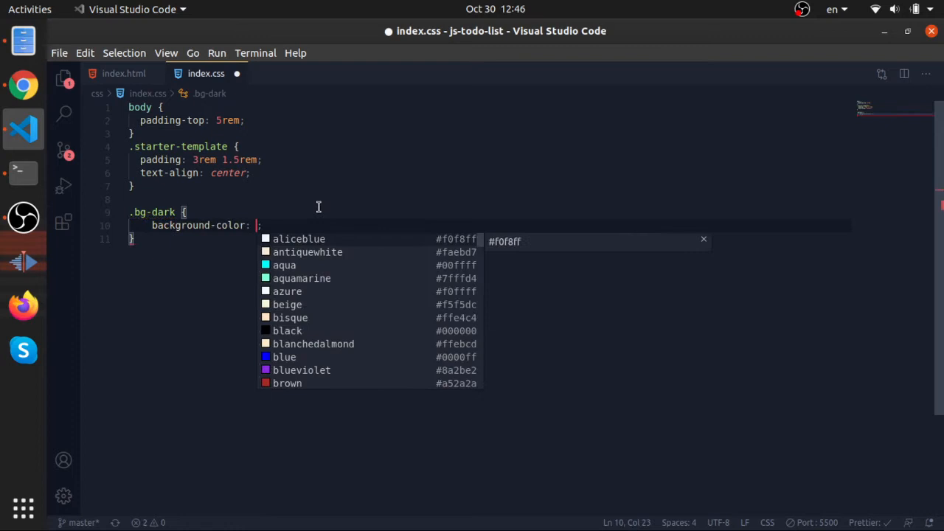
pyautogui.write('aqua !')
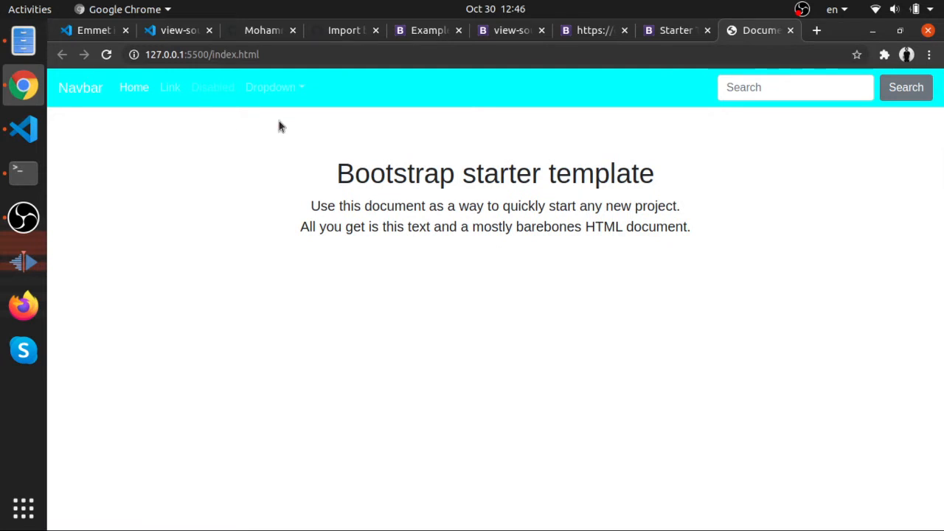
# Step: Remove the .bg-dark rule from index.css and place the index.css link above Bootstrap's
pyautogui.click(24, 130)
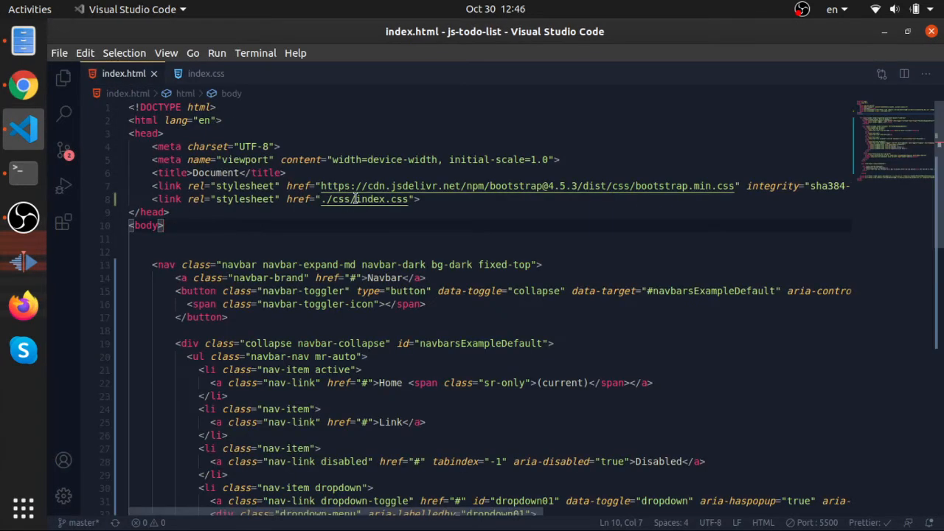
pyautogui.click(416, 199)
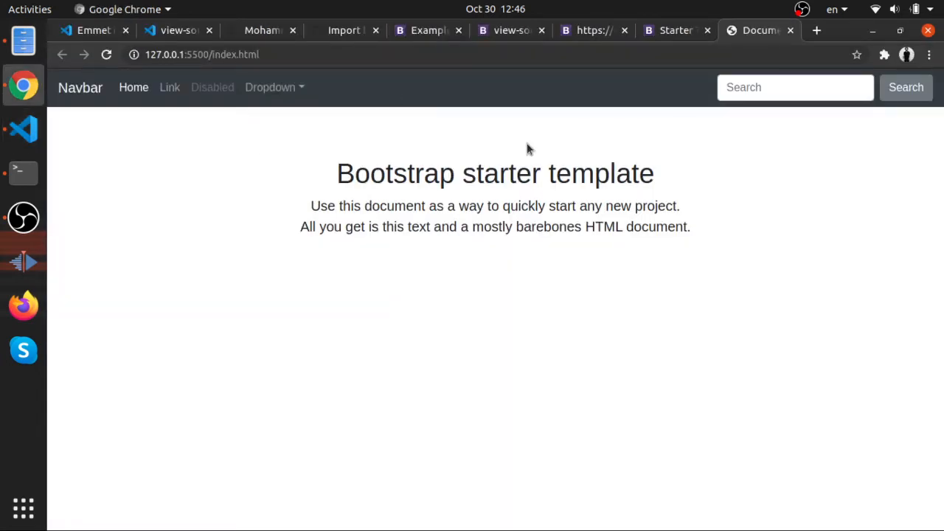
pyautogui.click(24, 130)
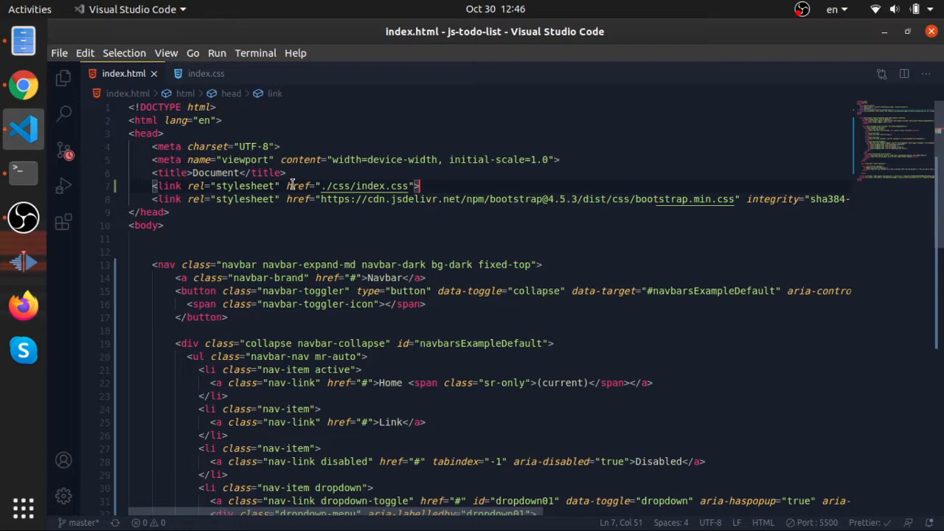
pyautogui.click(206, 74)
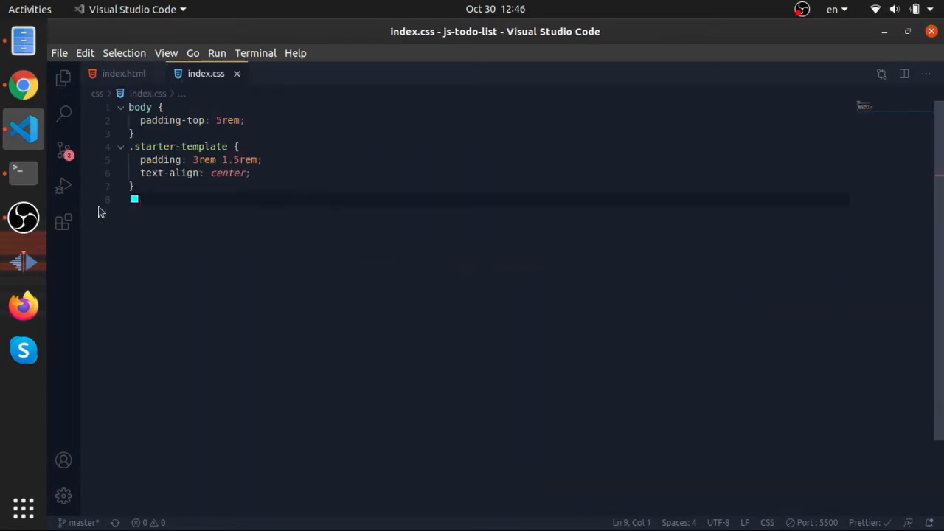
pyautogui.click(124, 74)
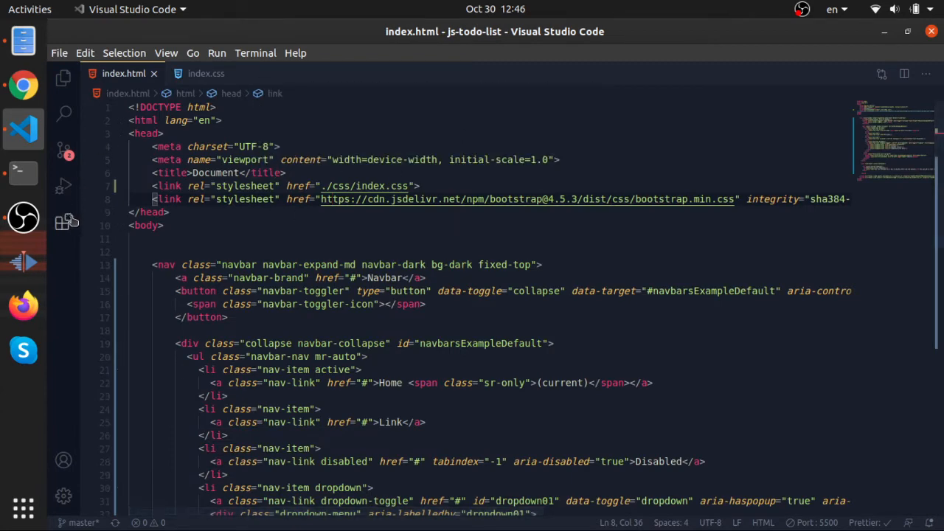
pyautogui.scroll(-3)
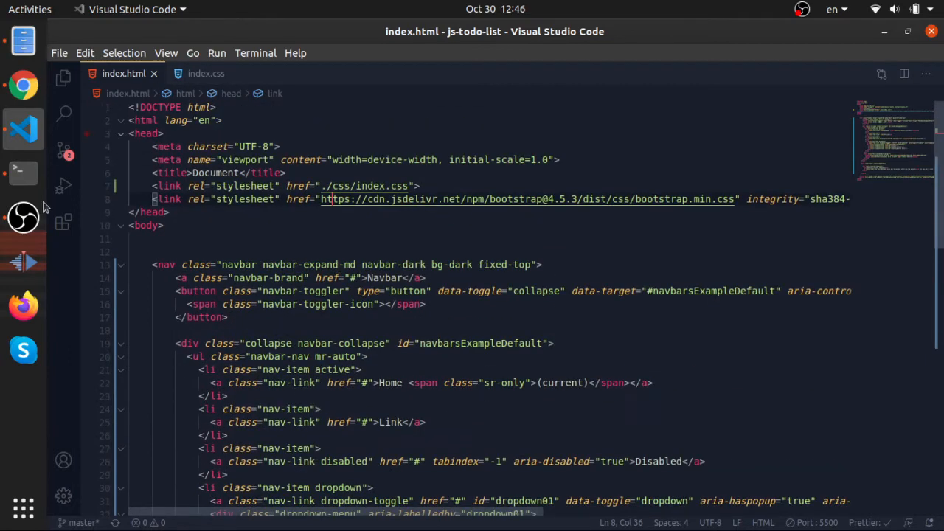
# Step: Search Extensions for 'pret', view Prettier, and show user settings.json with format-on-save on
pyautogui.click(62, 221)
pyautogui.write('prit')
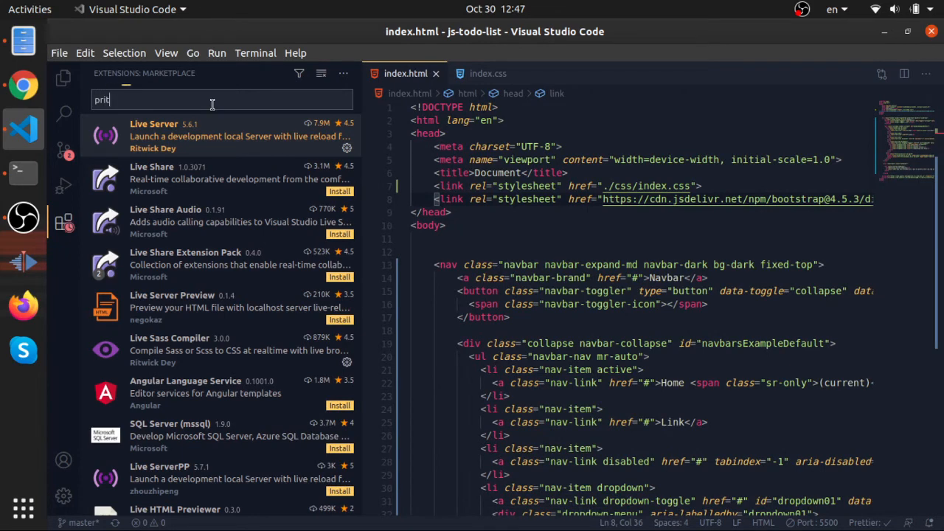
pyautogui.write('pre')
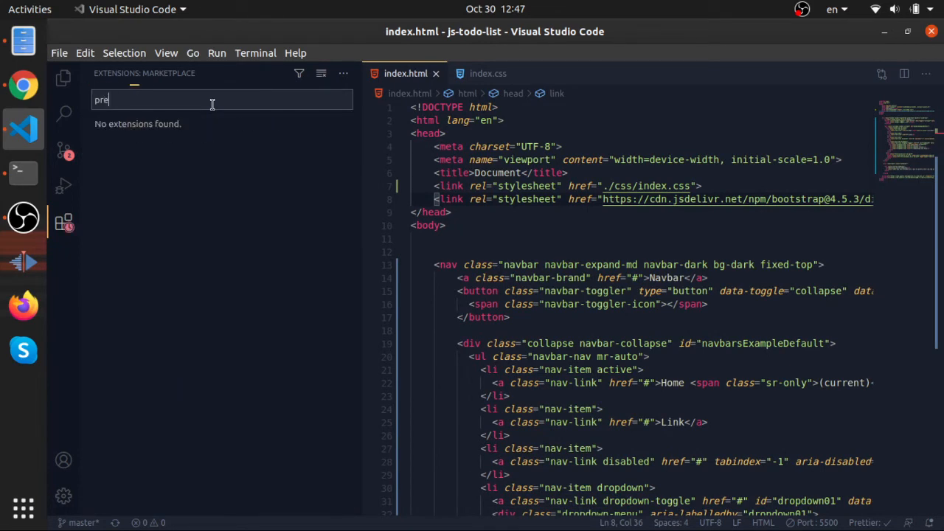
pyautogui.write('t')
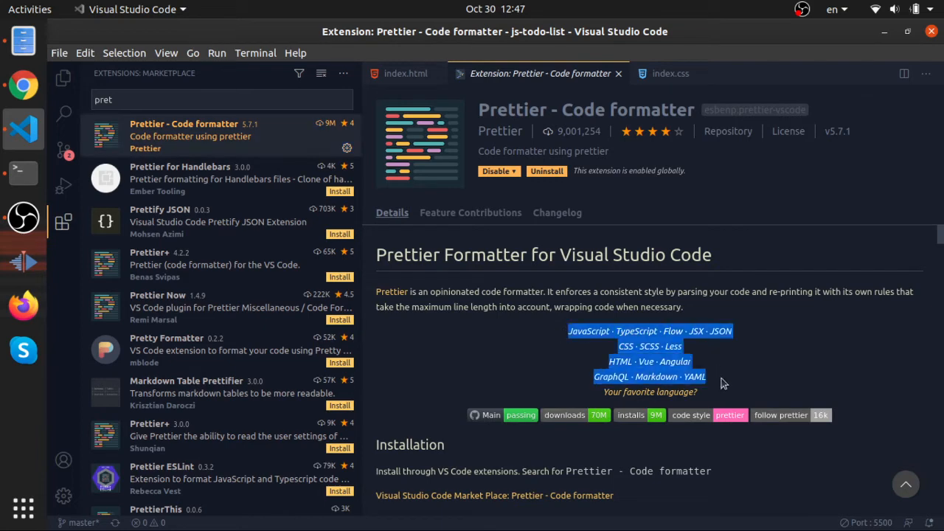
pyautogui.moveTo(490, 74)
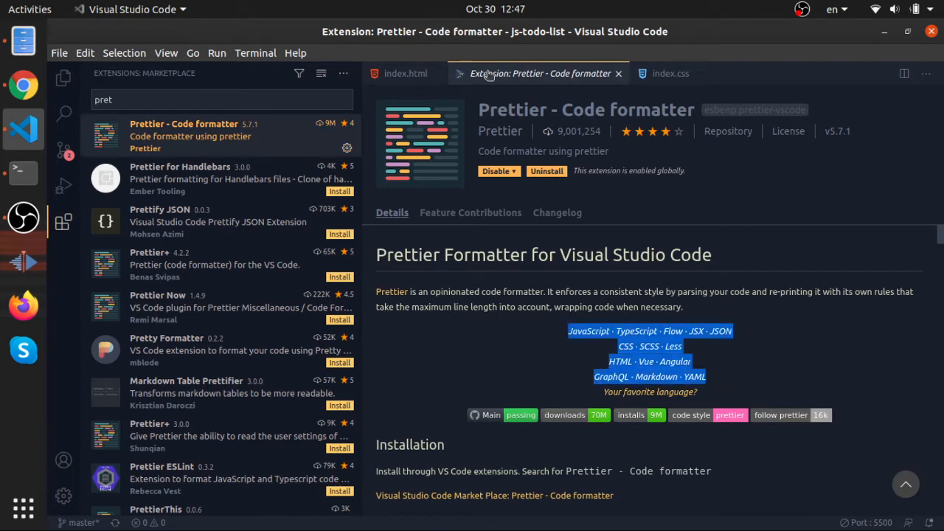
pyautogui.click(59, 53)
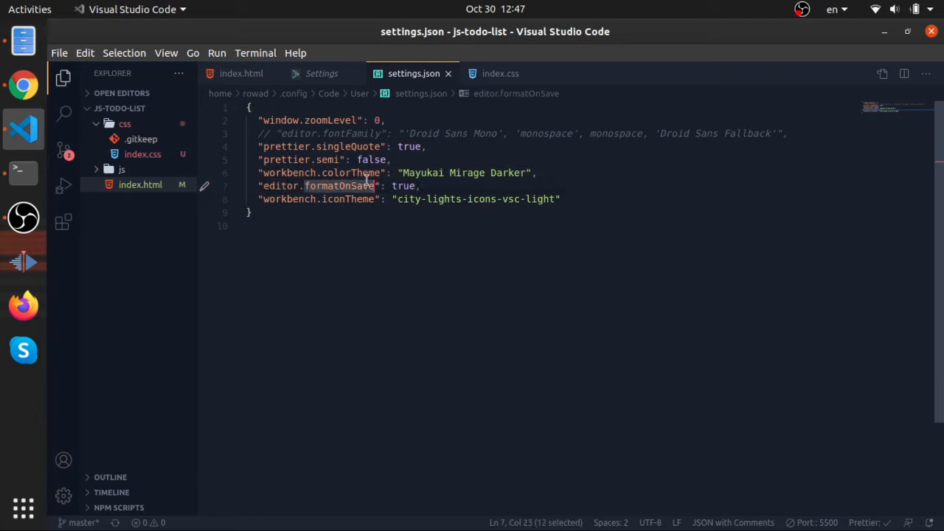
# Step: Run Format Document on index.html with Prettier as formatter and save it
pyautogui.click(322, 74)
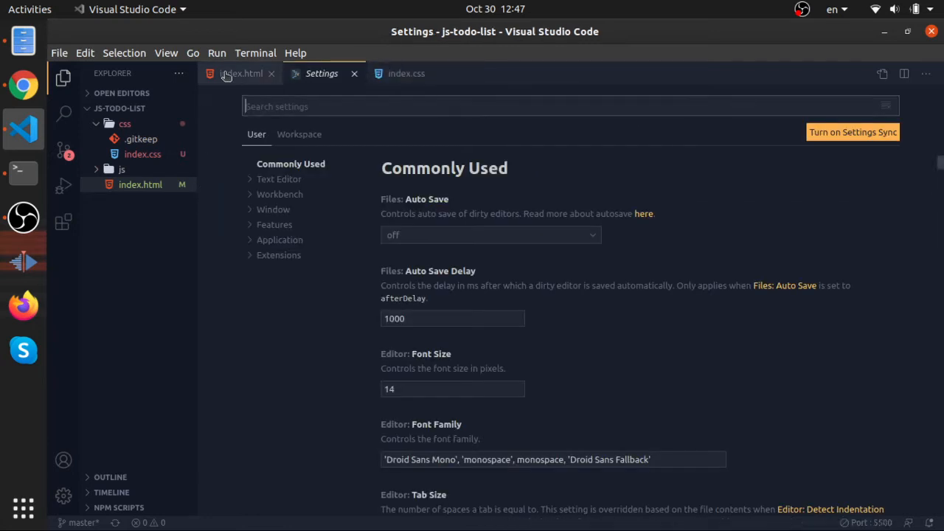
pyautogui.click(242, 74)
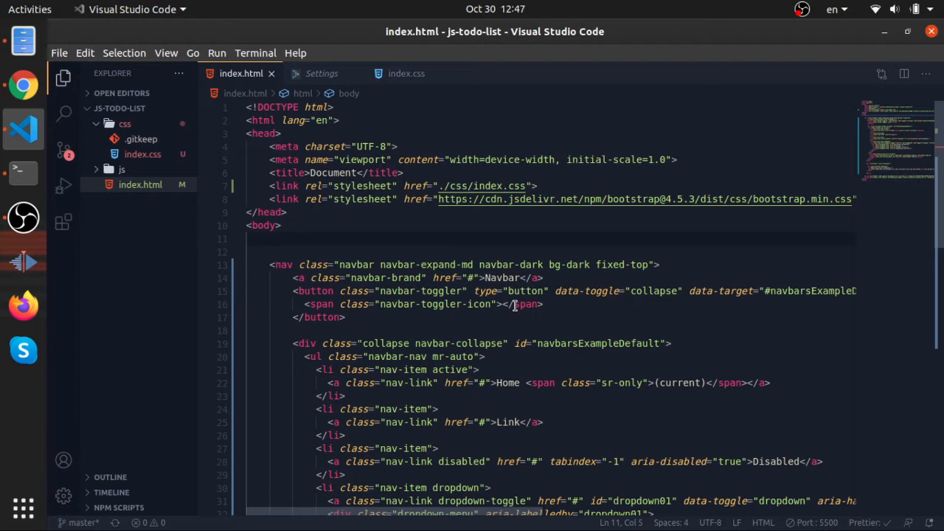
pyautogui.press('ctrl+shift+p')
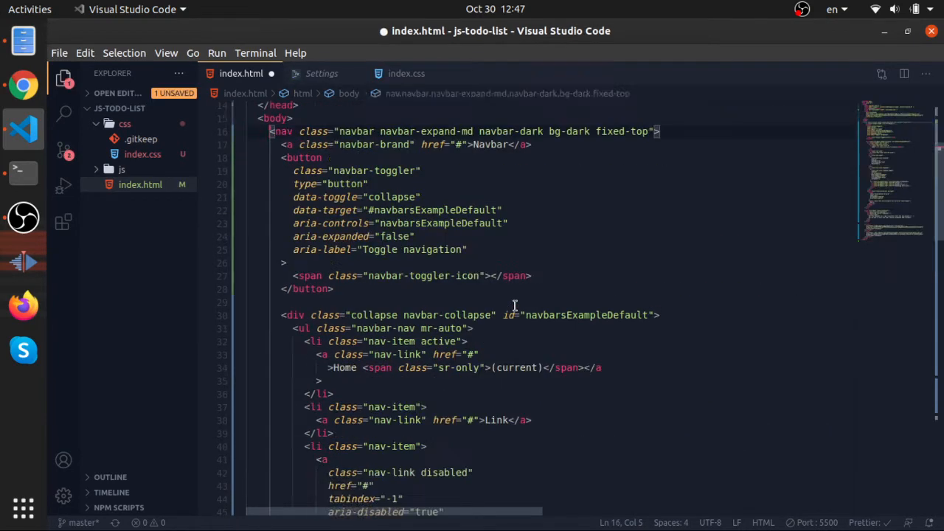
pyautogui.press('ctrl+s')
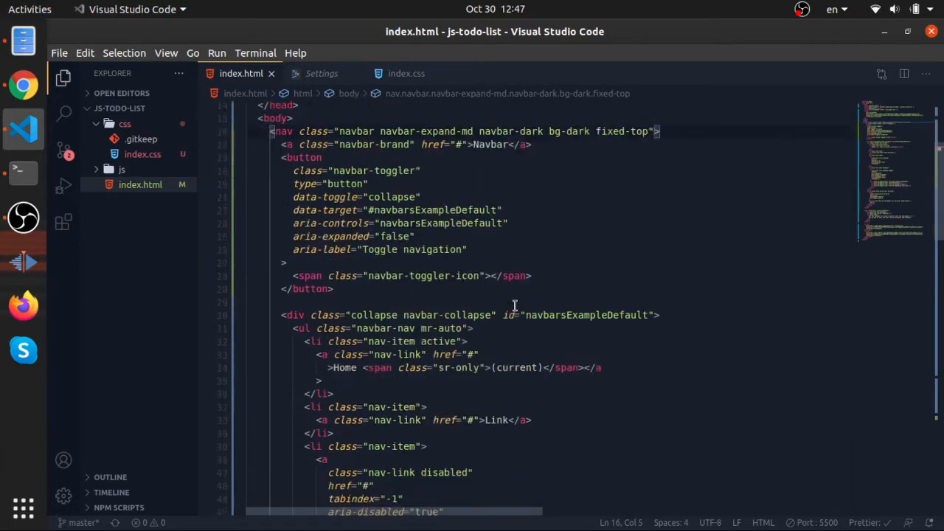
pyautogui.scroll(-3)
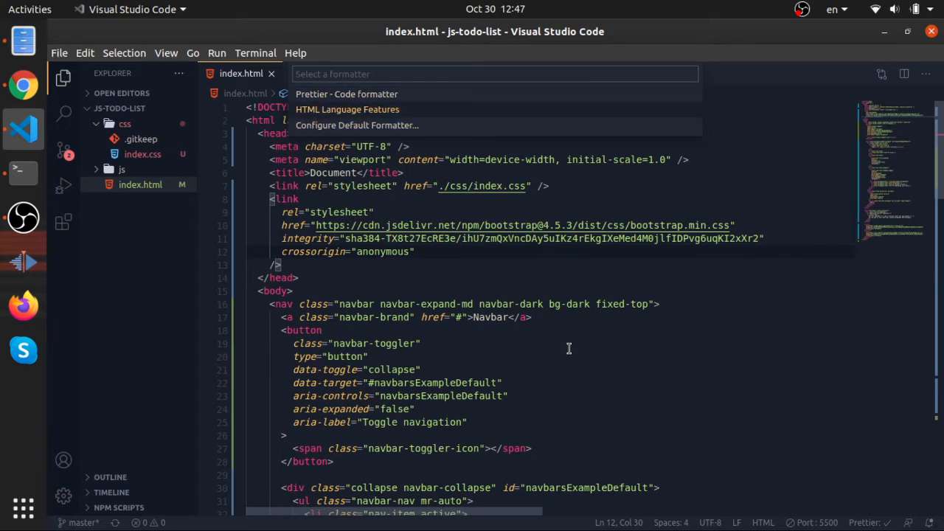
pyautogui.click(357, 124)
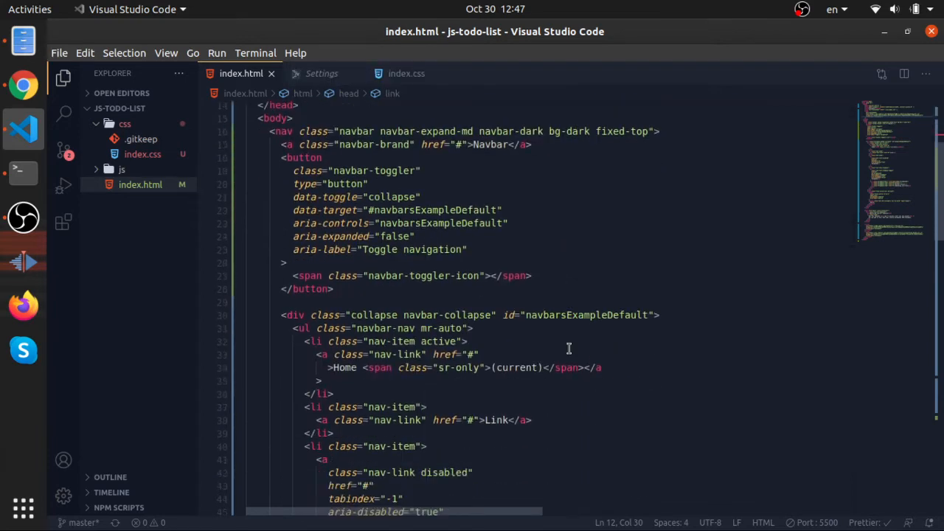
pyautogui.scroll(-3)
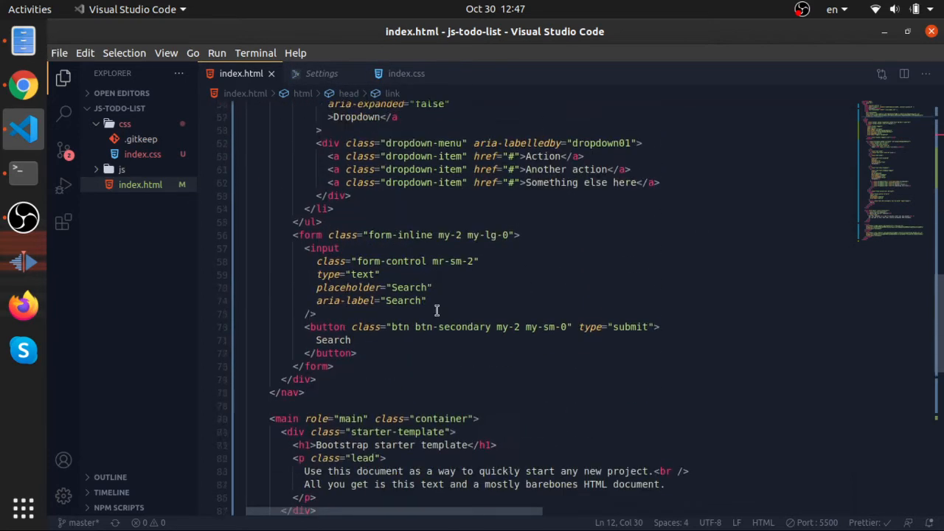
pyautogui.scroll(-3)
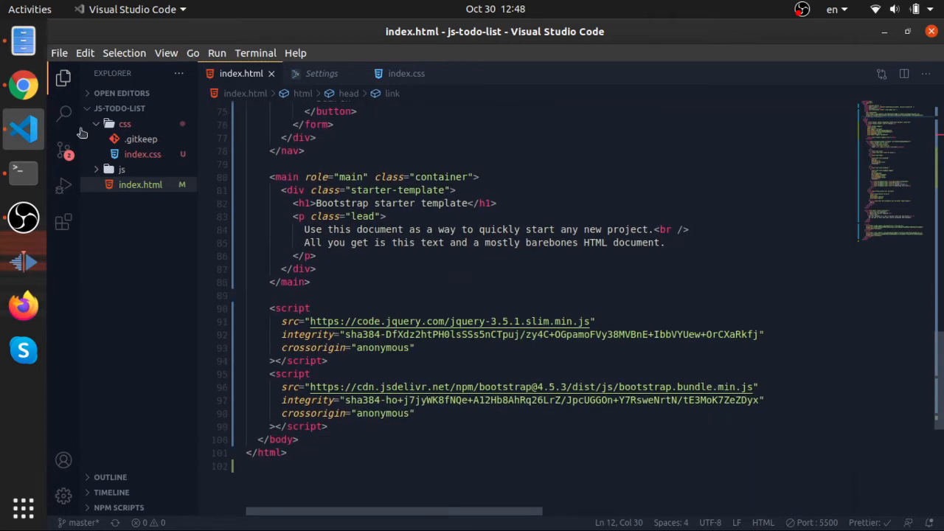
# Step: Check the Live Server preview, then trim the navbar to only Home by removing the other links and search form
pyautogui.click(23, 84)
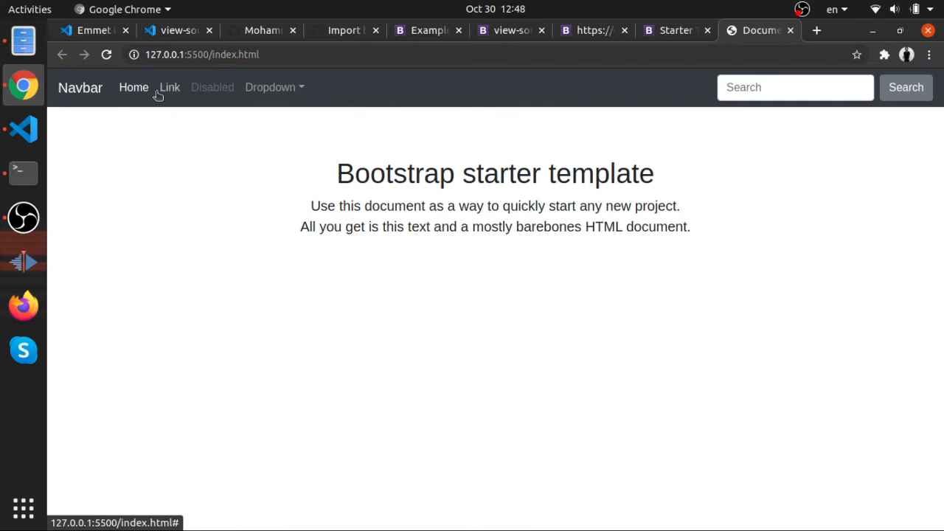
pyautogui.click(23, 130)
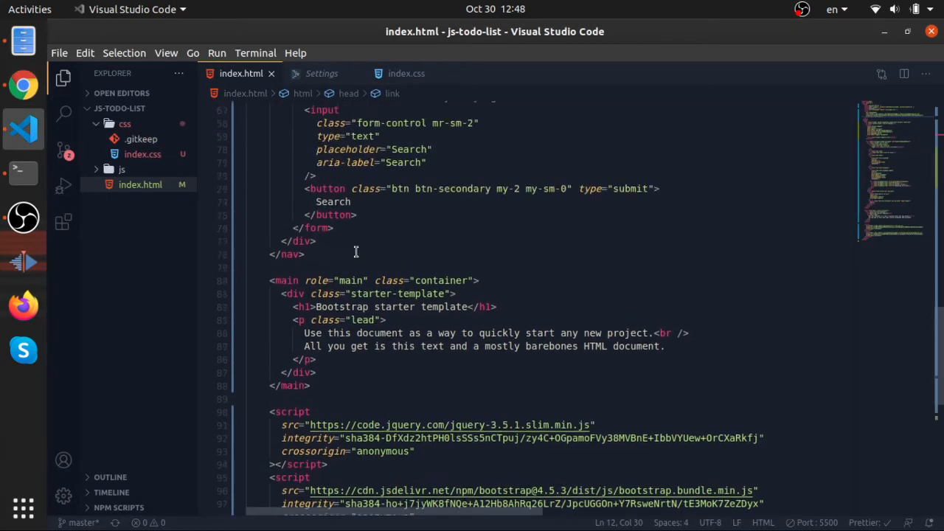
pyautogui.scroll(3)
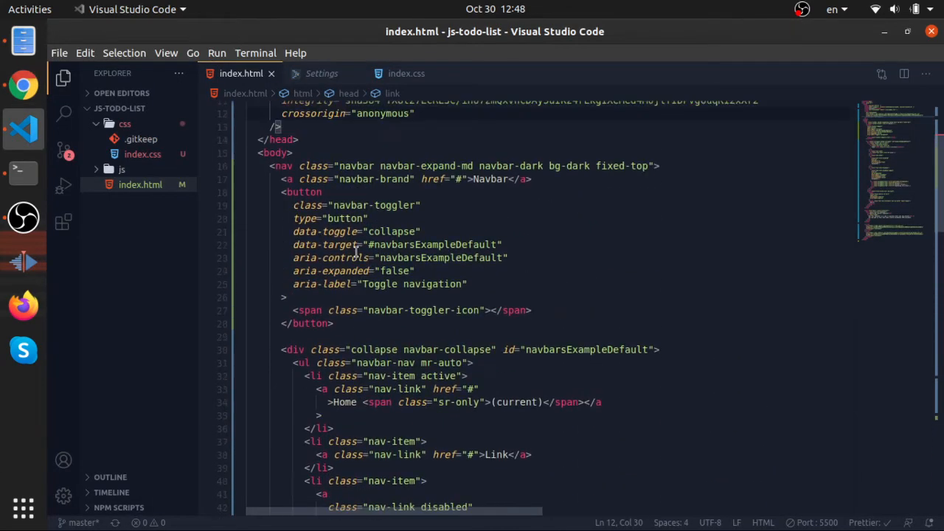
pyautogui.scroll(-3)
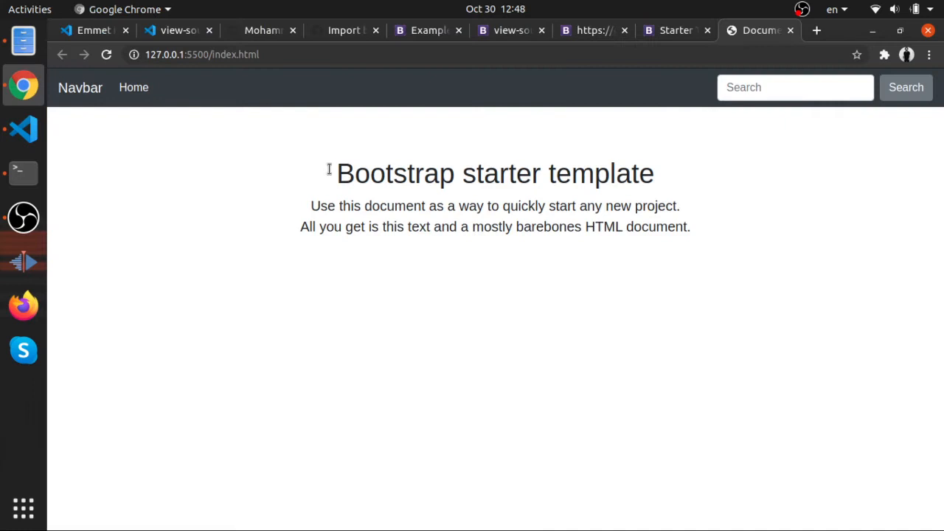
pyautogui.moveTo(705, 93)
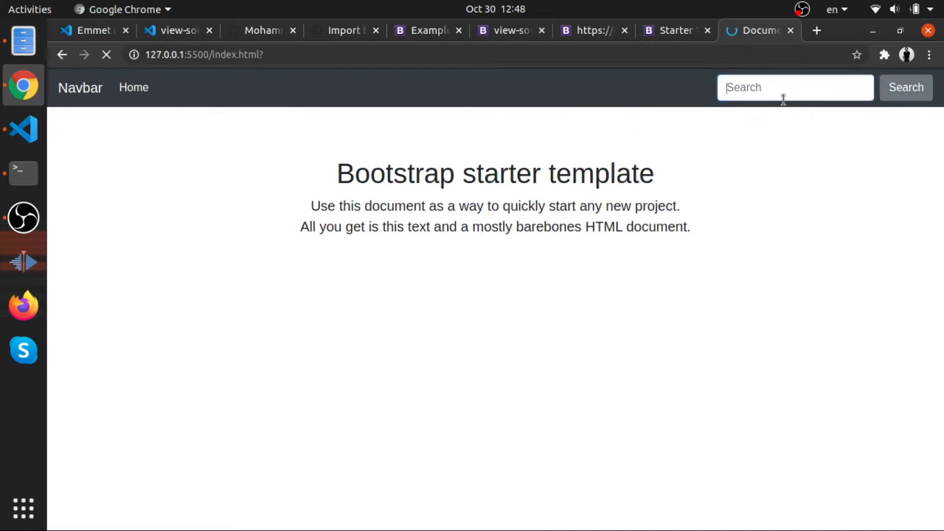
pyautogui.click(24, 130)
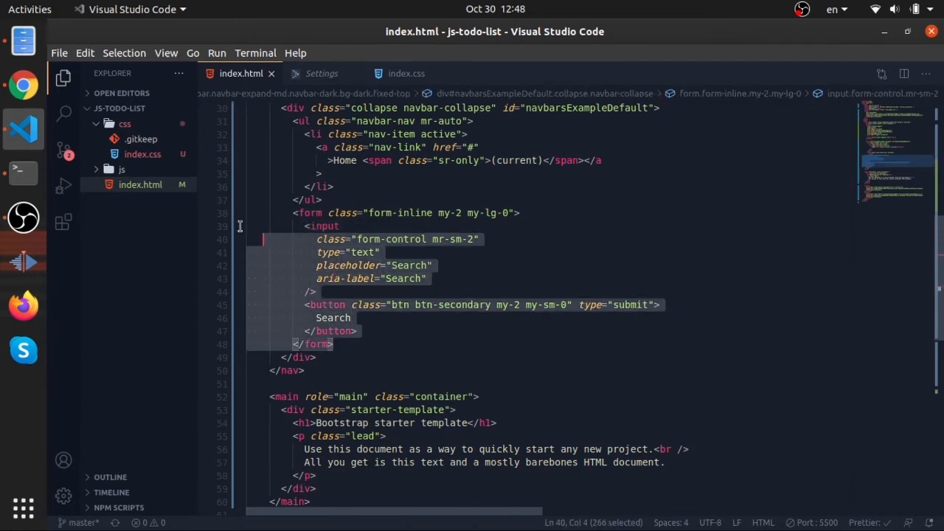
pyautogui.press('Delete')
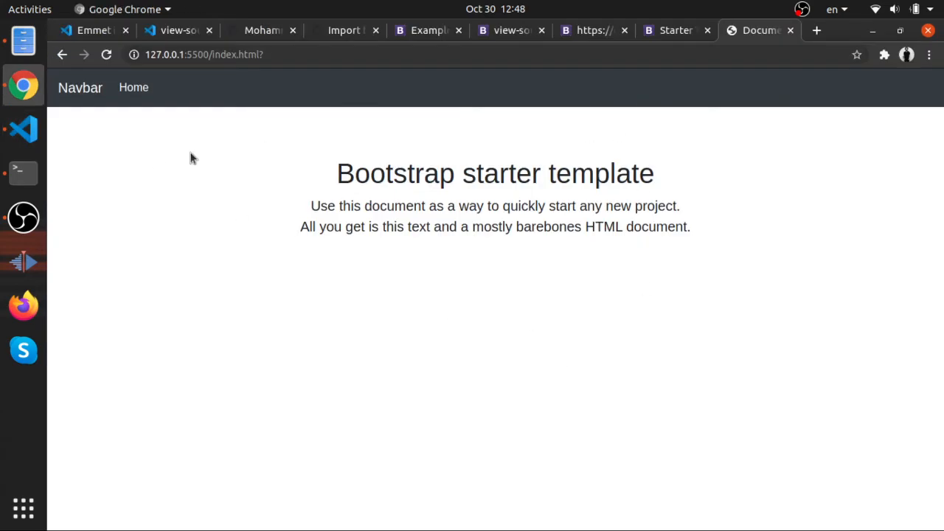
pyautogui.moveTo(431, 307)
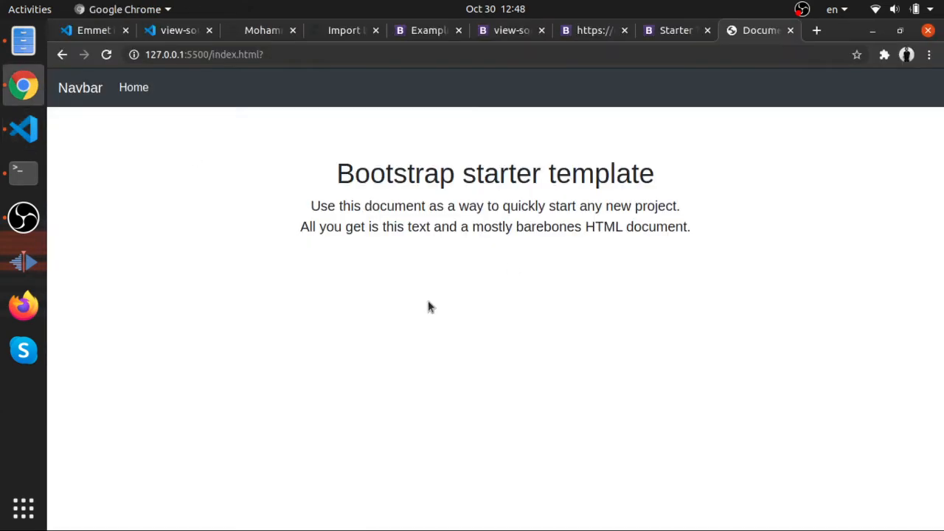
# Step: Reset the terminal and stage all changed files with git add
pyautogui.click(23, 130)
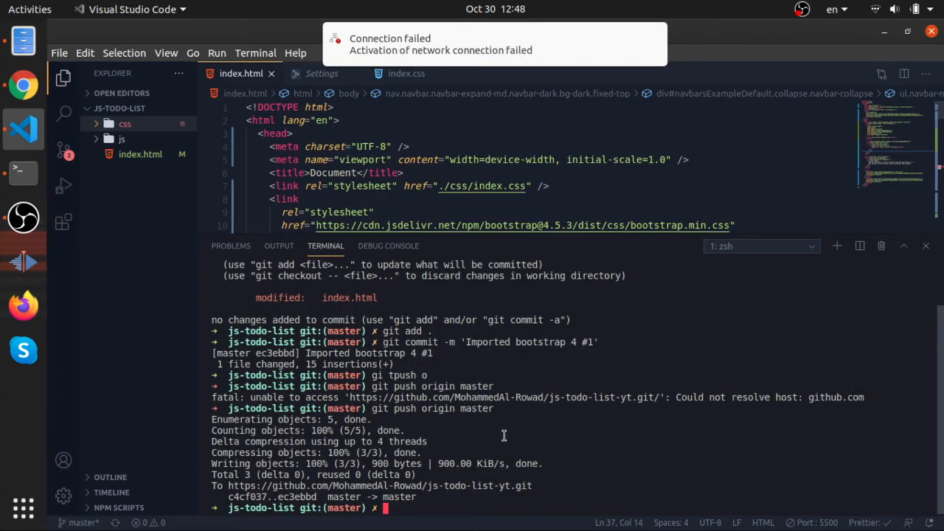
pyautogui.write('reset')
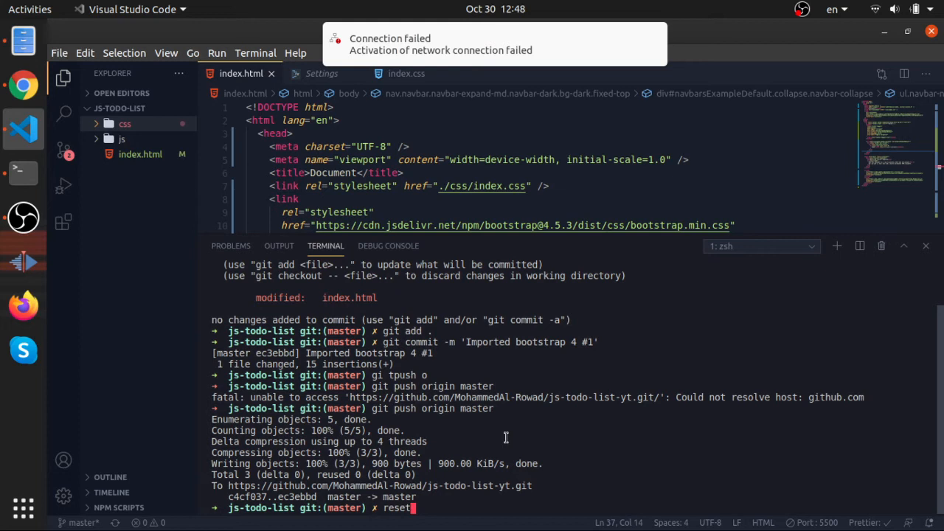
pyautogui.press('Return')
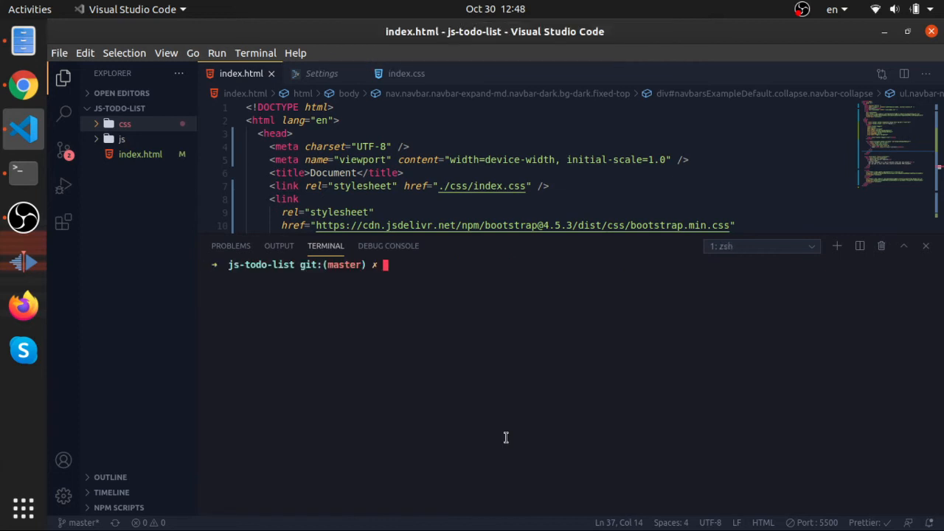
pyautogui.write('git')
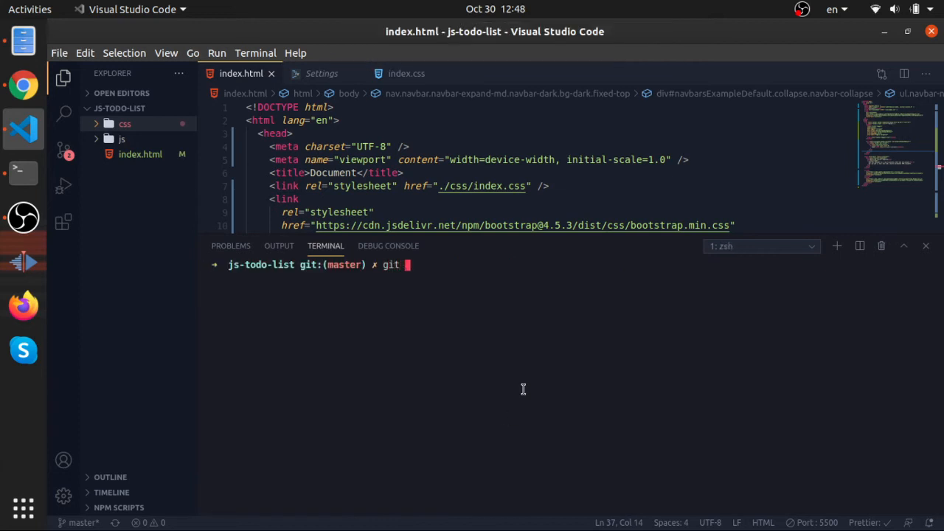
pyautogui.press('Return')
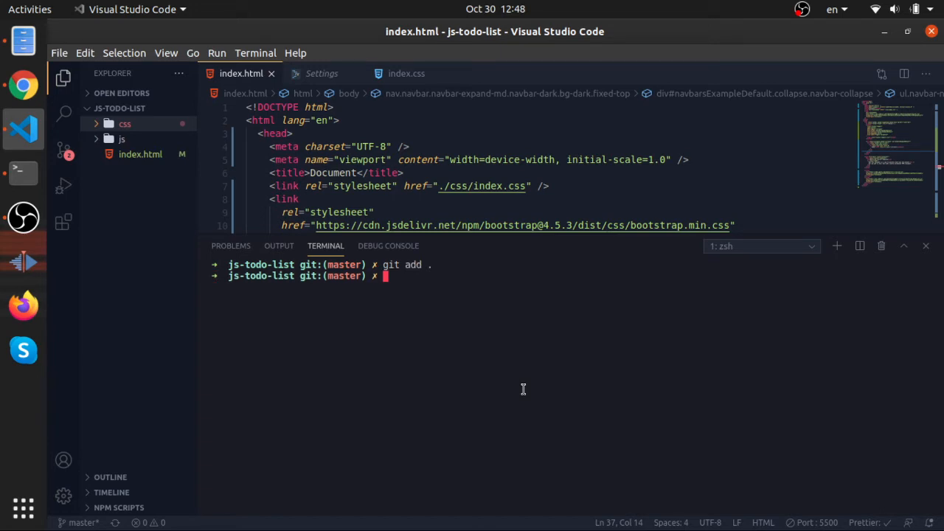
# Step: Commit the staged changes with the message 'create basic strucutre #1'
pyautogui.write("git commit -m '")
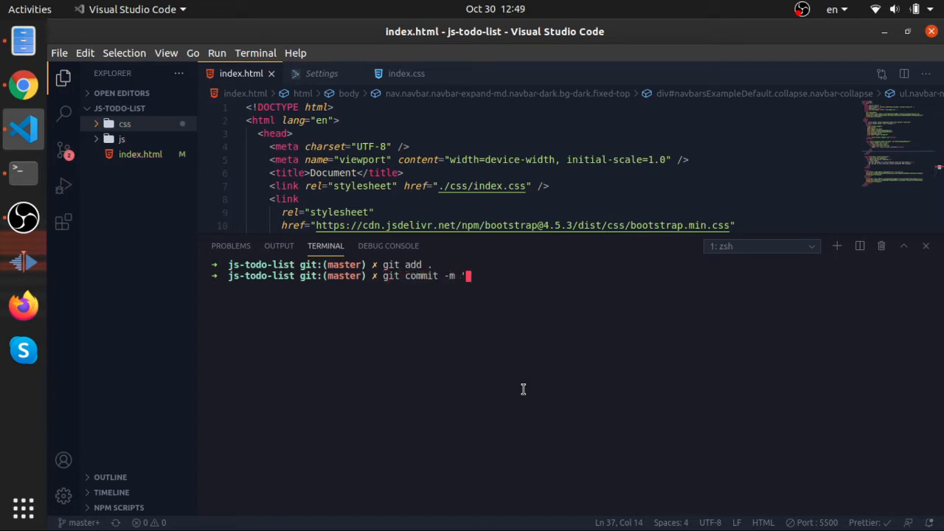
pyautogui.write("'creat")
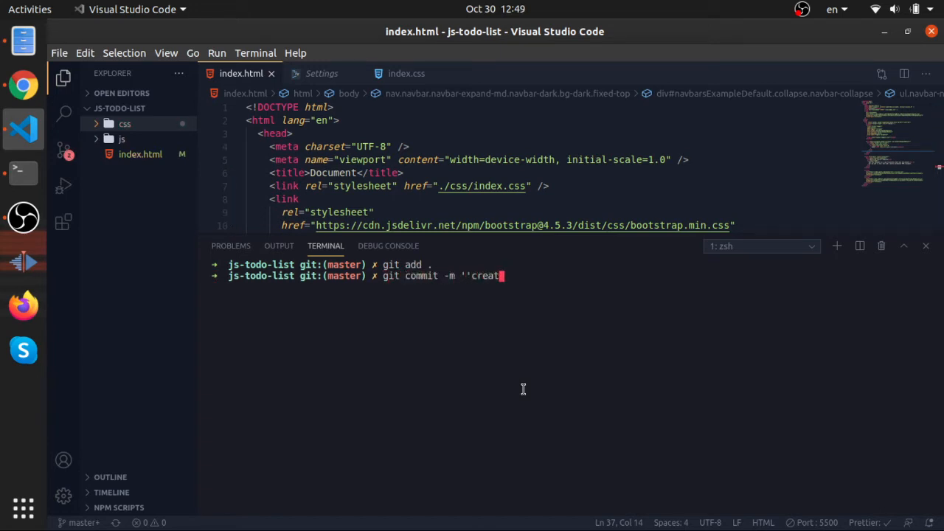
pyautogui.press('Return')
pyautogui.write("git commit -m '")
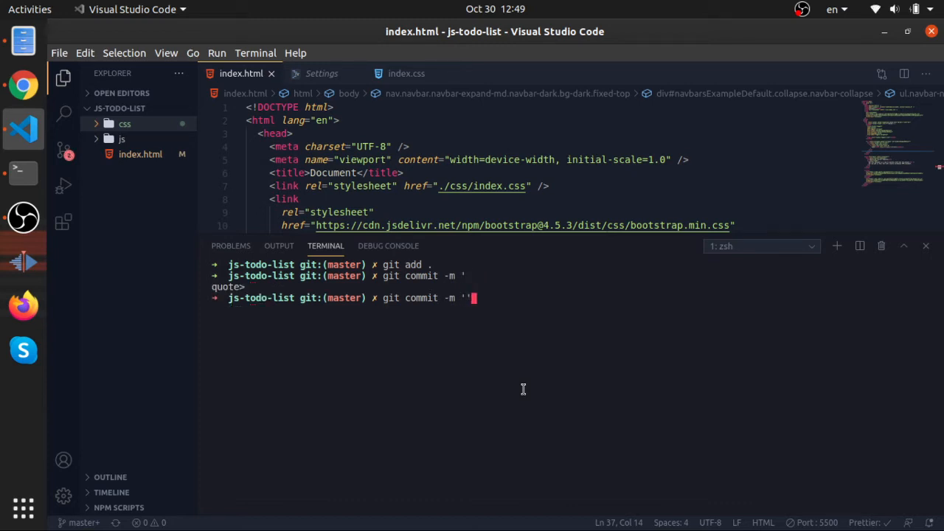
pyautogui.write('create basic')
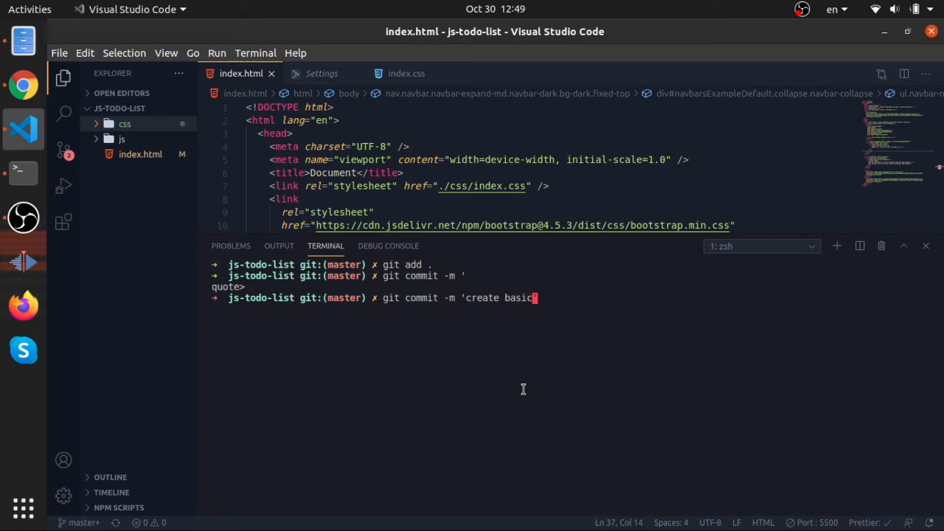
pyautogui.write('strucutre')
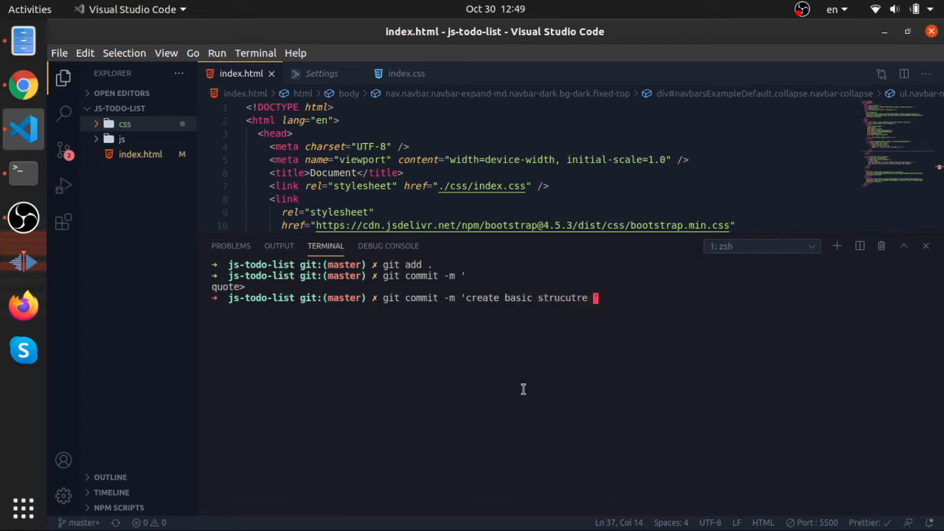
pyautogui.press('Return')
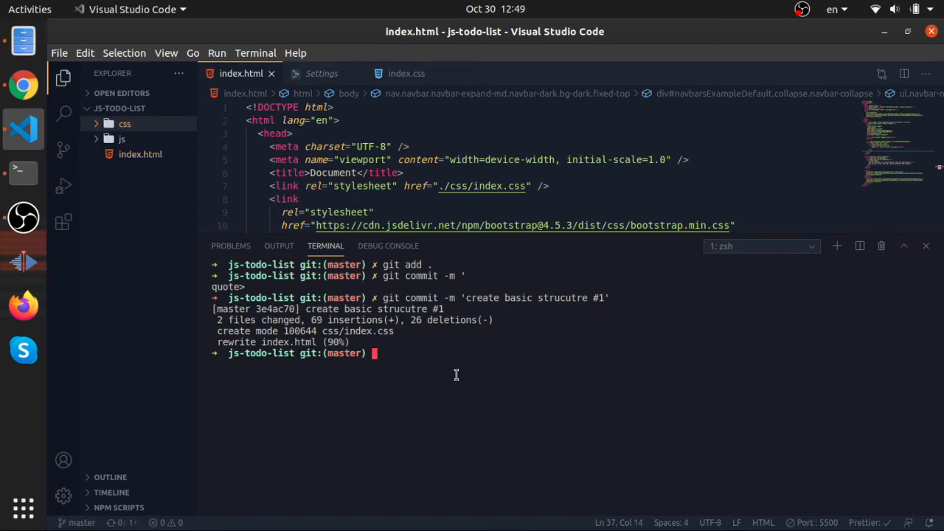
# Step: Push the new commit to origin master
pyautogui.write('git pu')
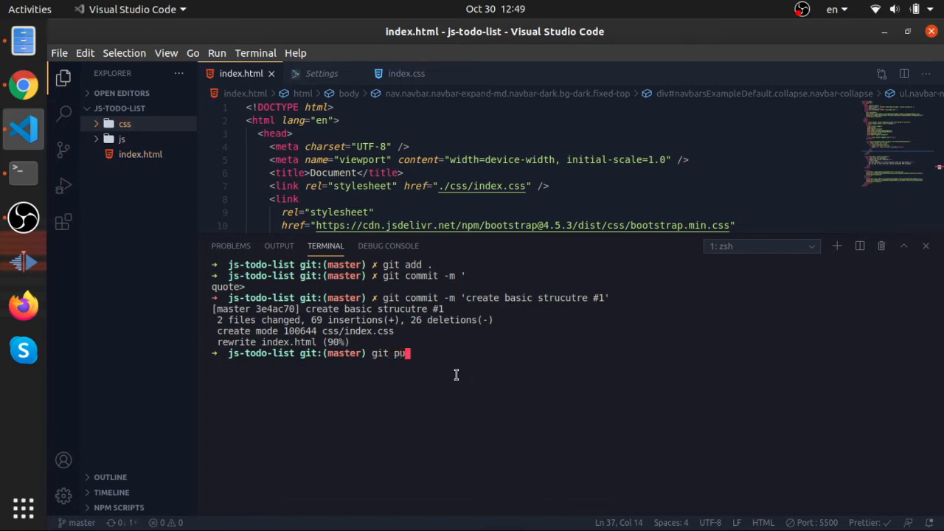
pyautogui.write('sh')
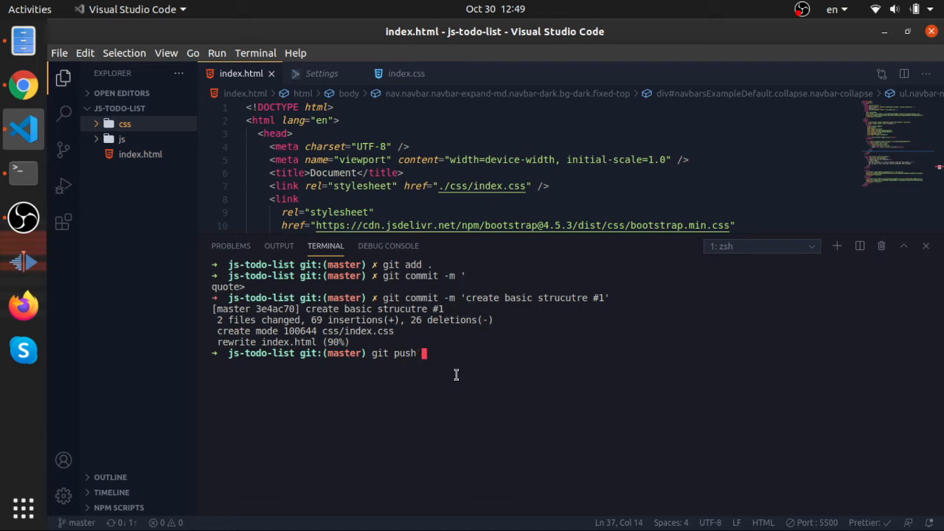
pyautogui.press('Tab')
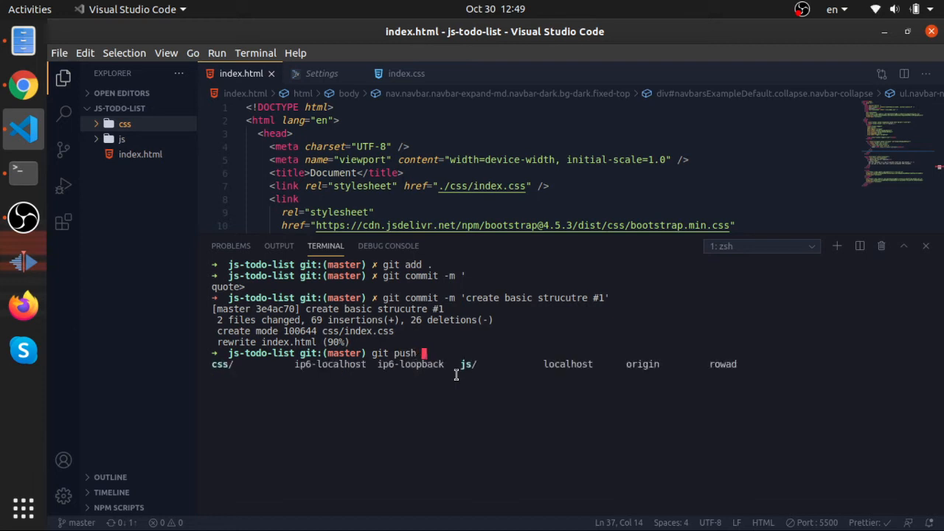
pyautogui.write('origin master')
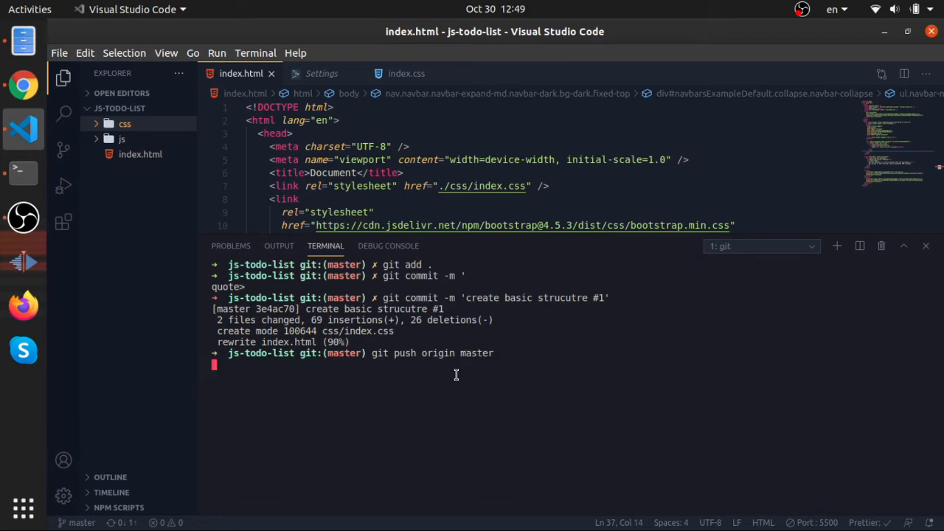
pyautogui.press('Return')
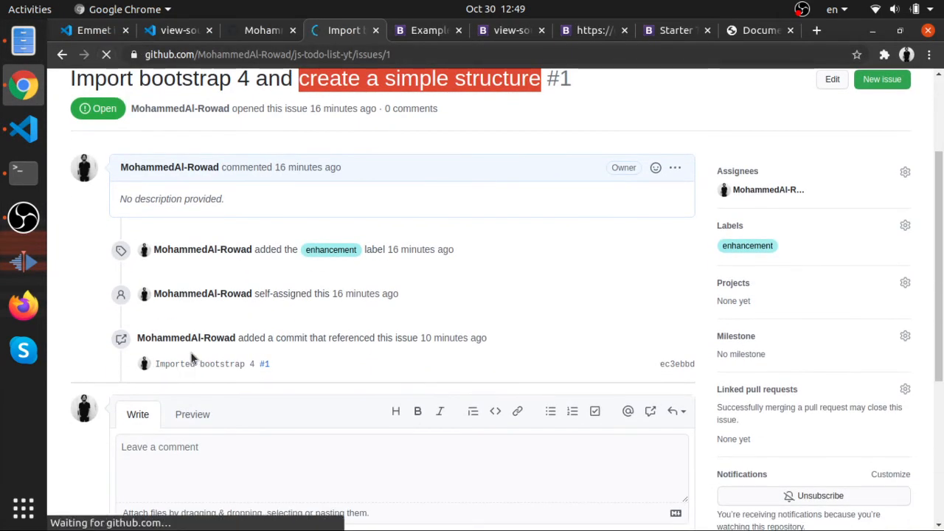
# Step: Review issue #1 with its referencing commit, then close the issue so it shows the Closed badge
pyautogui.scroll(-3)
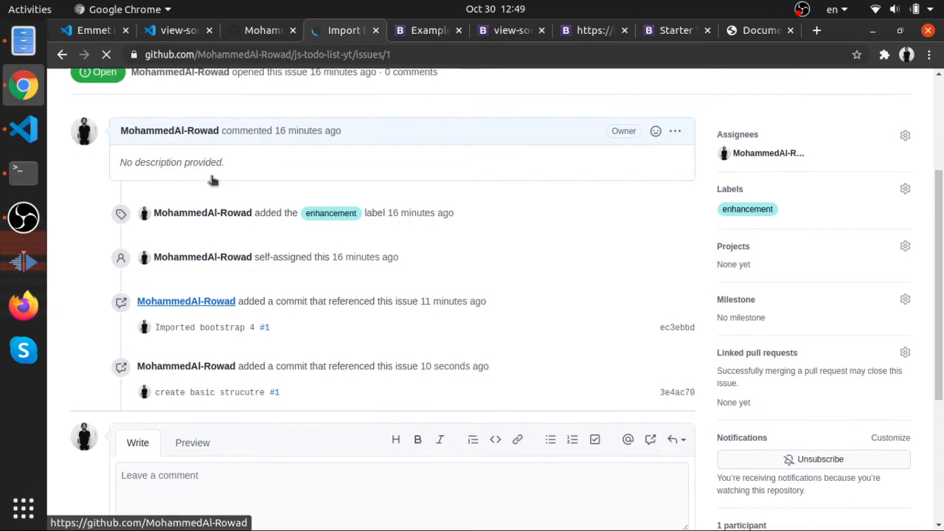
pyautogui.scroll(-3)
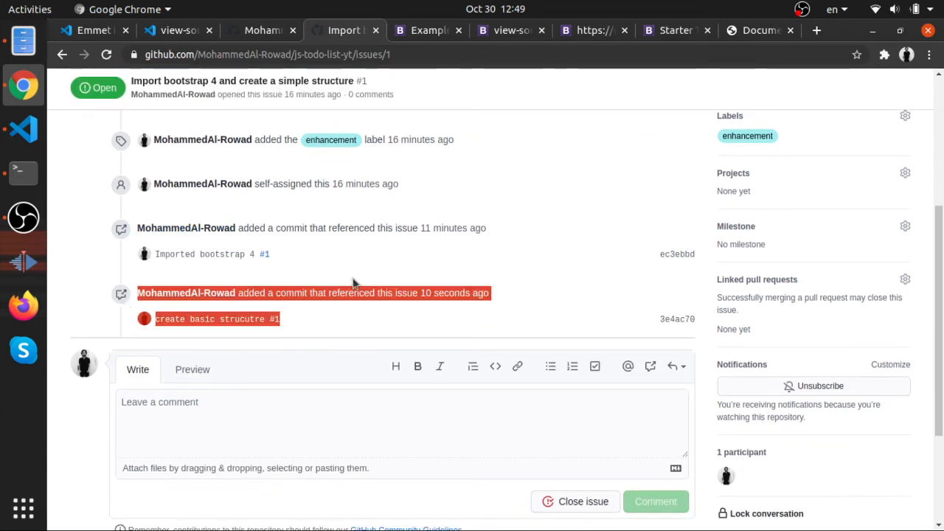
pyautogui.scroll(3)
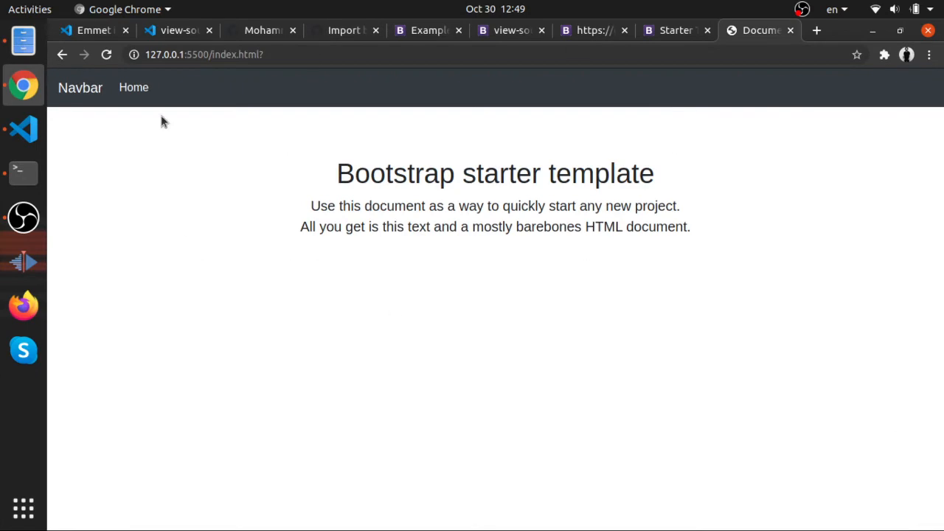
pyautogui.click(428, 29)
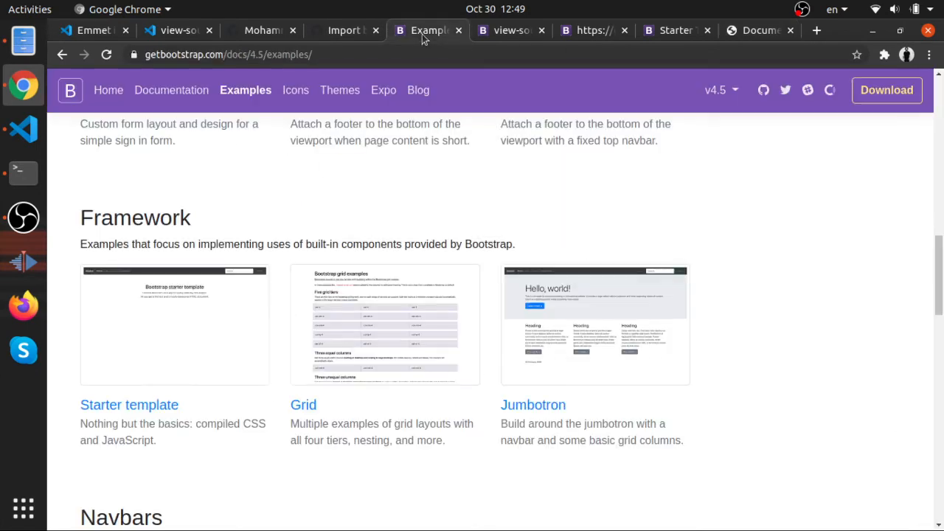
pyautogui.click(342, 30)
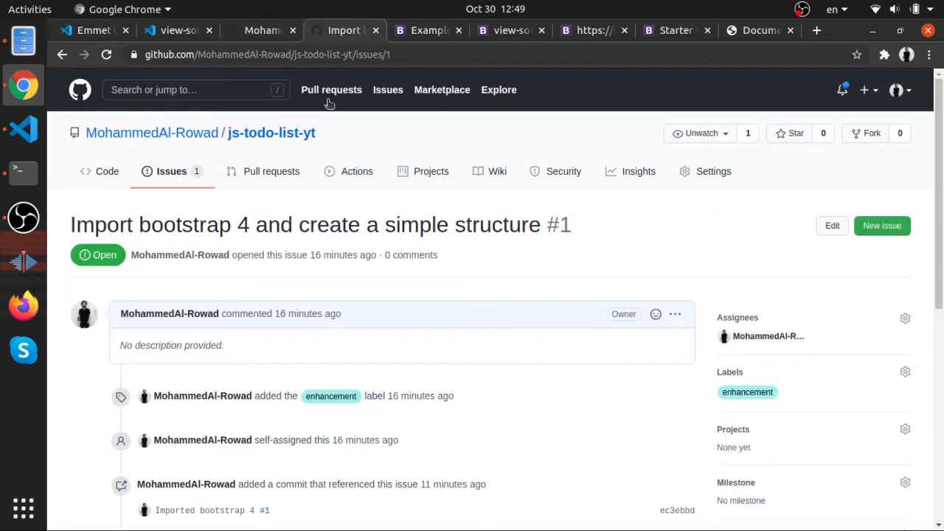
pyautogui.scroll(-3)
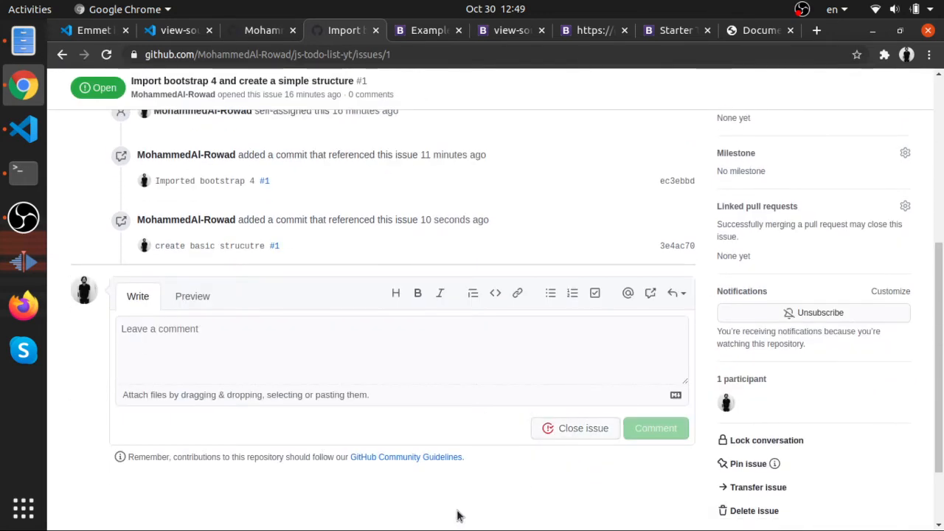
pyautogui.click(583, 428)
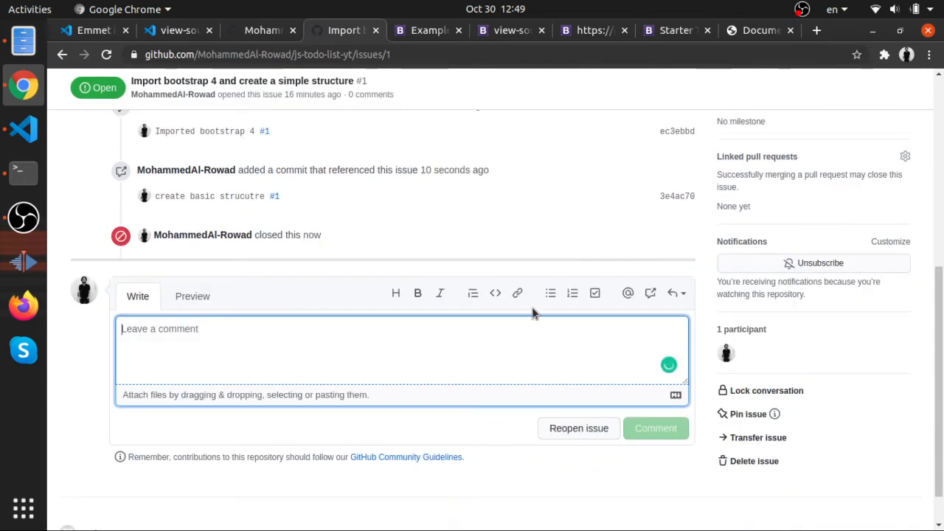
pyautogui.scroll(3)
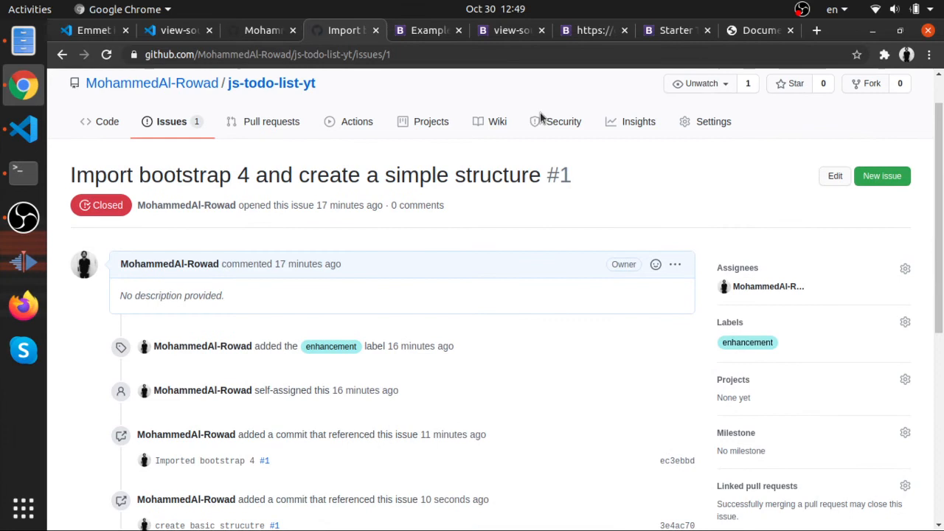
pyautogui.moveTo(552, 231)
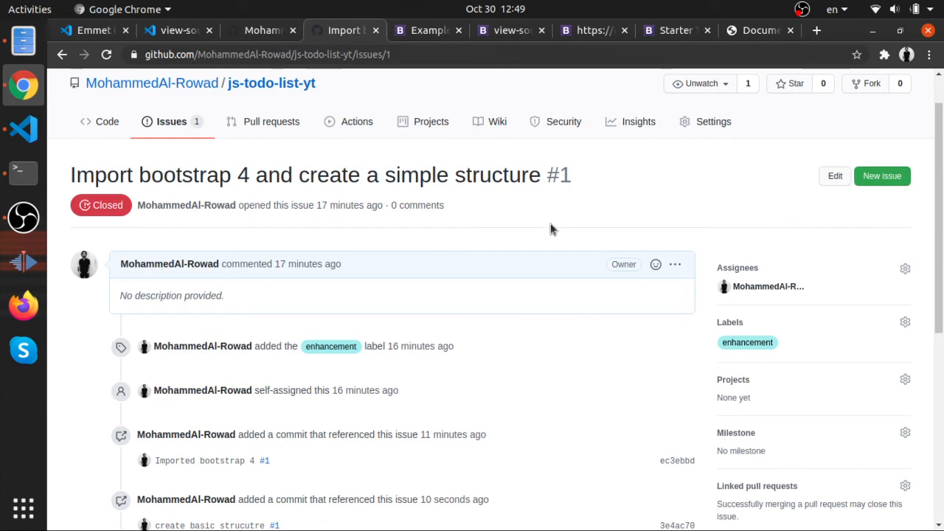
pyautogui.moveTo(258, 254)
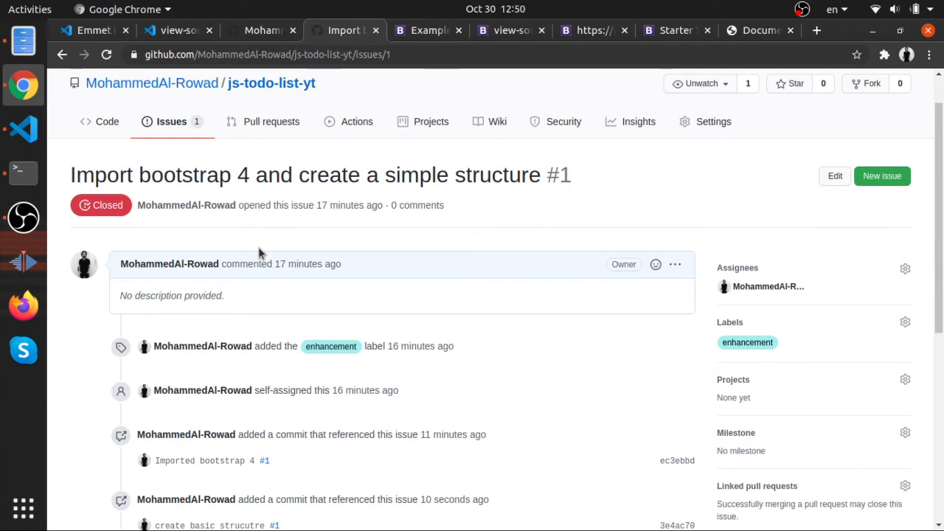
pyautogui.moveTo(166, 289)
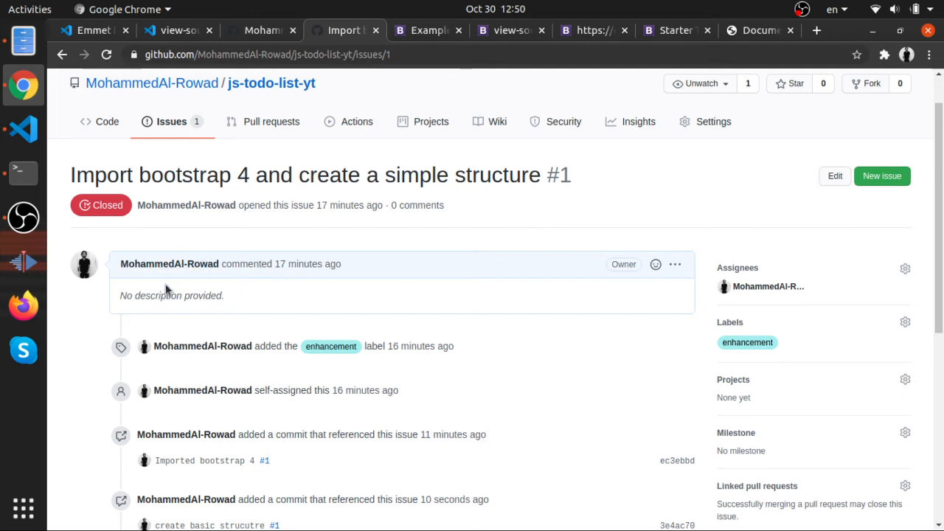
pyautogui.moveTo(224, 309)
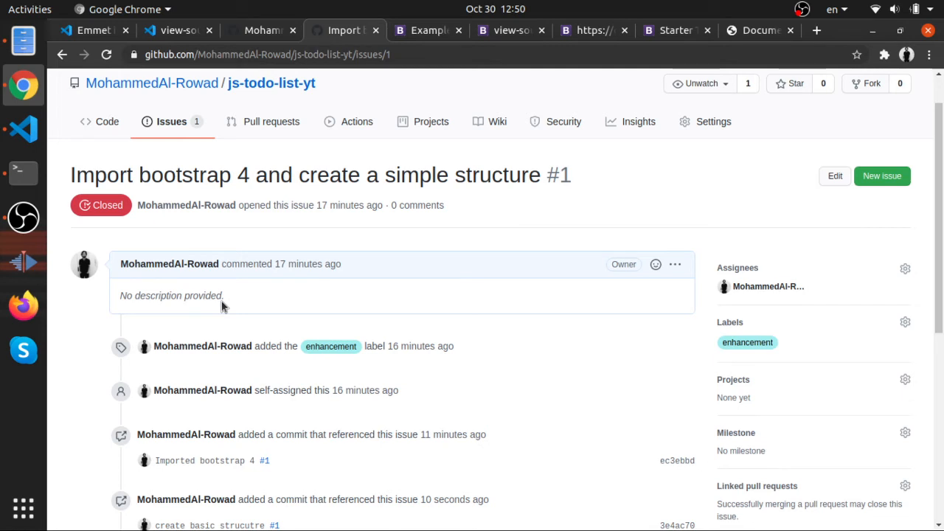
pyautogui.moveTo(139, 100)
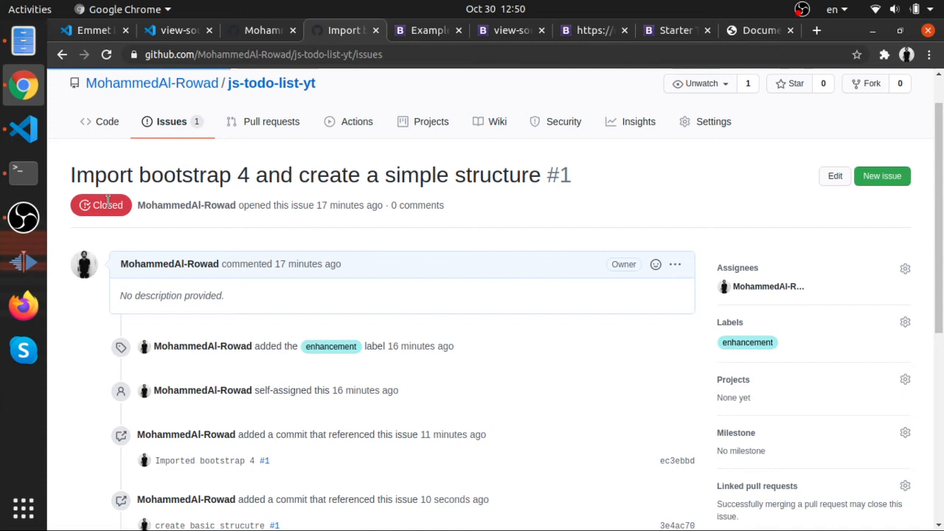
# Step: View the repository's Issues list, then its Code file listing with the latest commit
pyautogui.click(172, 121)
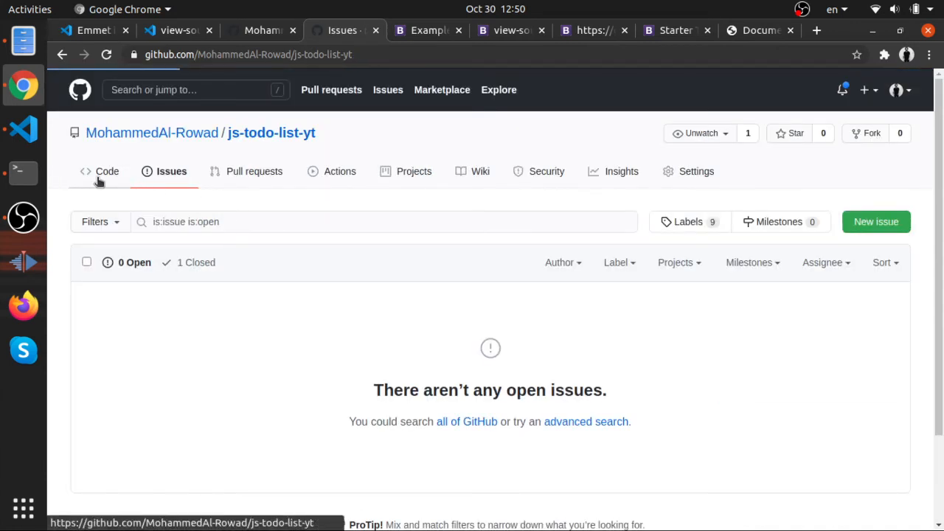
pyautogui.click(106, 171)
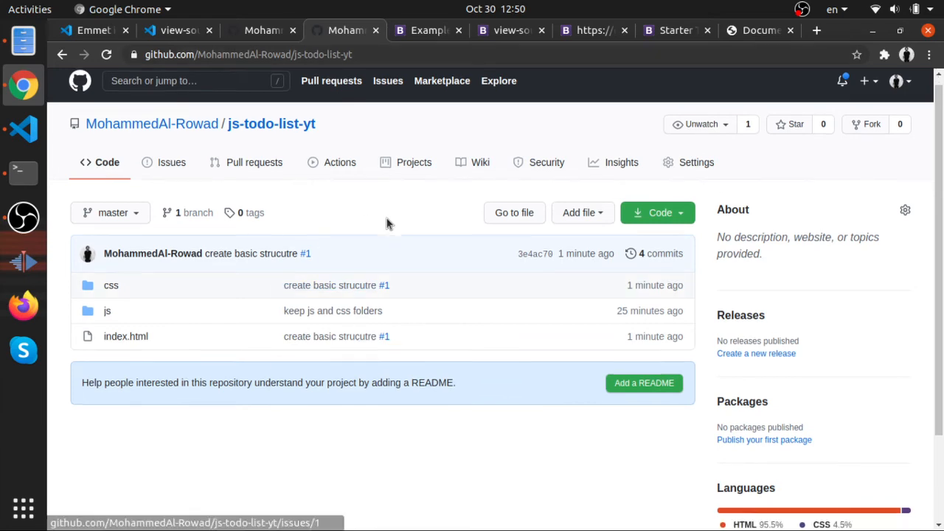
pyautogui.click(428, 30)
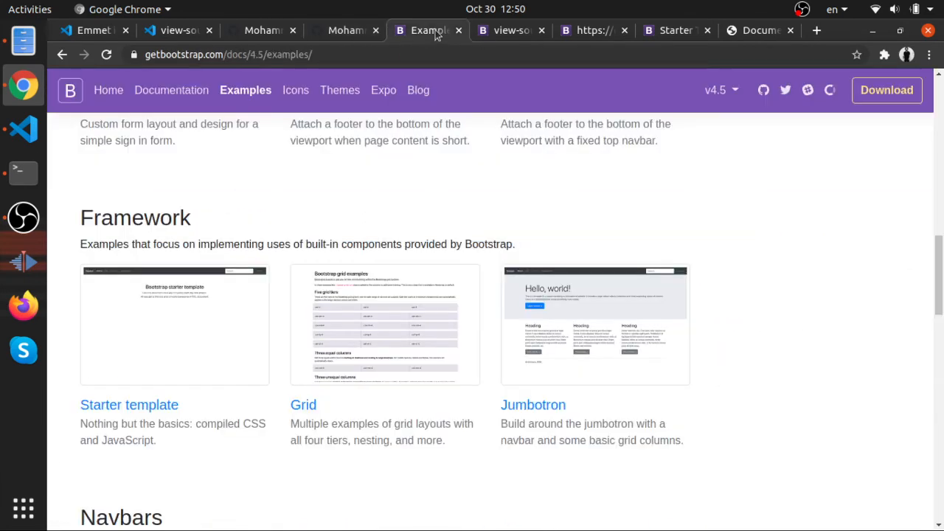
pyautogui.click(109, 90)
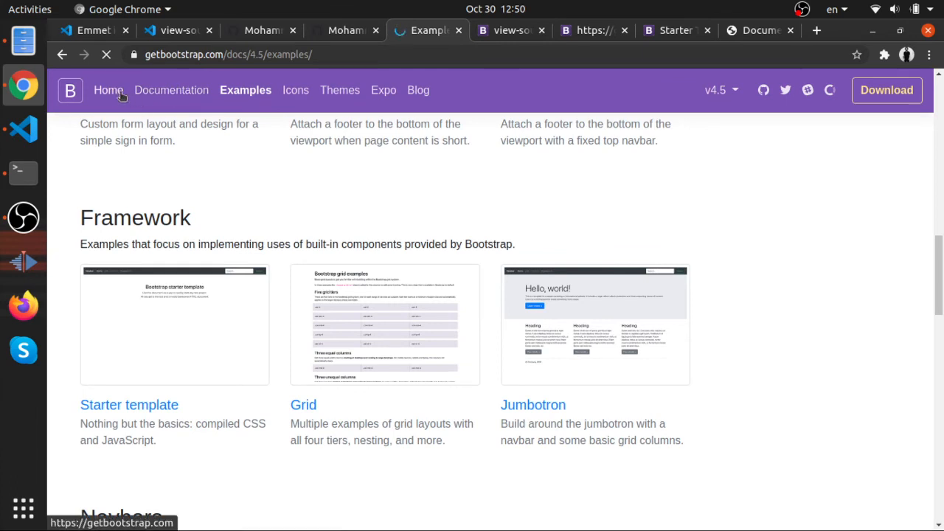
pyautogui.moveTo(171, 90)
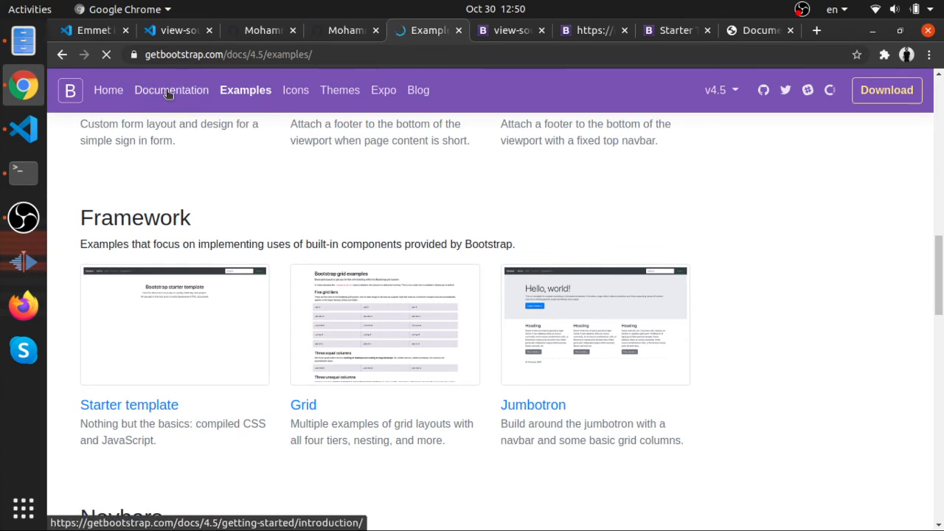
# Step: Glance at the Bootstrap getting-started documentation, then return to the GitHub repository page
pyautogui.click(676, 29)
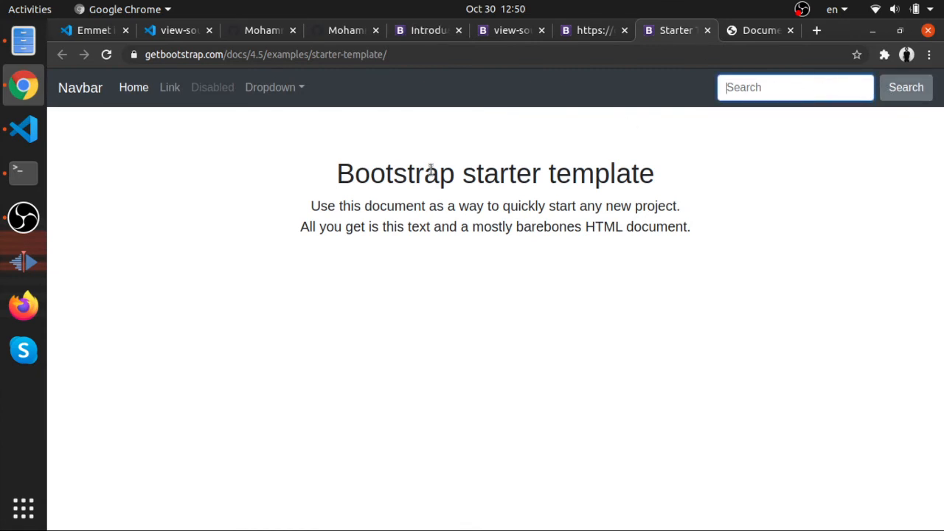
pyautogui.moveTo(405, 183)
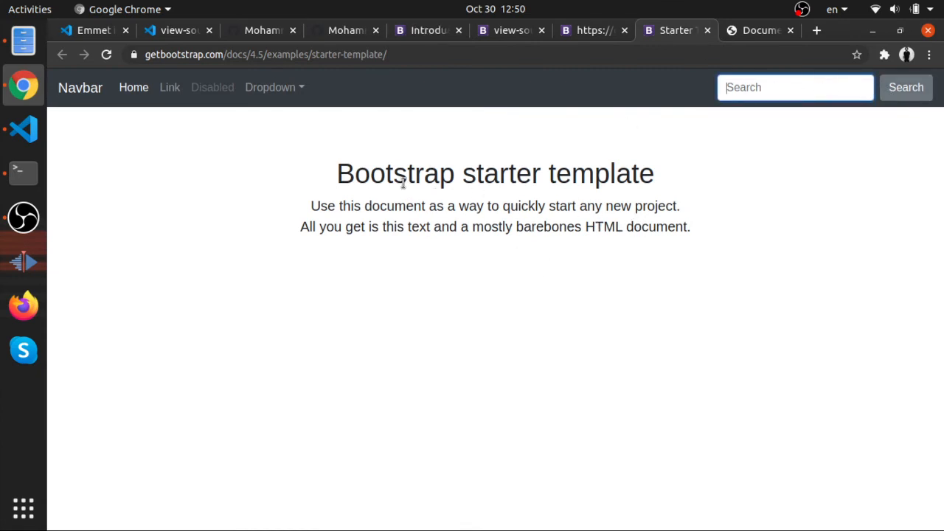
pyautogui.doubleClick(395, 174)
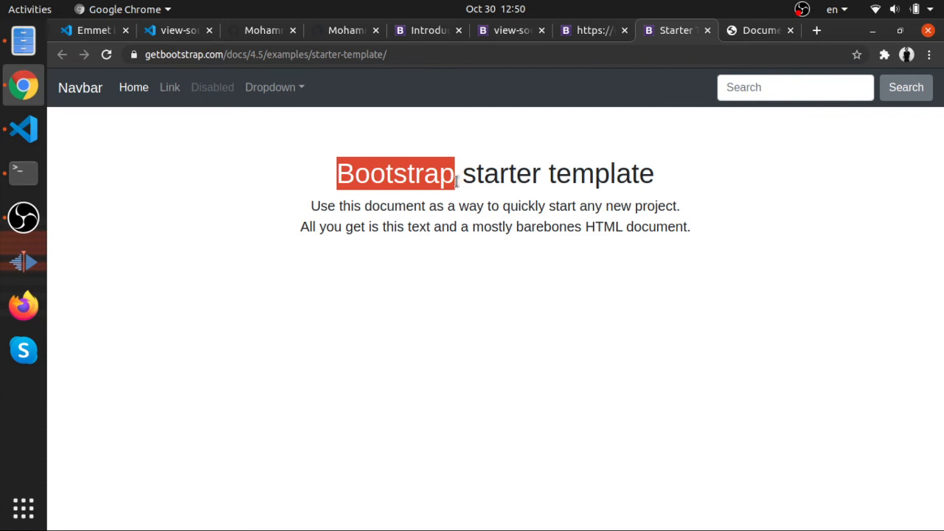
pyautogui.moveTo(537, 200)
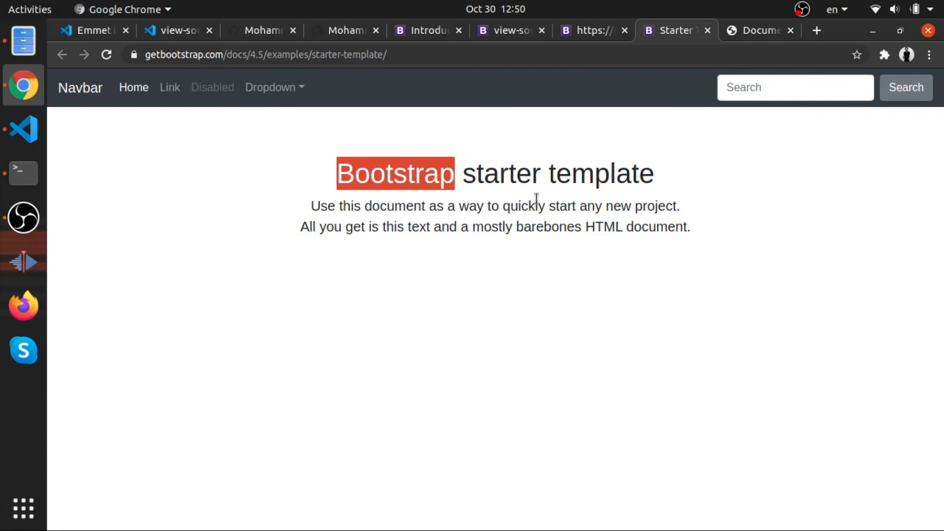
pyautogui.click(312, 275)
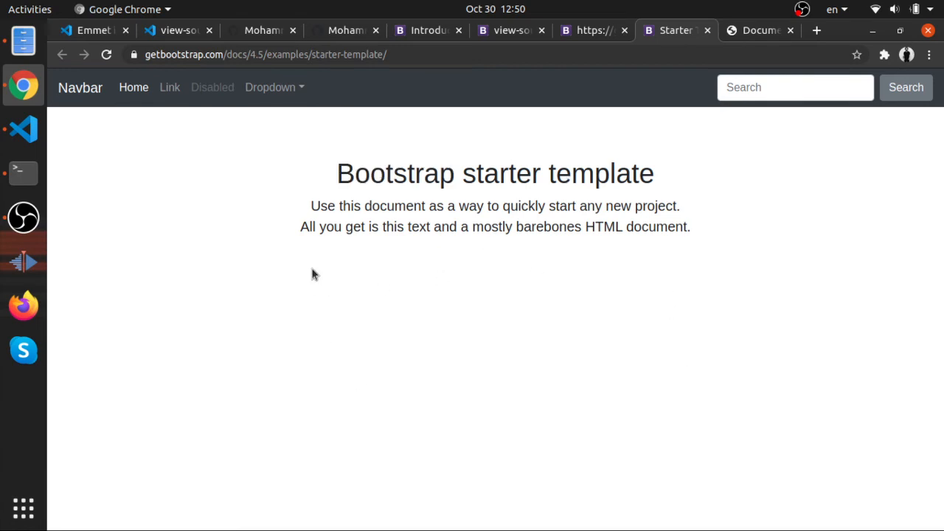
pyautogui.click(347, 29)
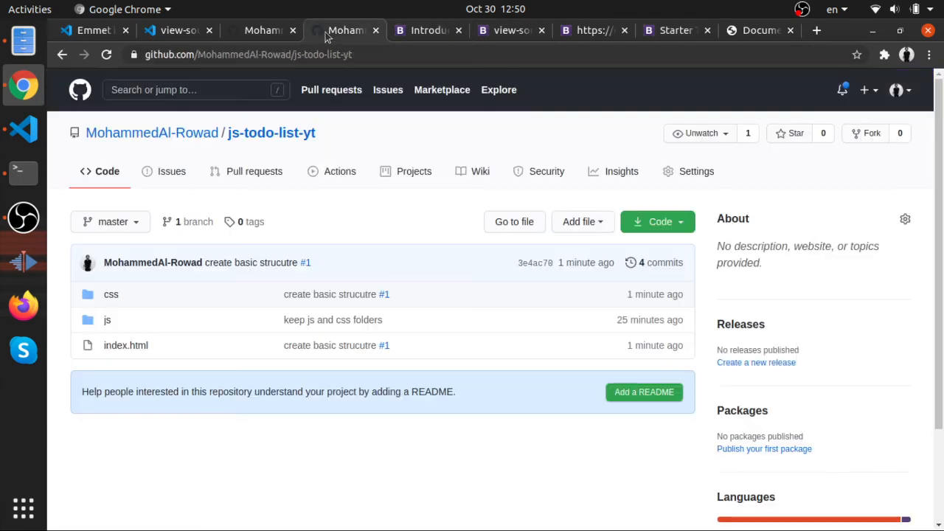
# Step: Browse the Bootstrap Components documentation to the Forms page, then return to the local preview
pyautogui.click(428, 30)
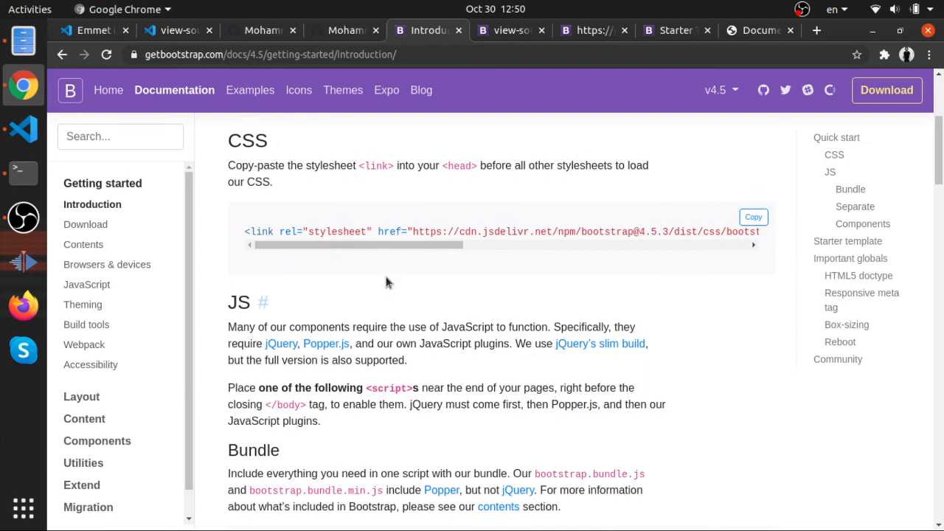
pyautogui.scroll(-3)
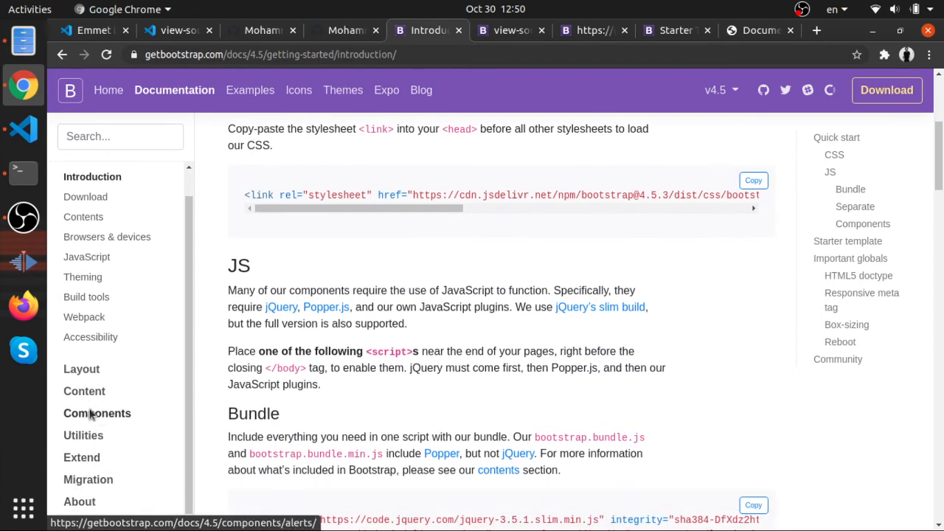
pyautogui.click(98, 414)
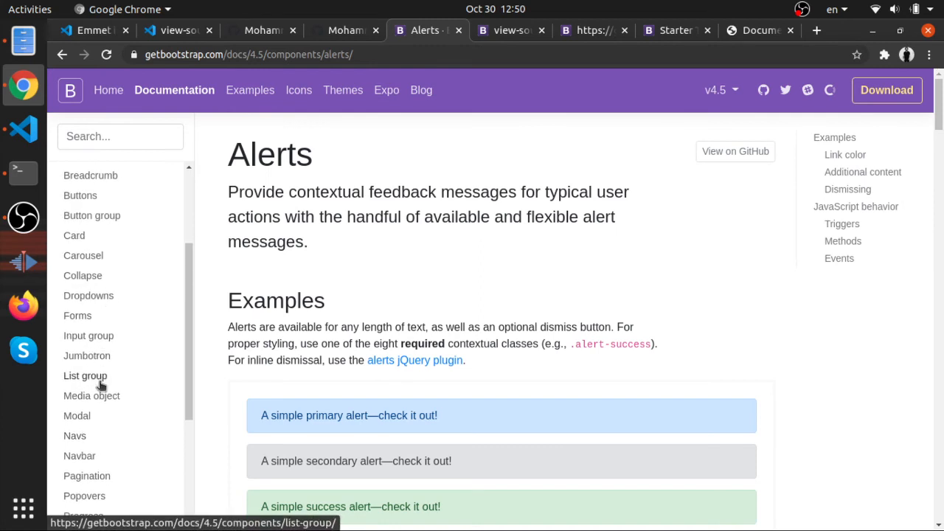
pyautogui.scroll(-3)
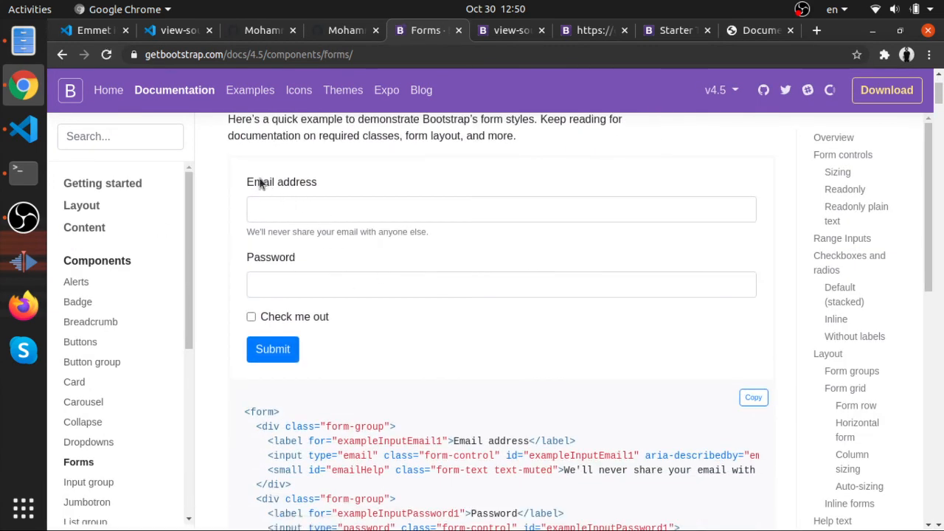
pyautogui.moveTo(269, 261)
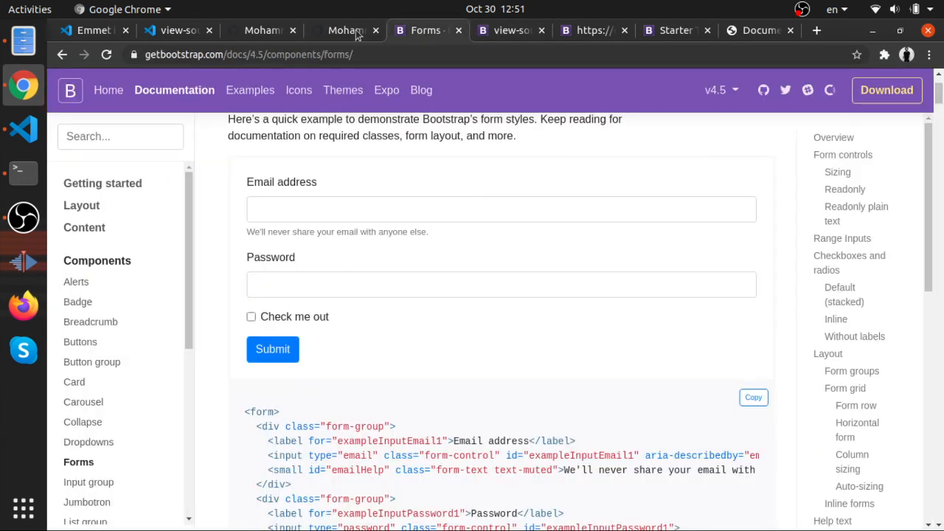
pyautogui.click(760, 29)
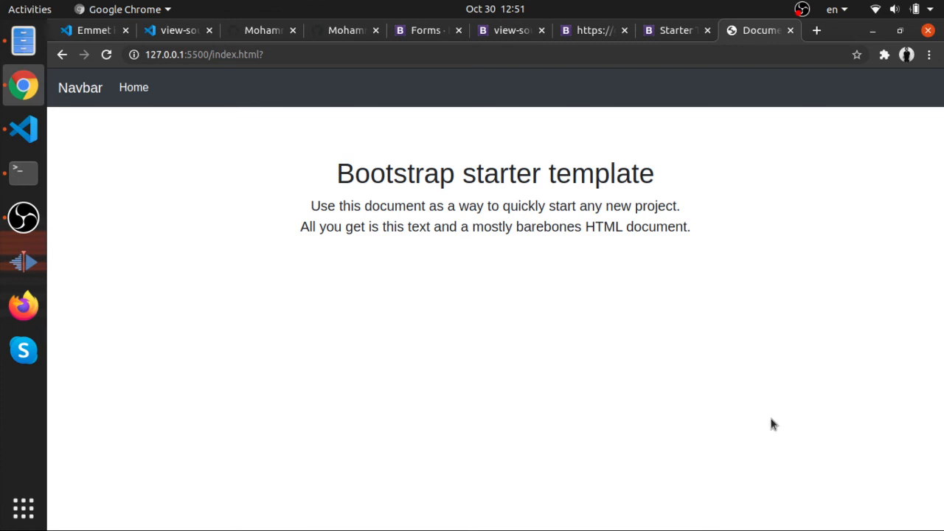
pyautogui.moveTo(589, 248)
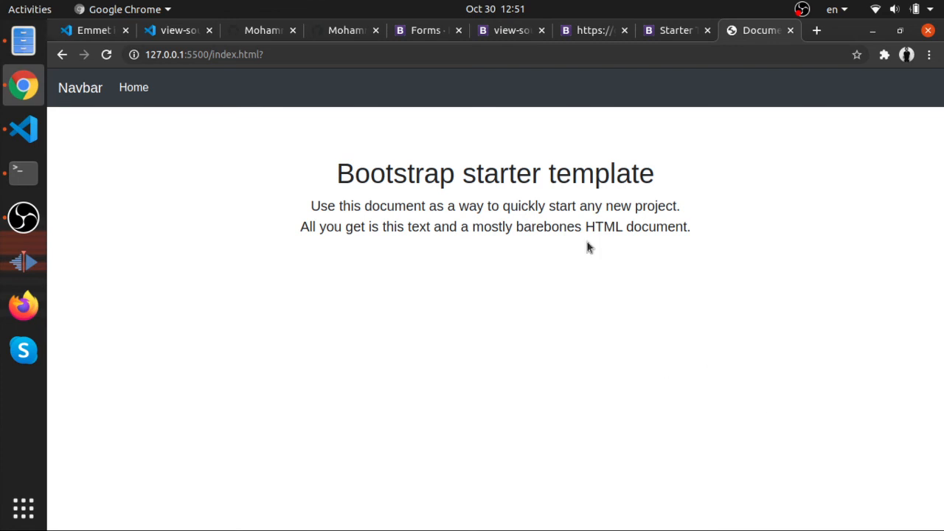
pyautogui.moveTo(485, 242)
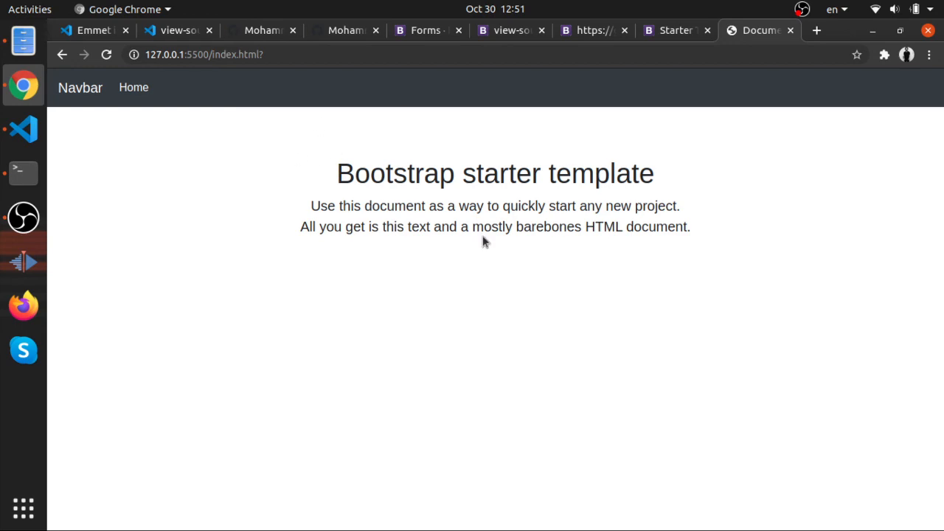
# Step: Return to index.html in the editor and scroll through the starter template markup back to the top
pyautogui.click(24, 130)
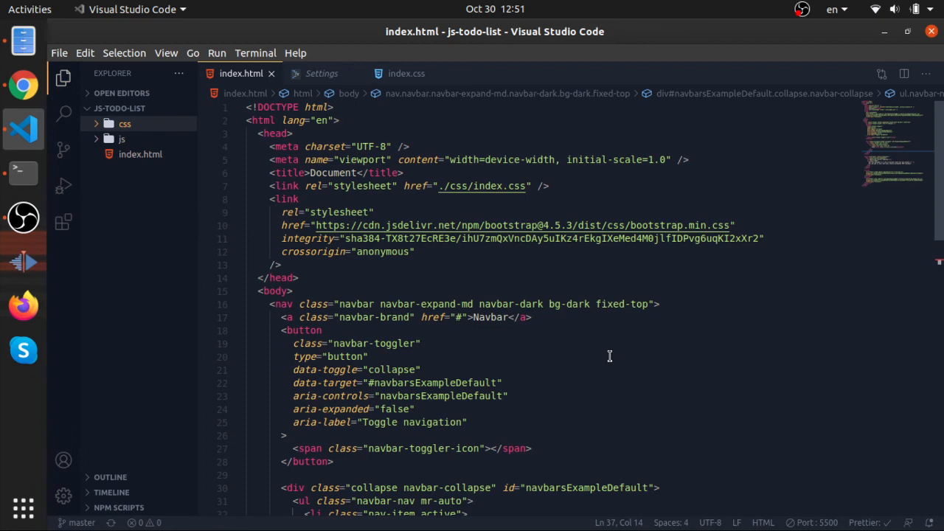
pyautogui.scroll(-3)
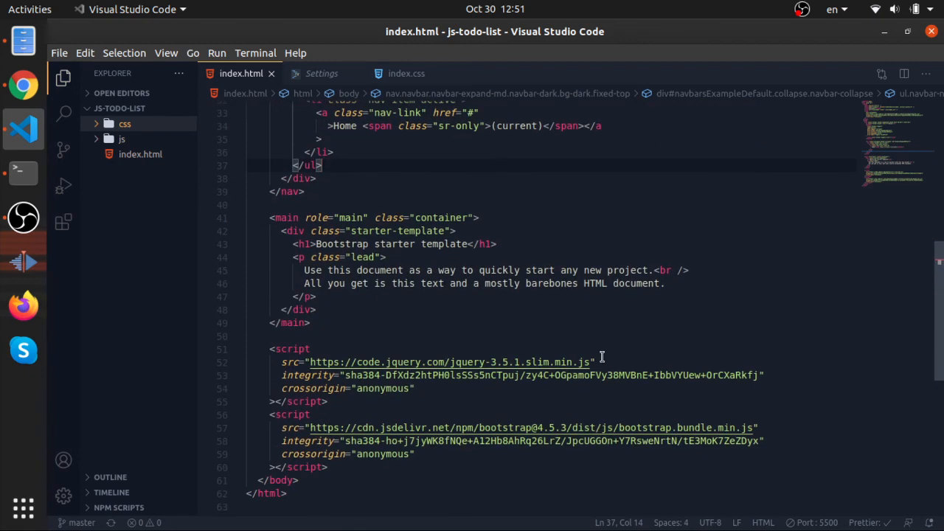
pyautogui.scroll(3)
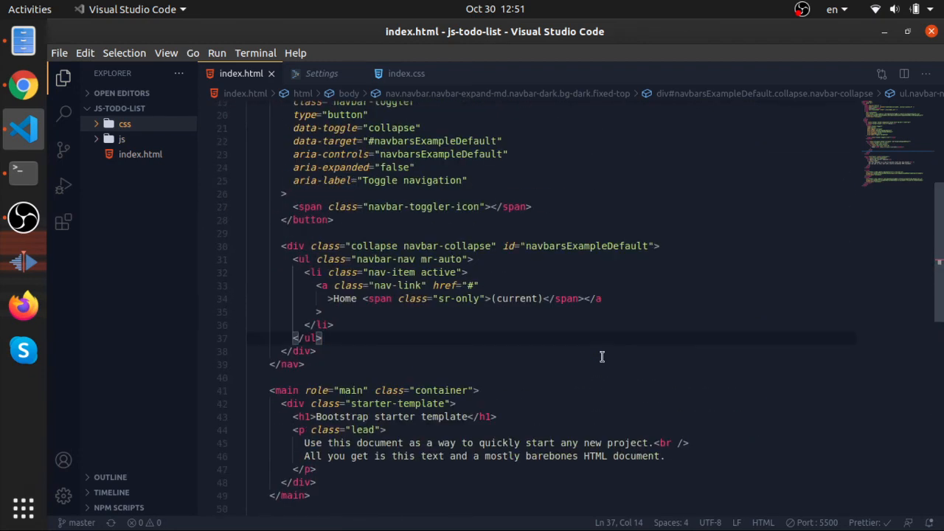
pyautogui.scroll(3)
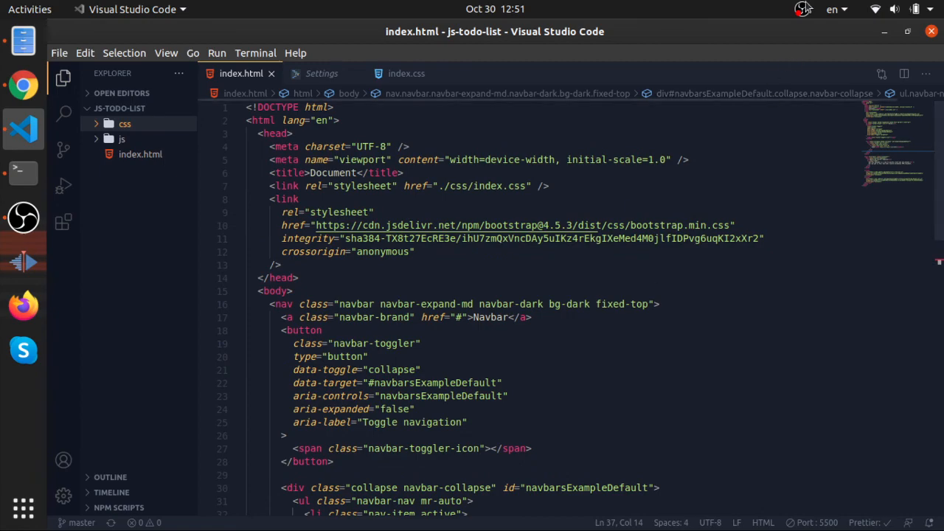